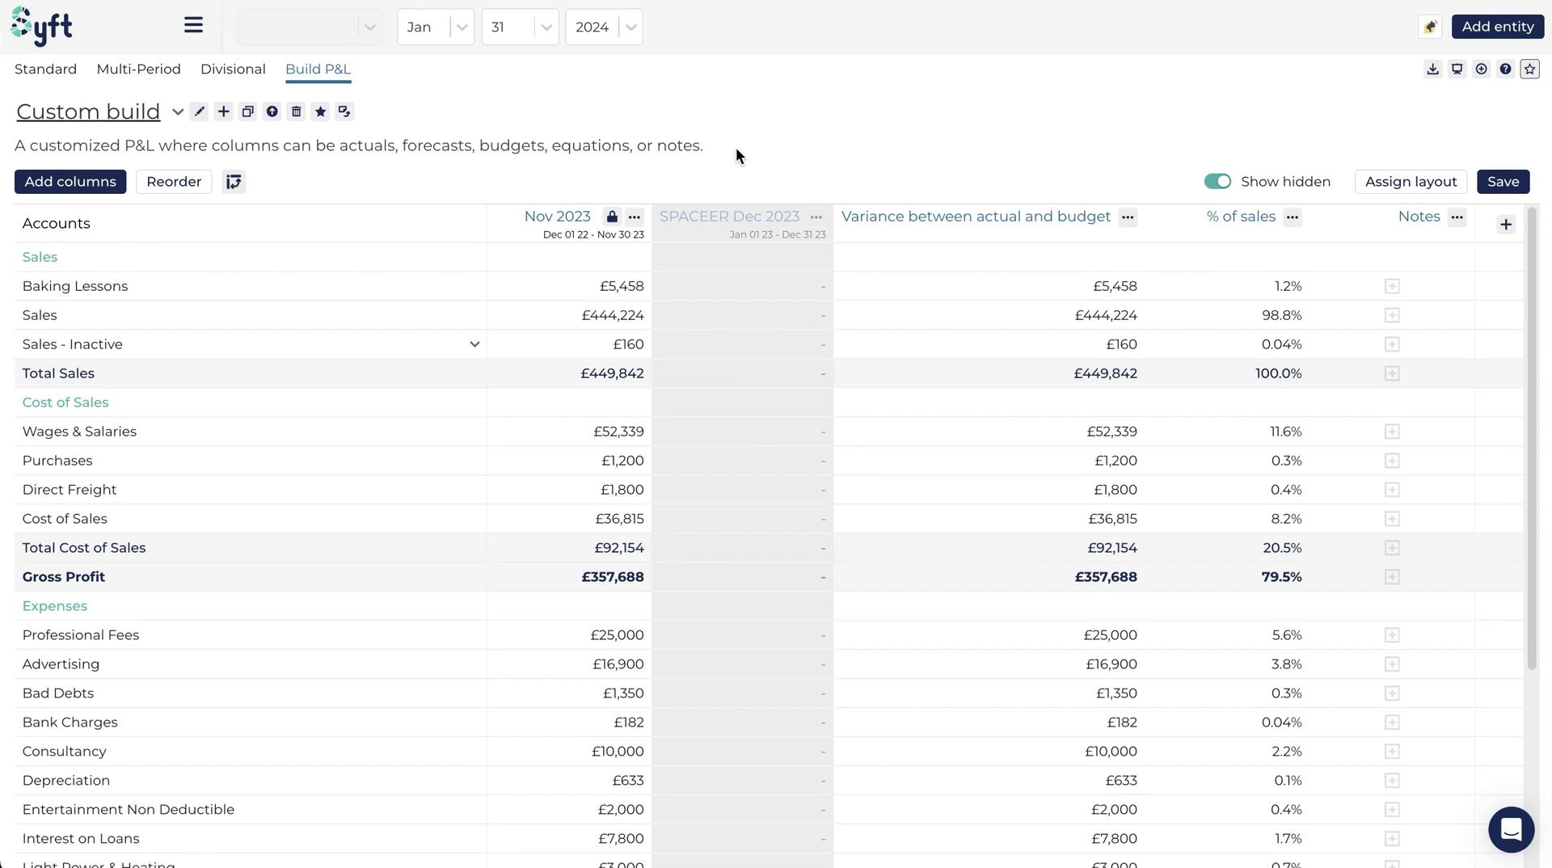
pyautogui.moveTo(310, 146)
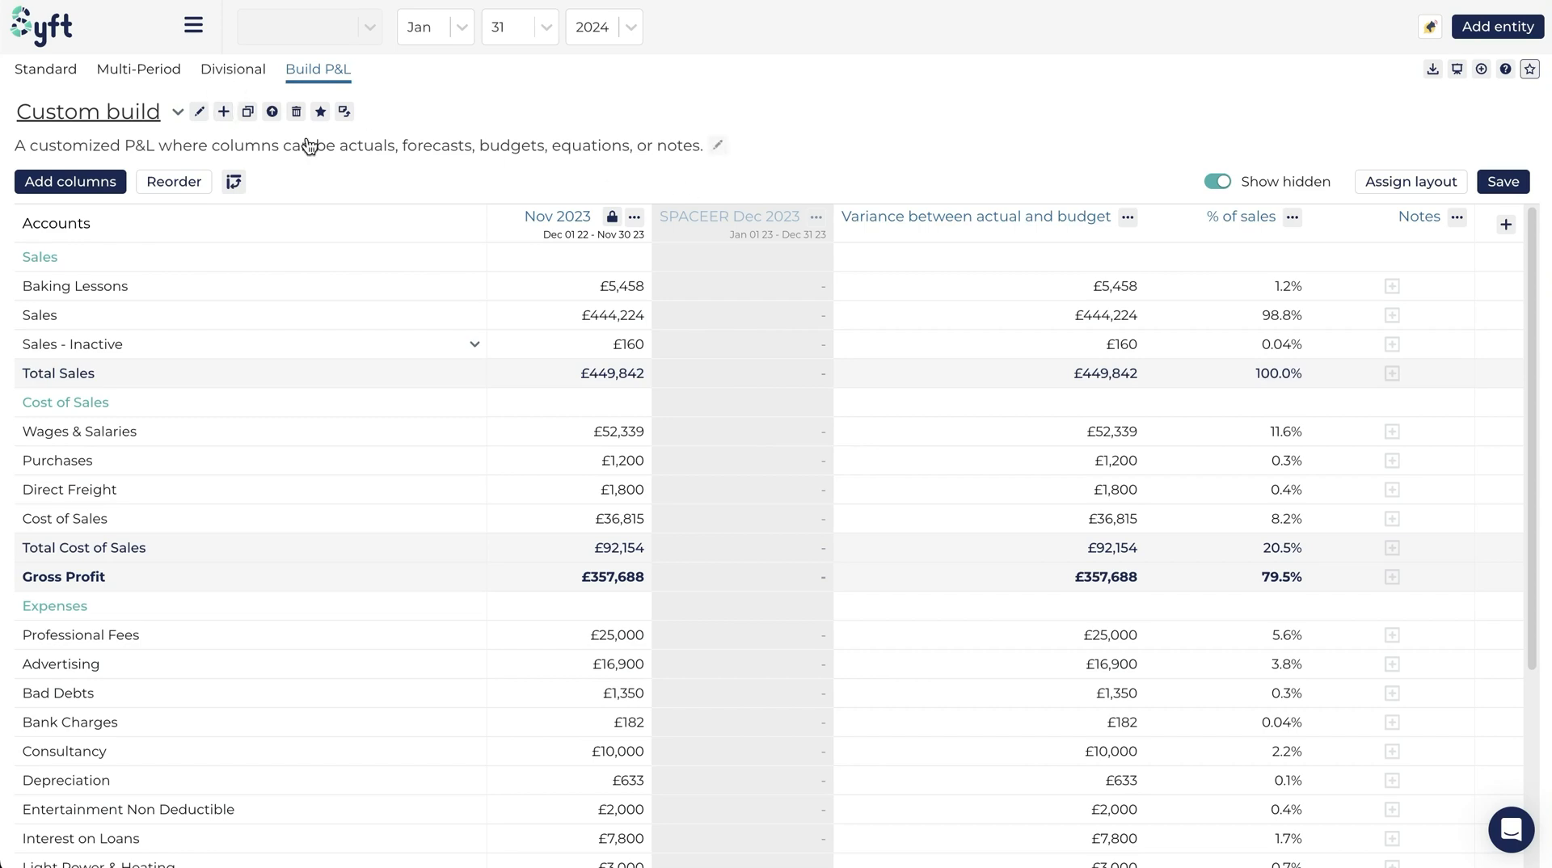
pyautogui.moveTo(223, 112)
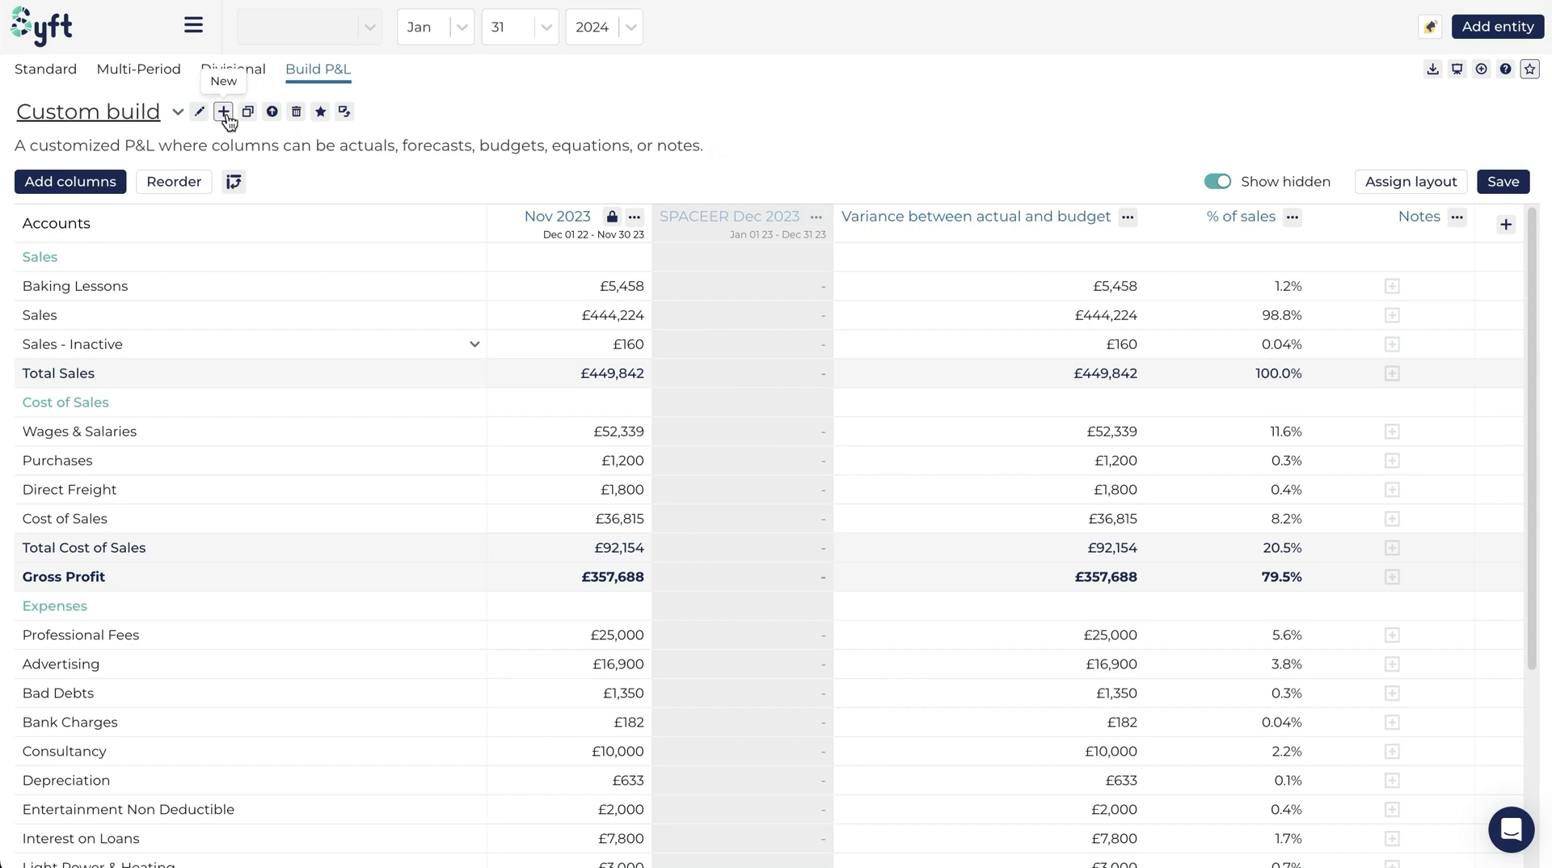
# Start a new P&L from the + icon beside the Custom build title
pyautogui.click(223, 111)
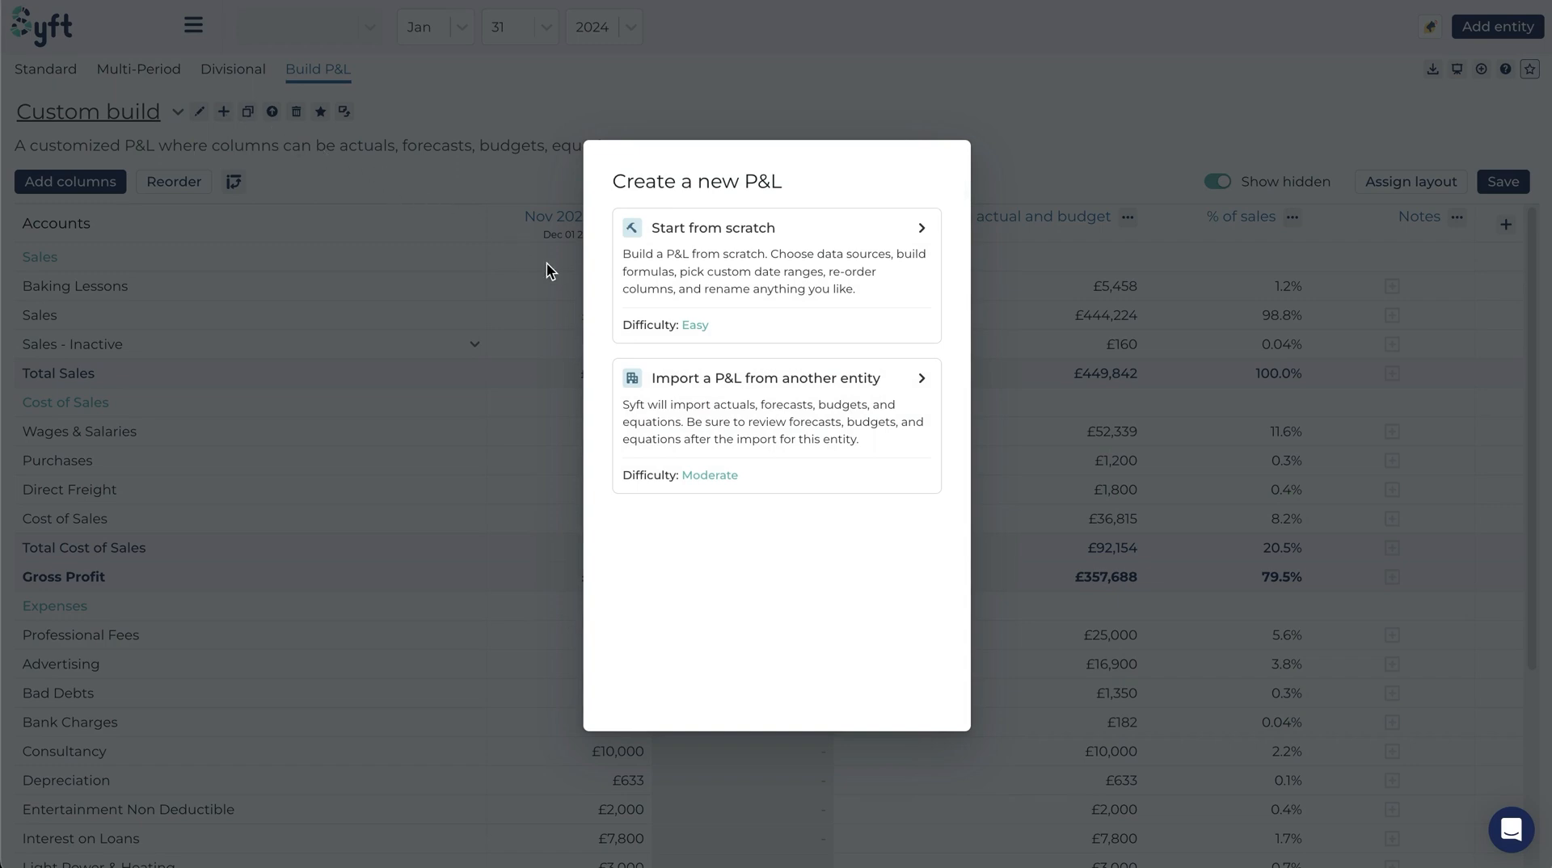
pyautogui.moveTo(655, 295)
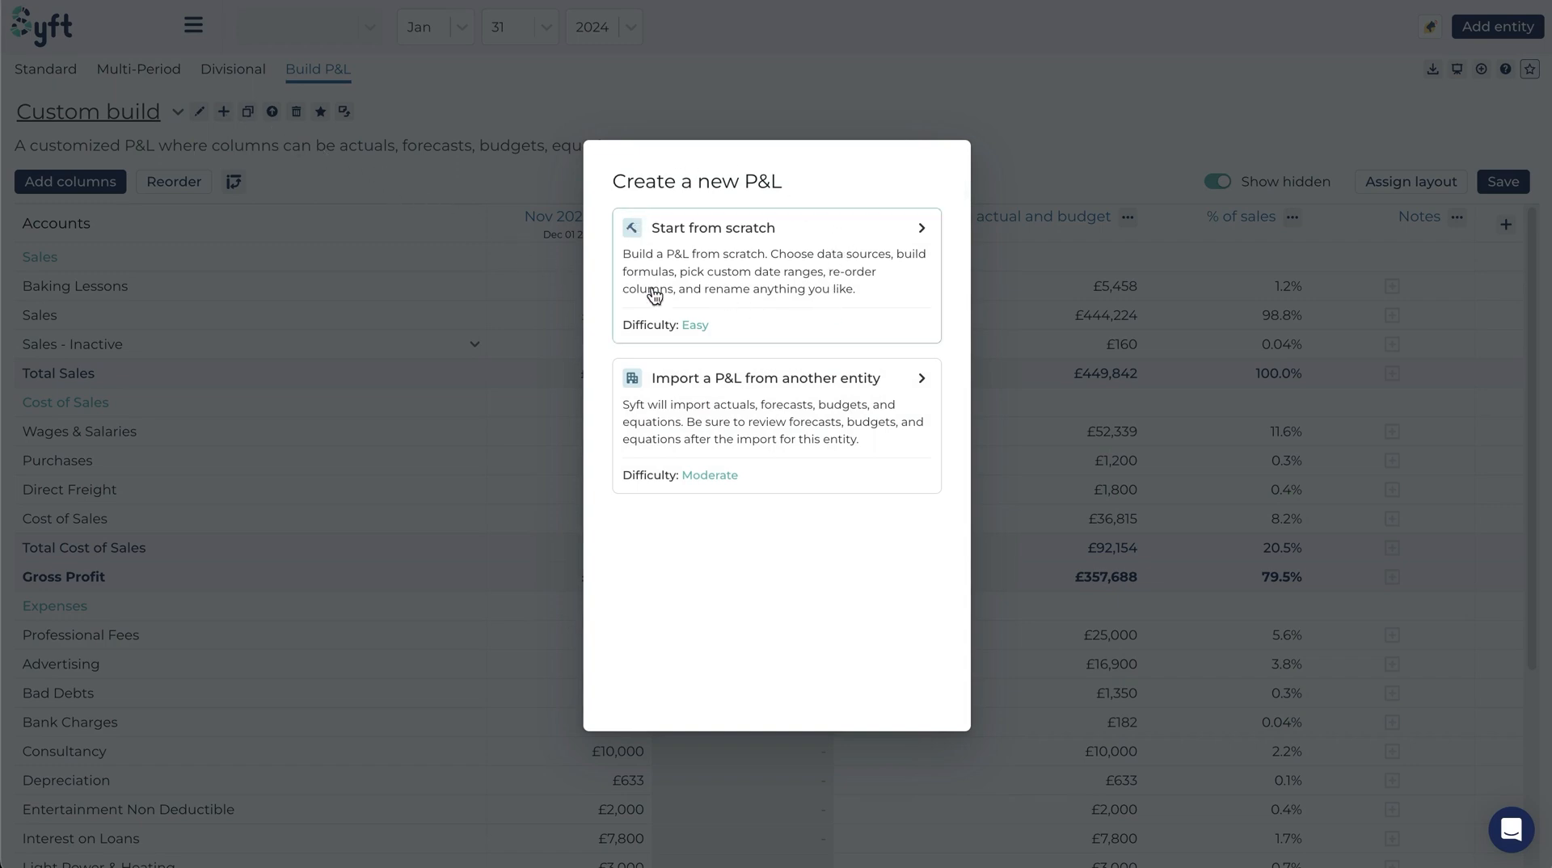
pyautogui.moveTo(879, 422)
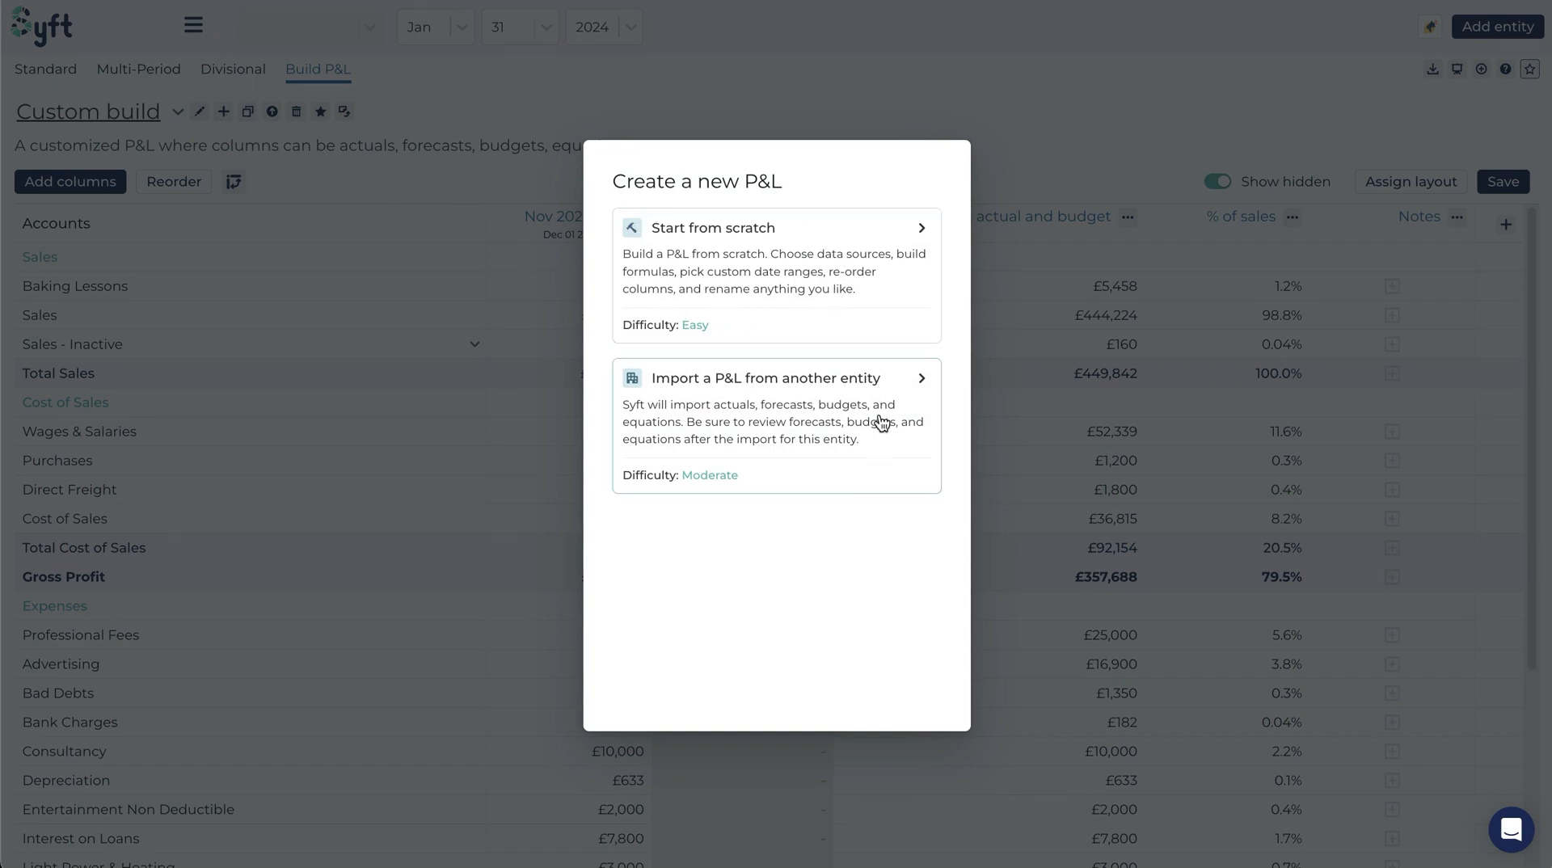
pyautogui.moveTo(839, 413)
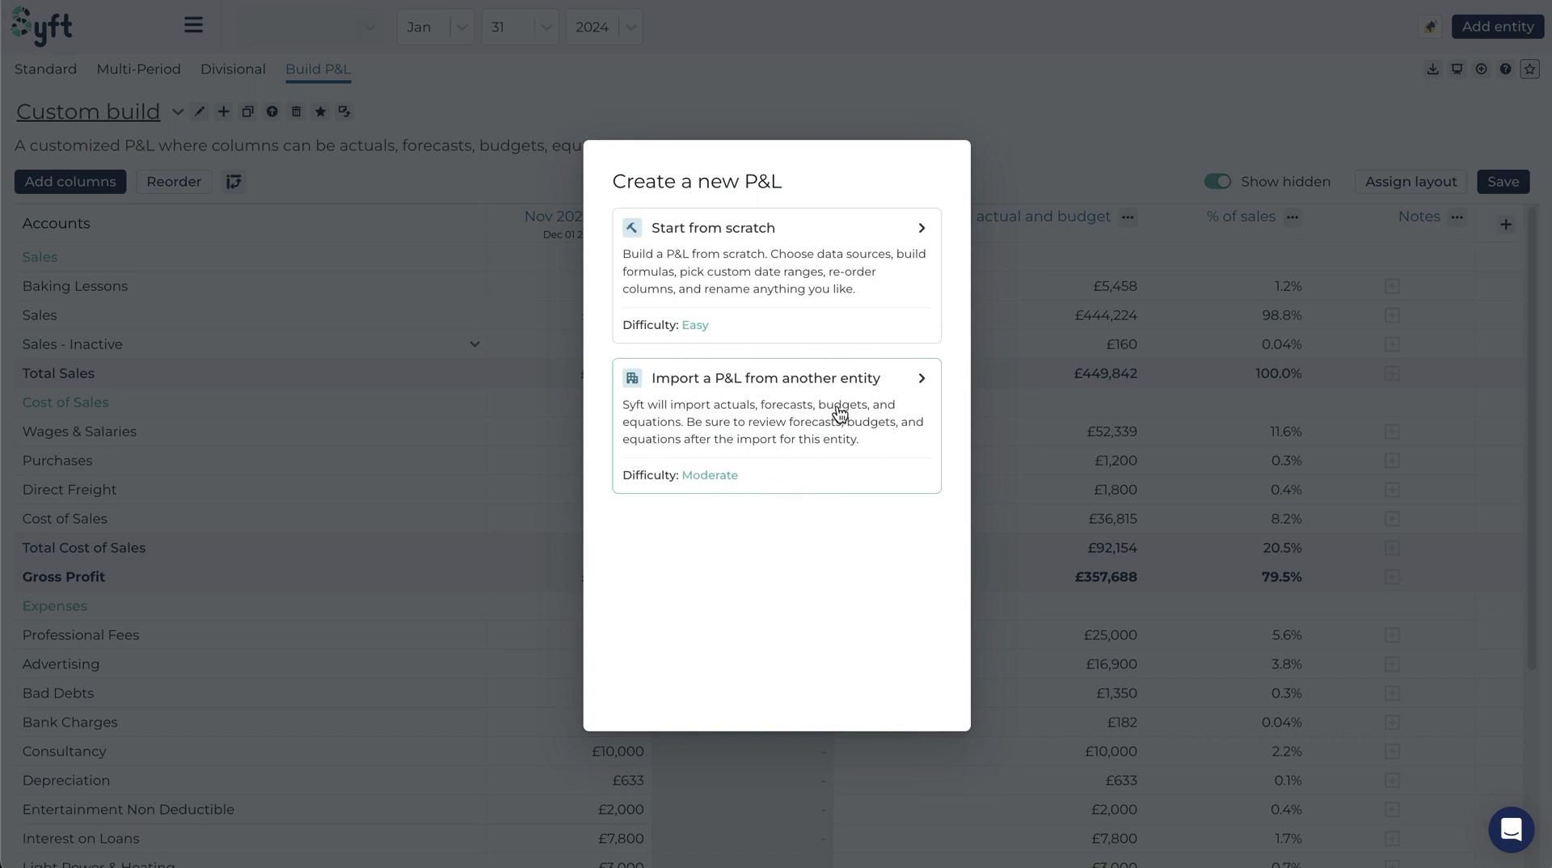
pyautogui.moveTo(830, 415)
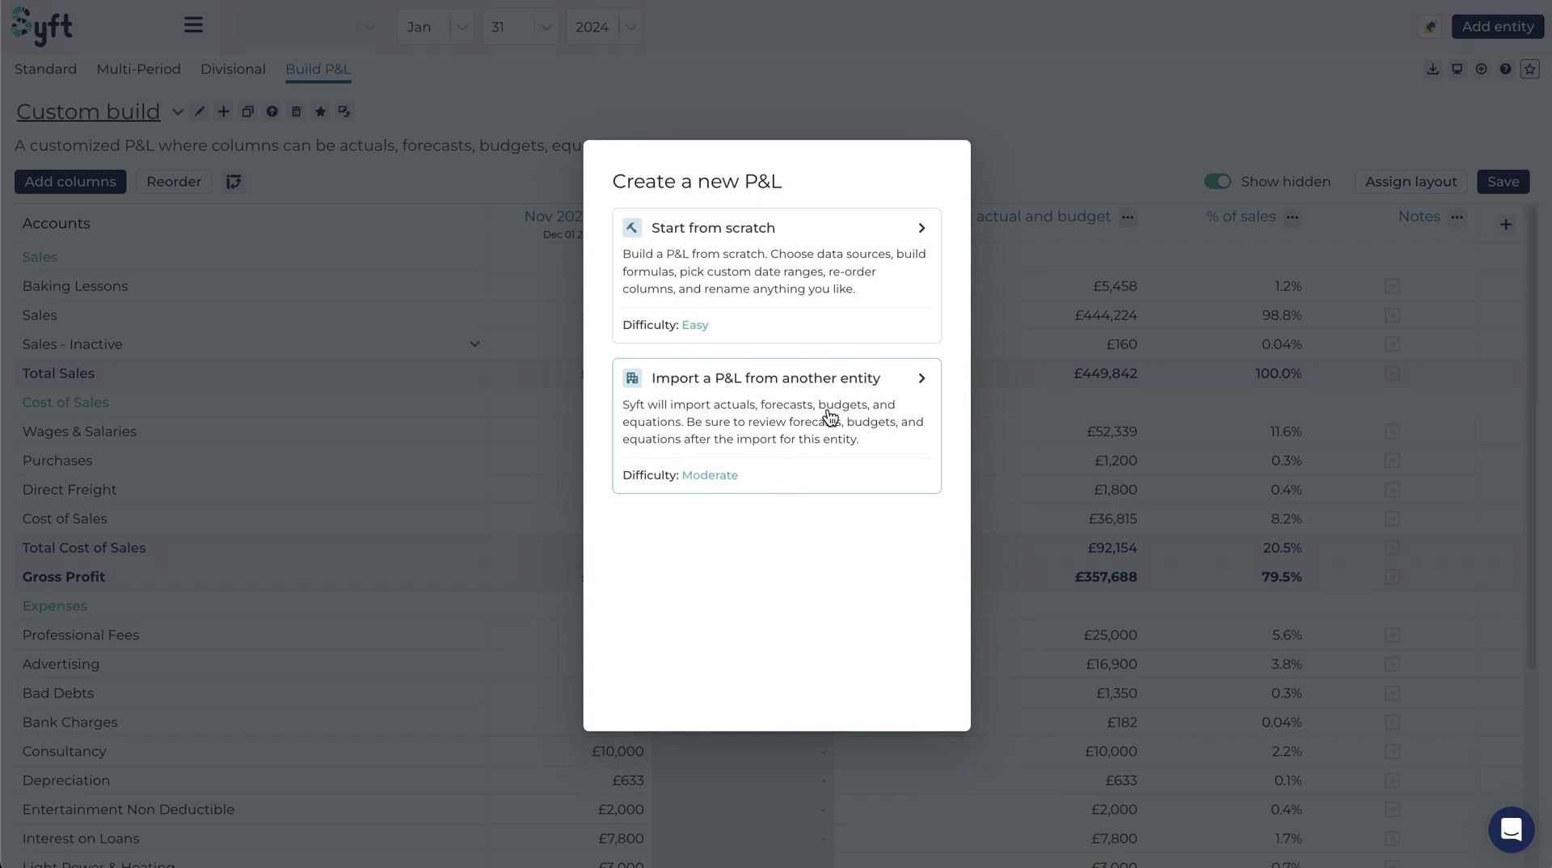
pyautogui.moveTo(780, 429)
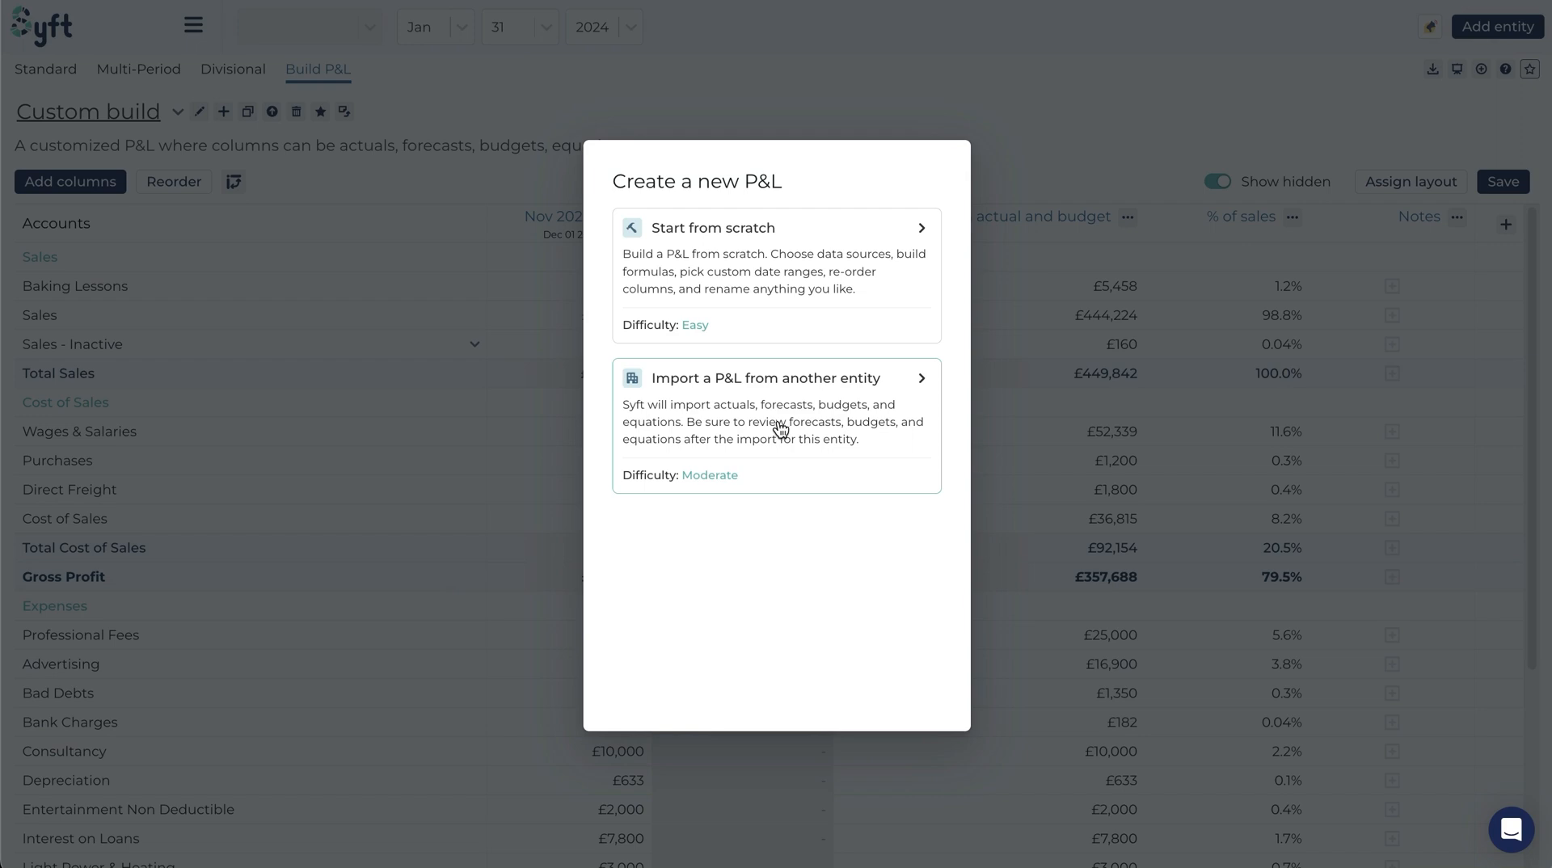
# Choose to import from another entity: Short Limited's Short Custom P&L (one monthly Actuals column, 6 periods)
pyautogui.click(761, 420)
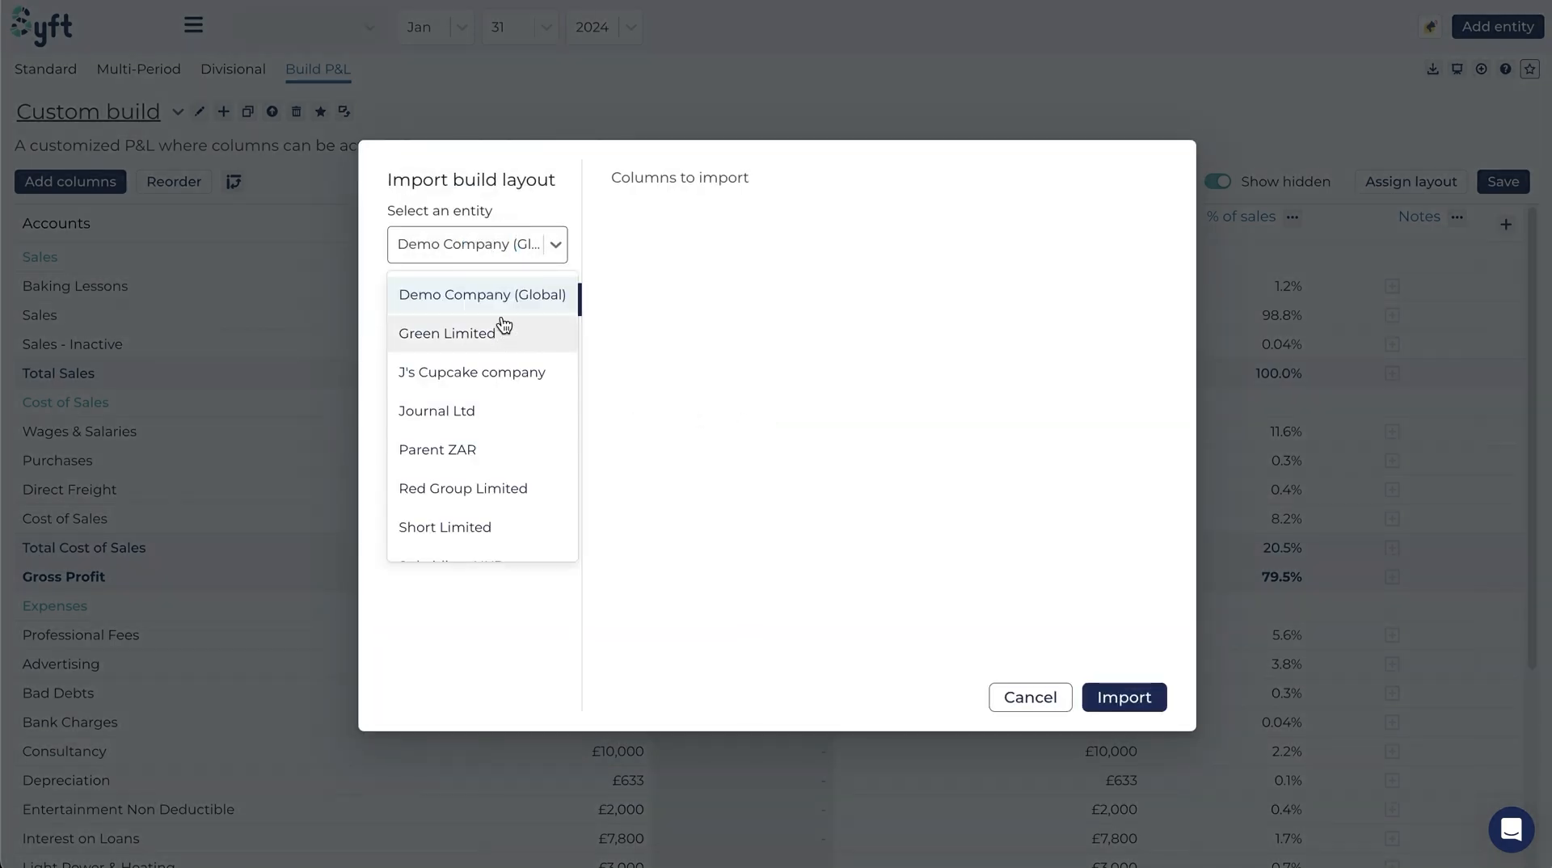
pyautogui.scroll(-3)
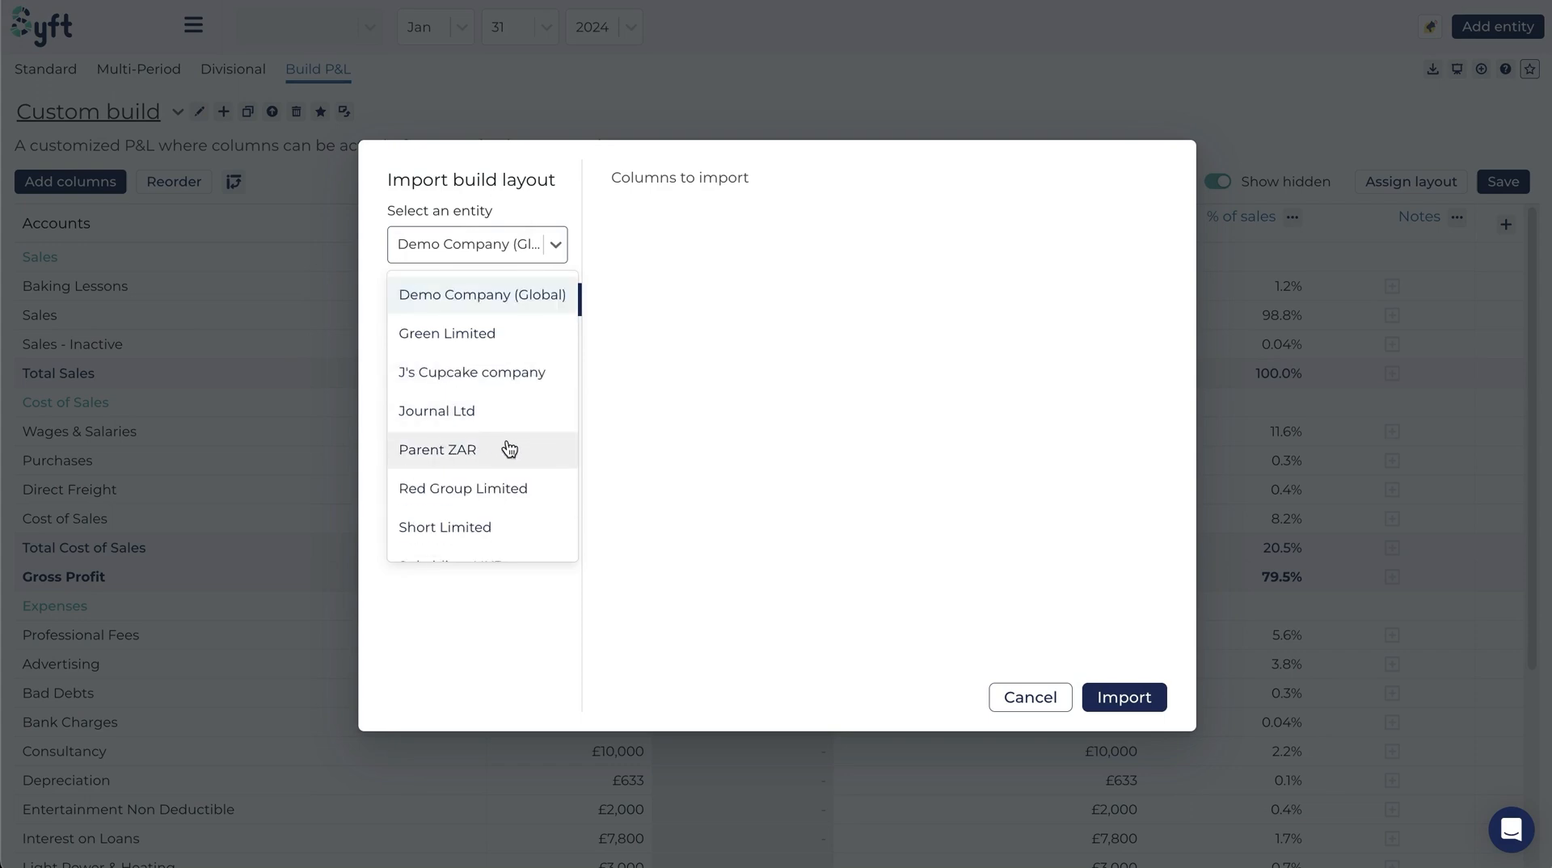
pyautogui.moveTo(482, 488)
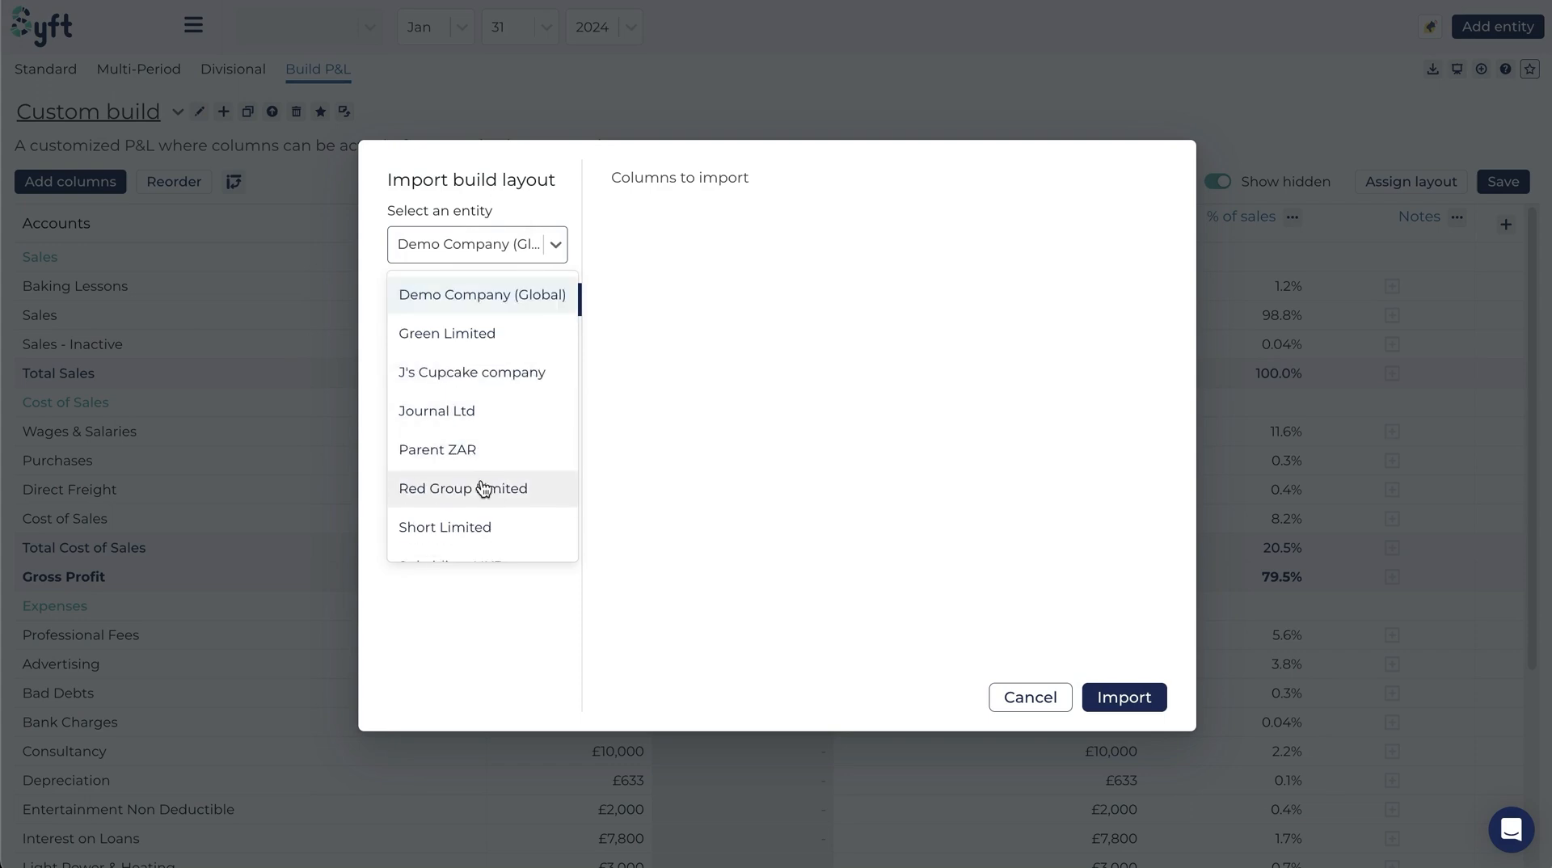
pyautogui.moveTo(484, 527)
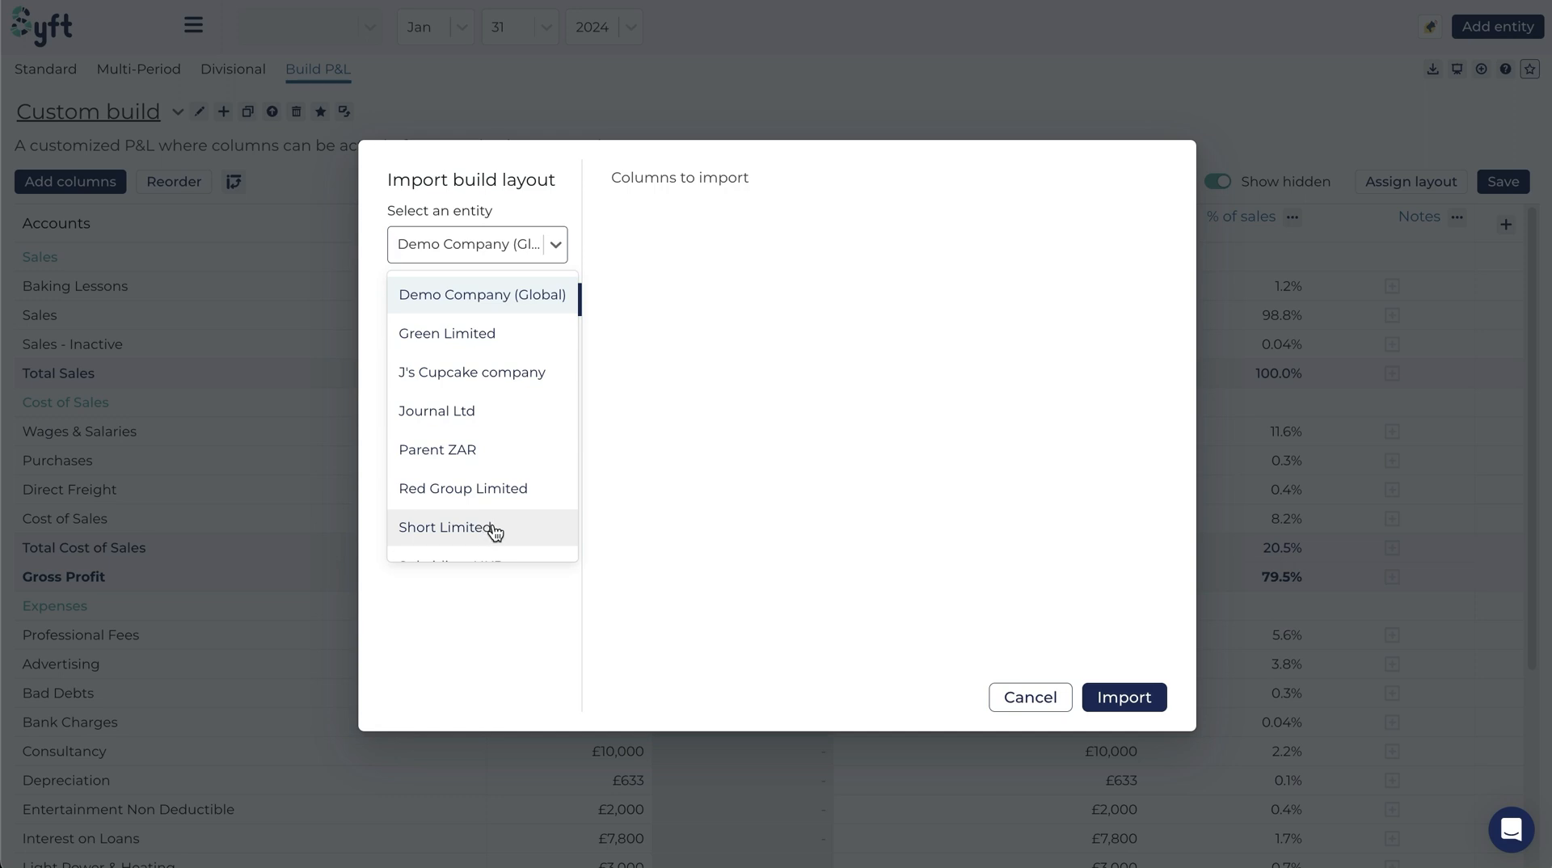
pyautogui.click(448, 527)
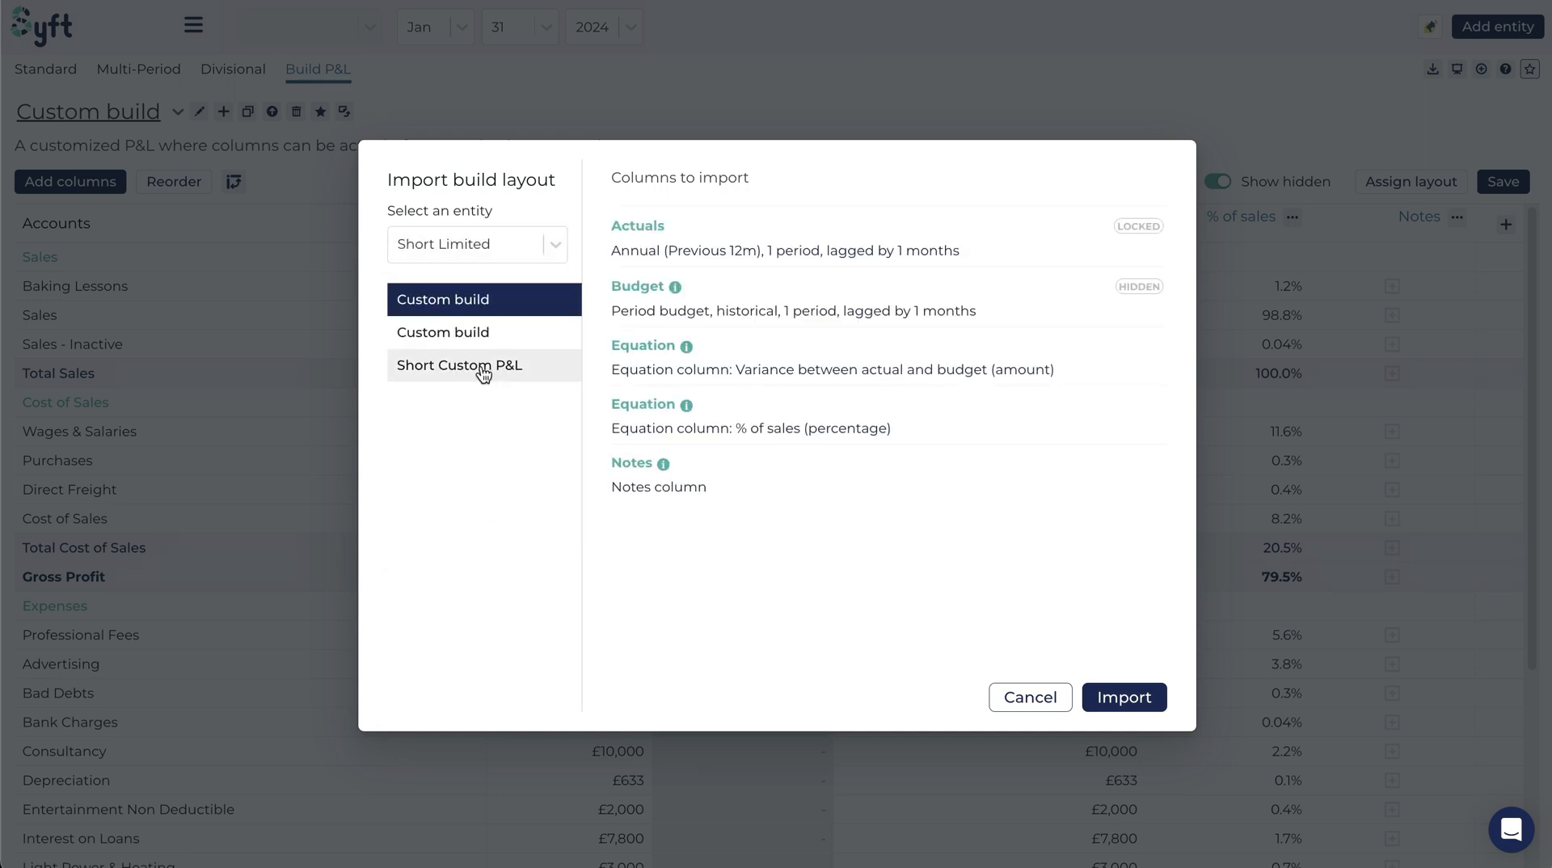
pyautogui.click(483, 366)
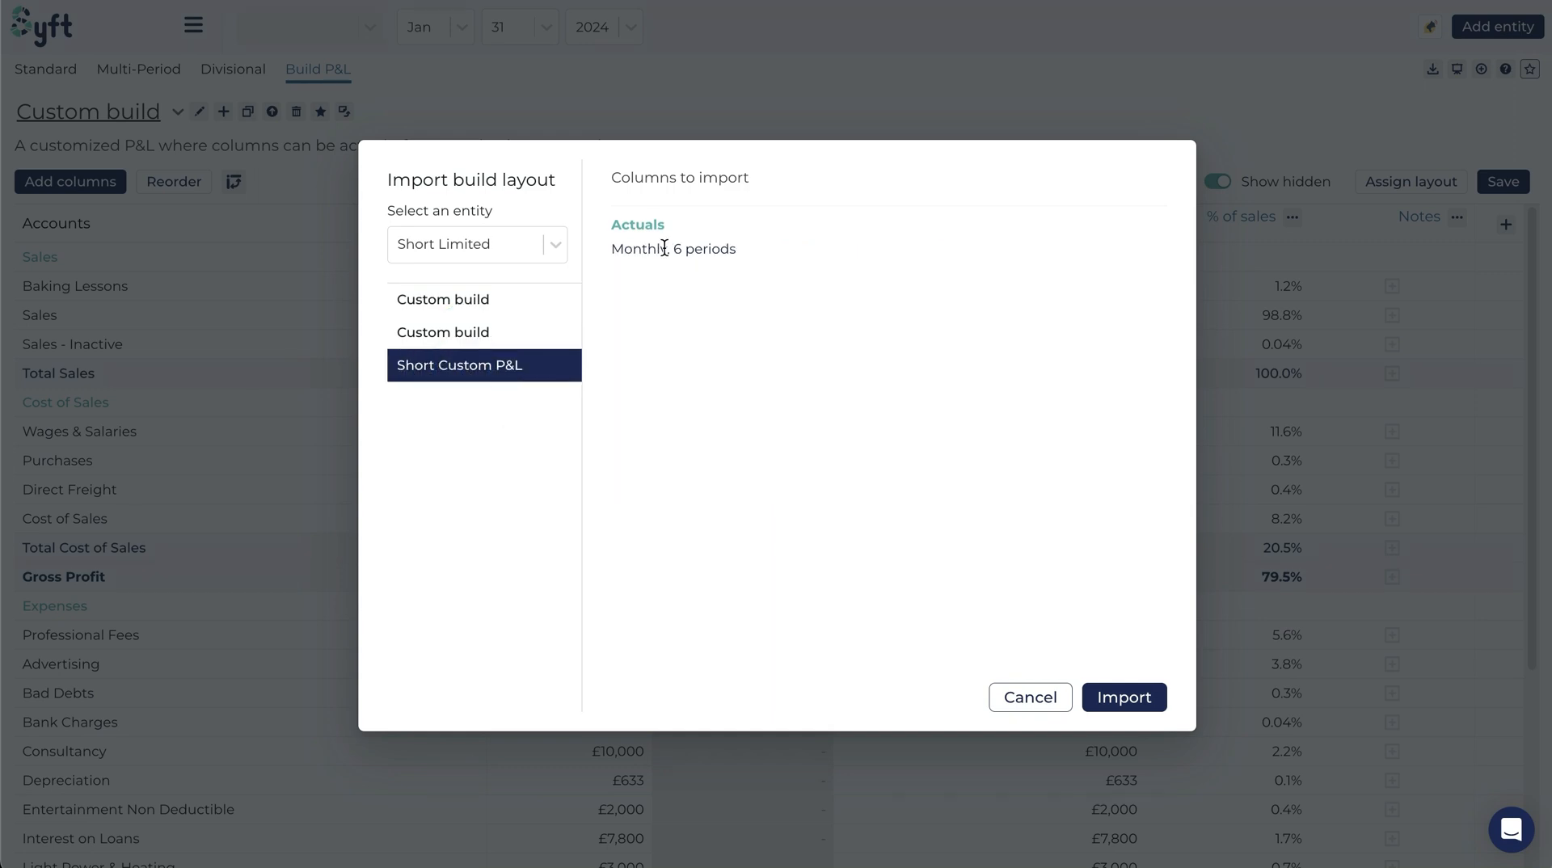
pyautogui.moveTo(632, 220)
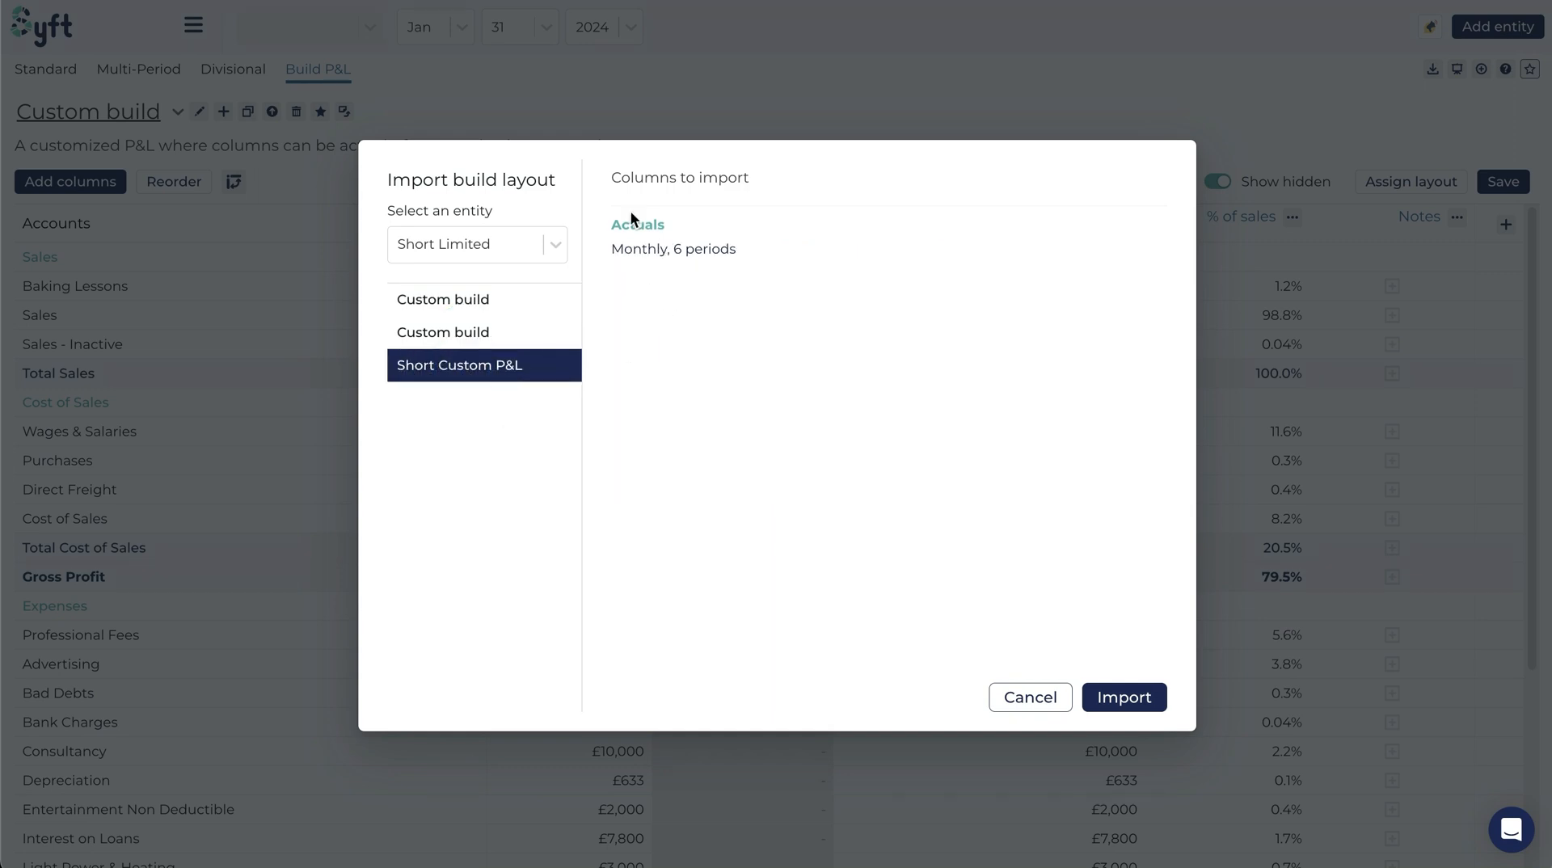
pyautogui.moveTo(638, 286)
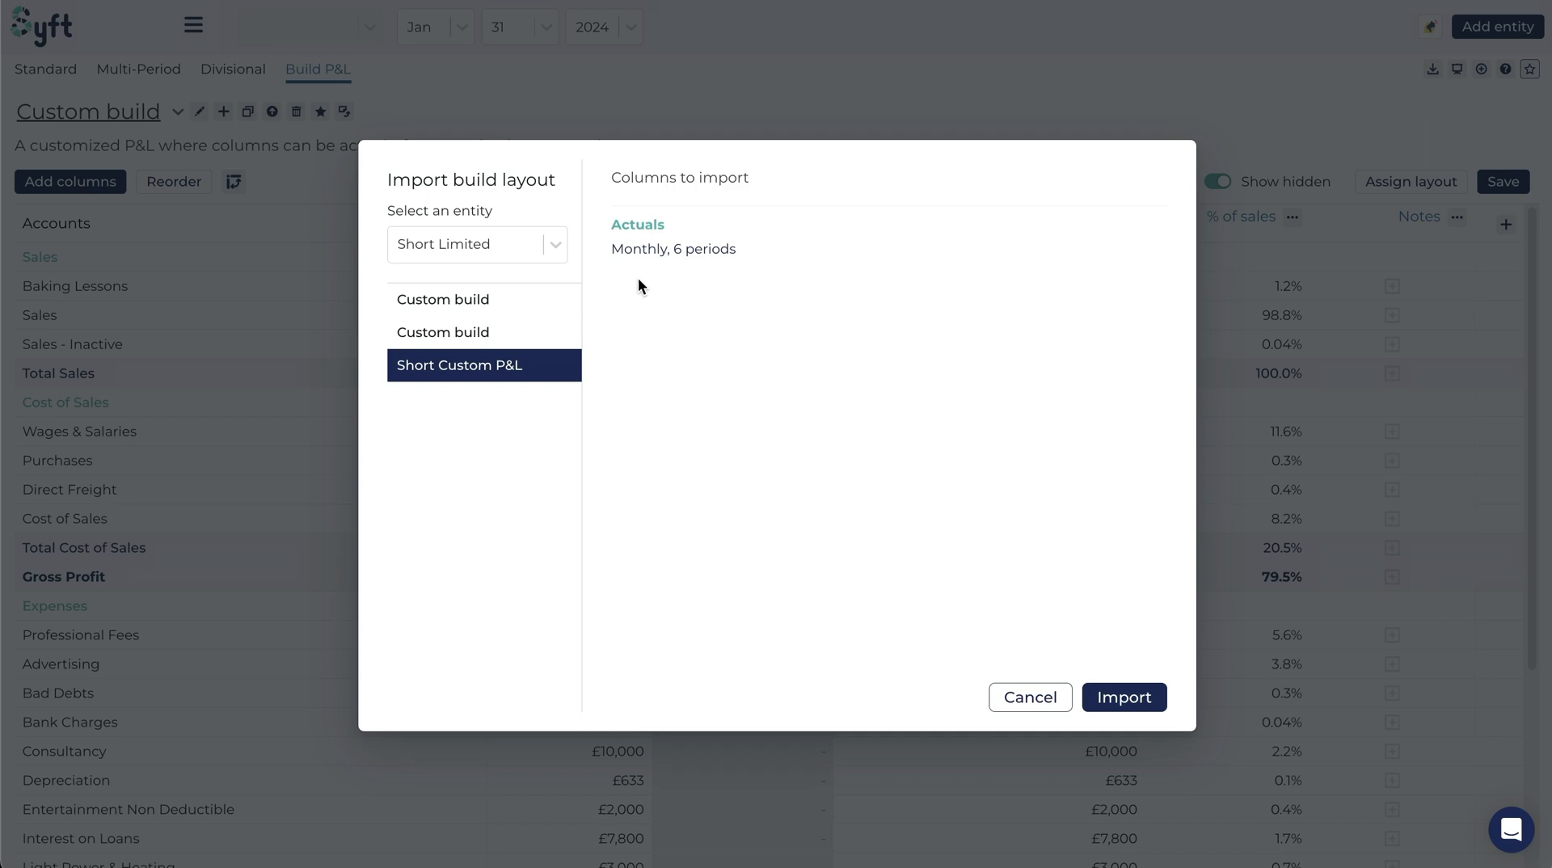
pyautogui.moveTo(614, 250)
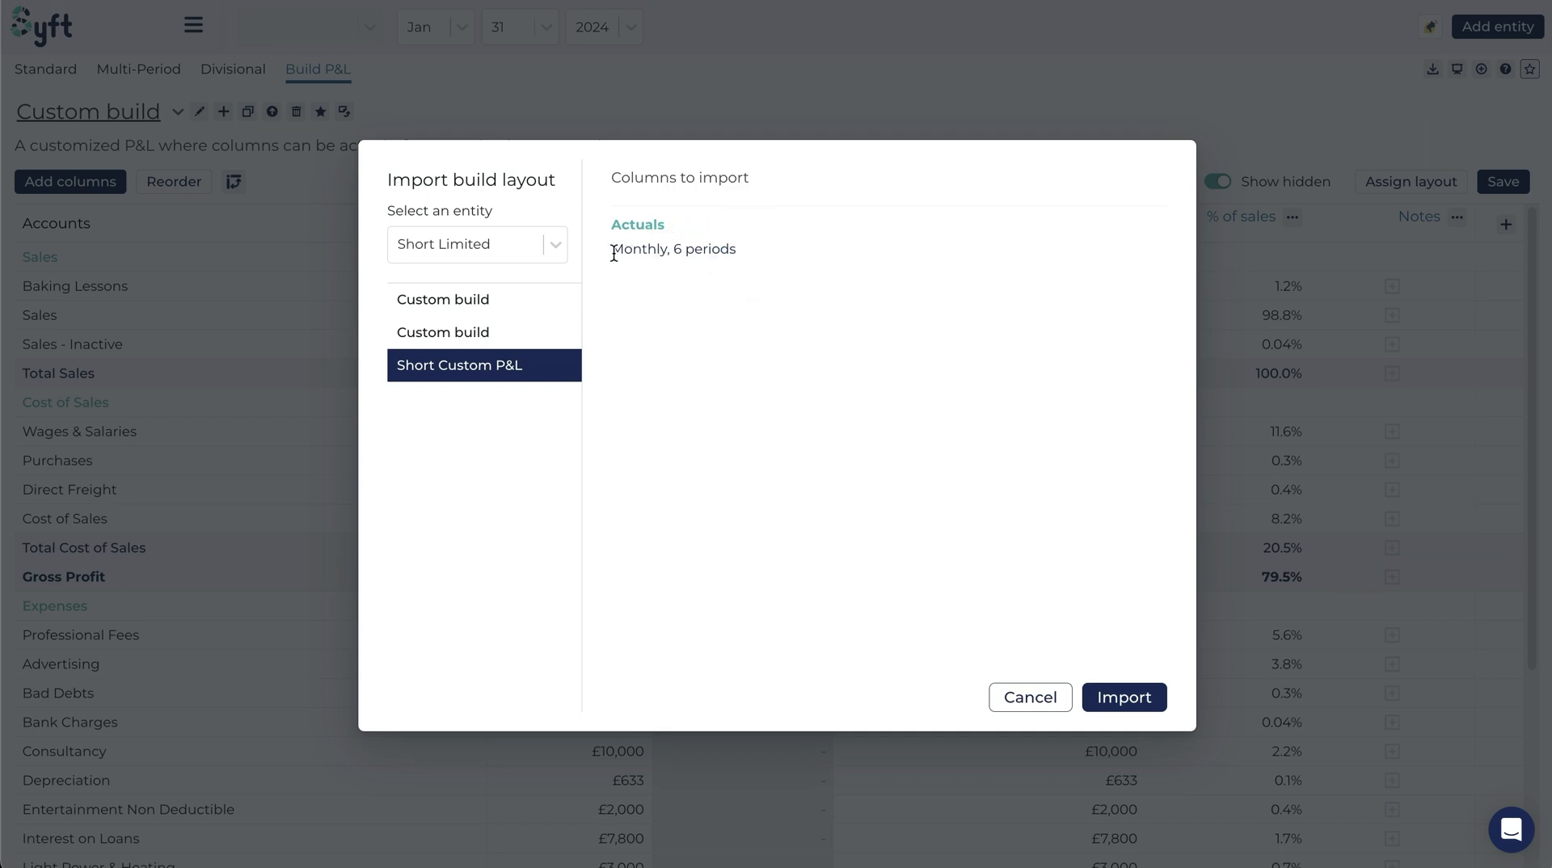
pyautogui.moveTo(703, 336)
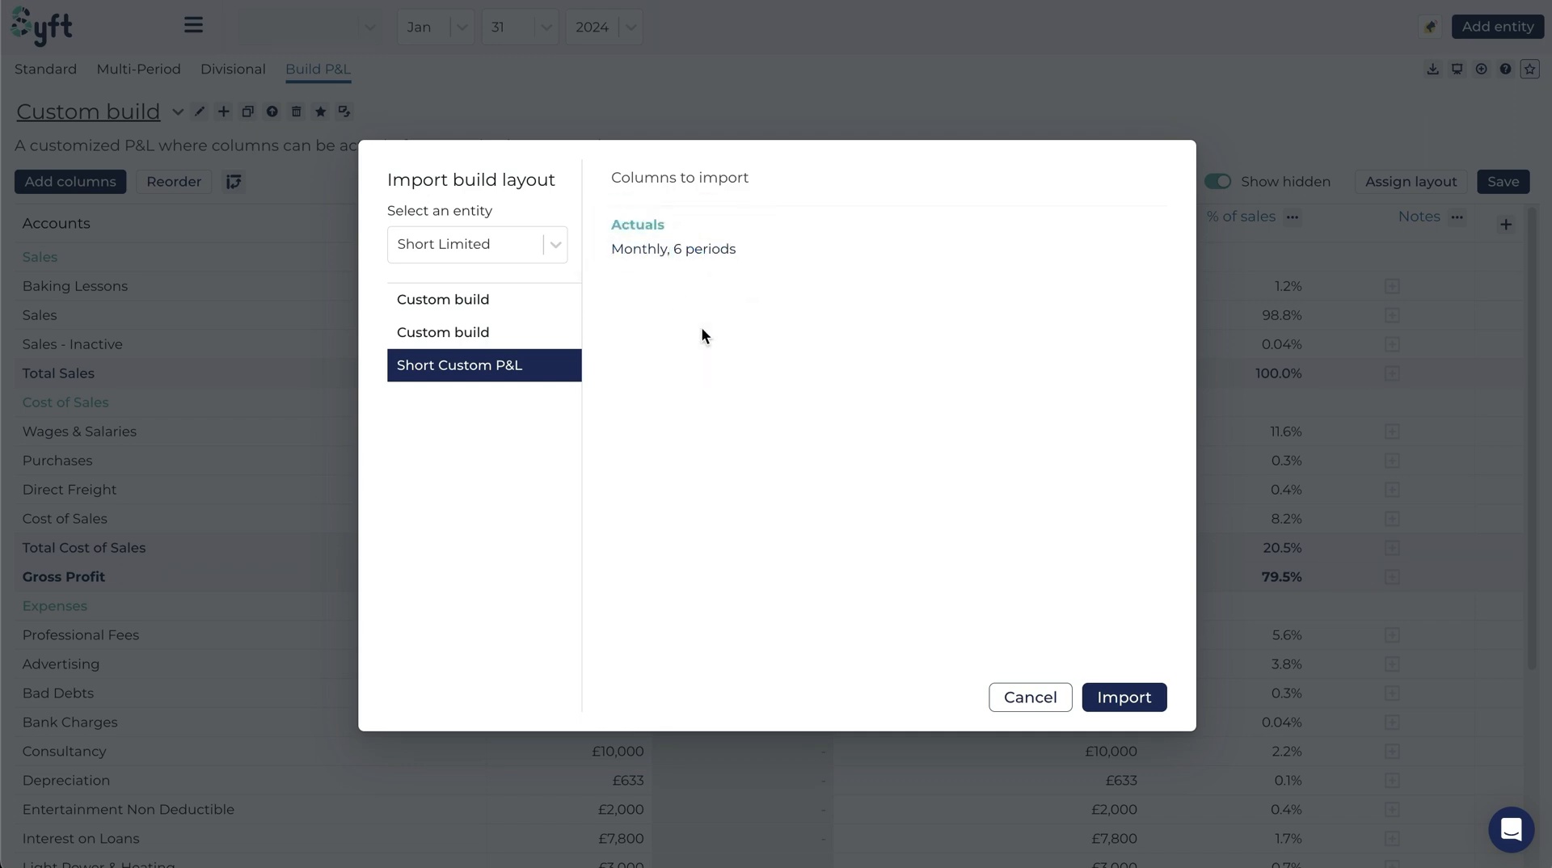
# Import the Short Custom P&L, giving monthly actuals Aug 2023 to Jan 2024
pyautogui.click(1124, 697)
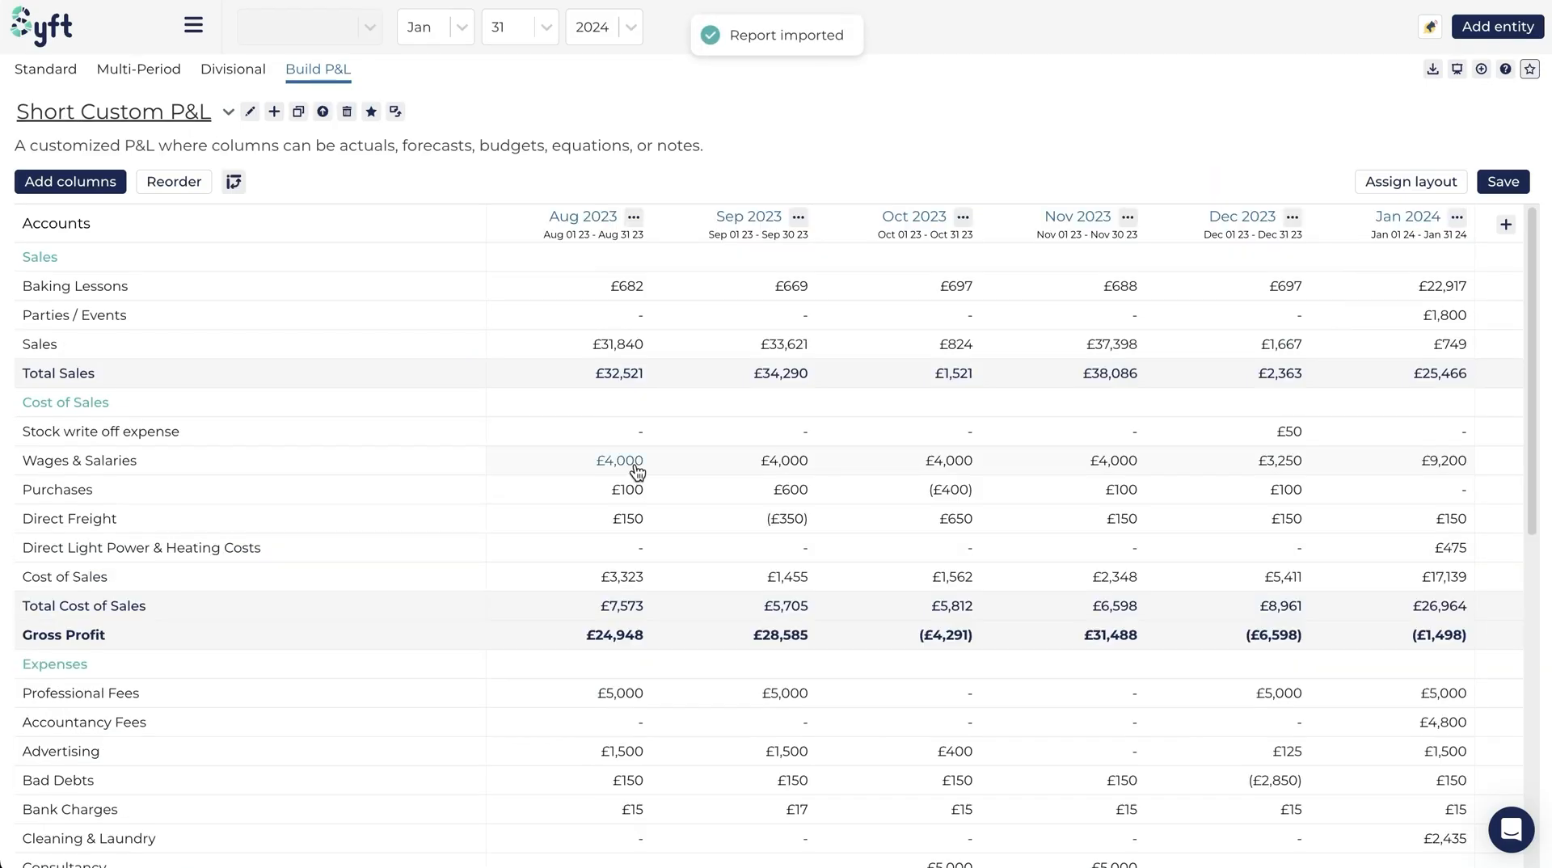
pyautogui.moveTo(1408, 168)
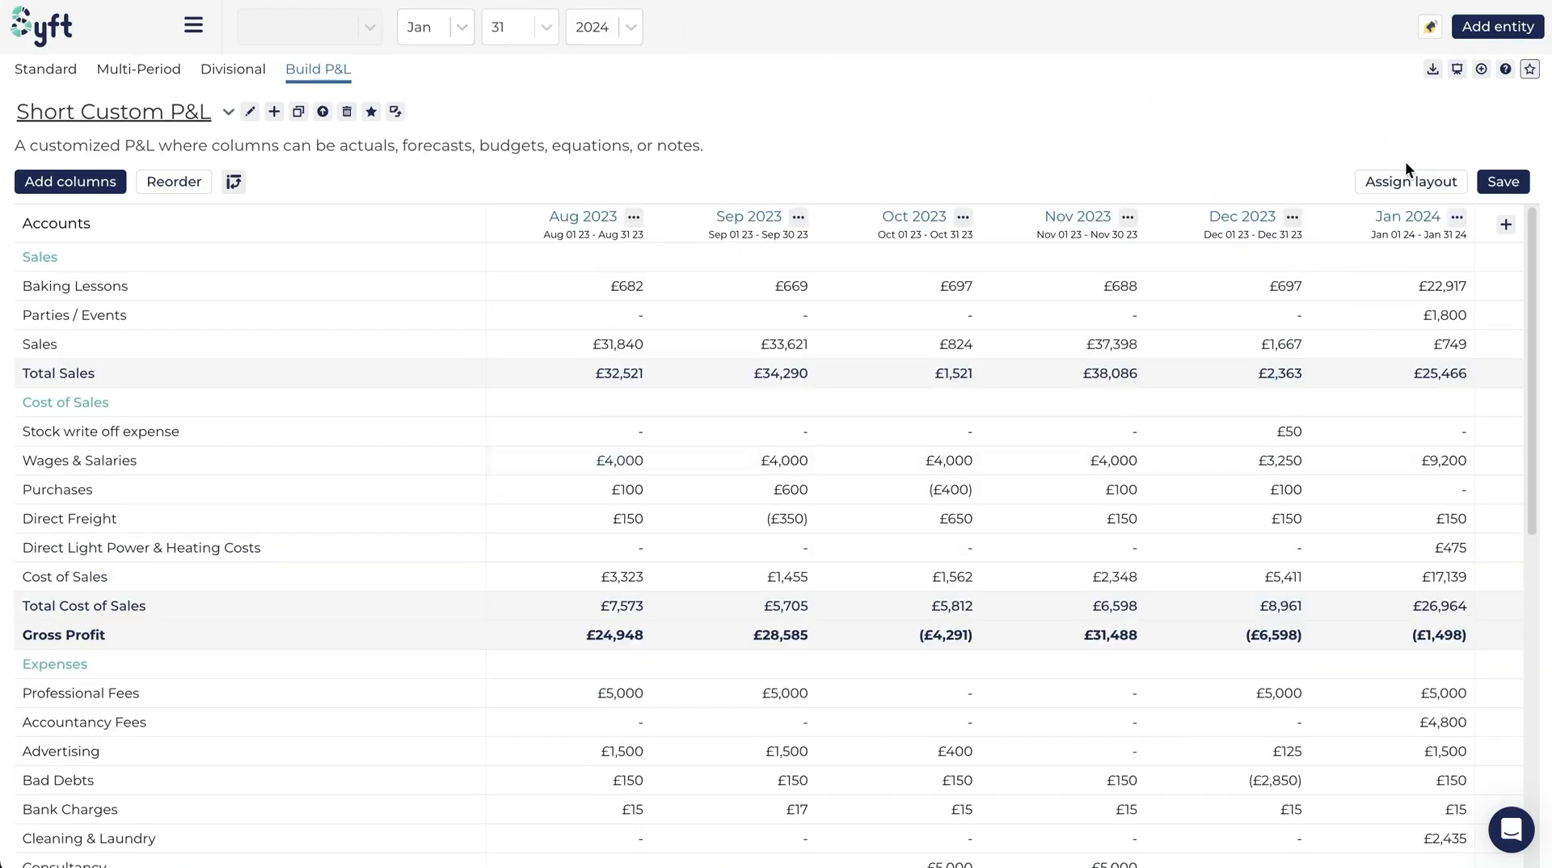
pyautogui.moveTo(609, 231)
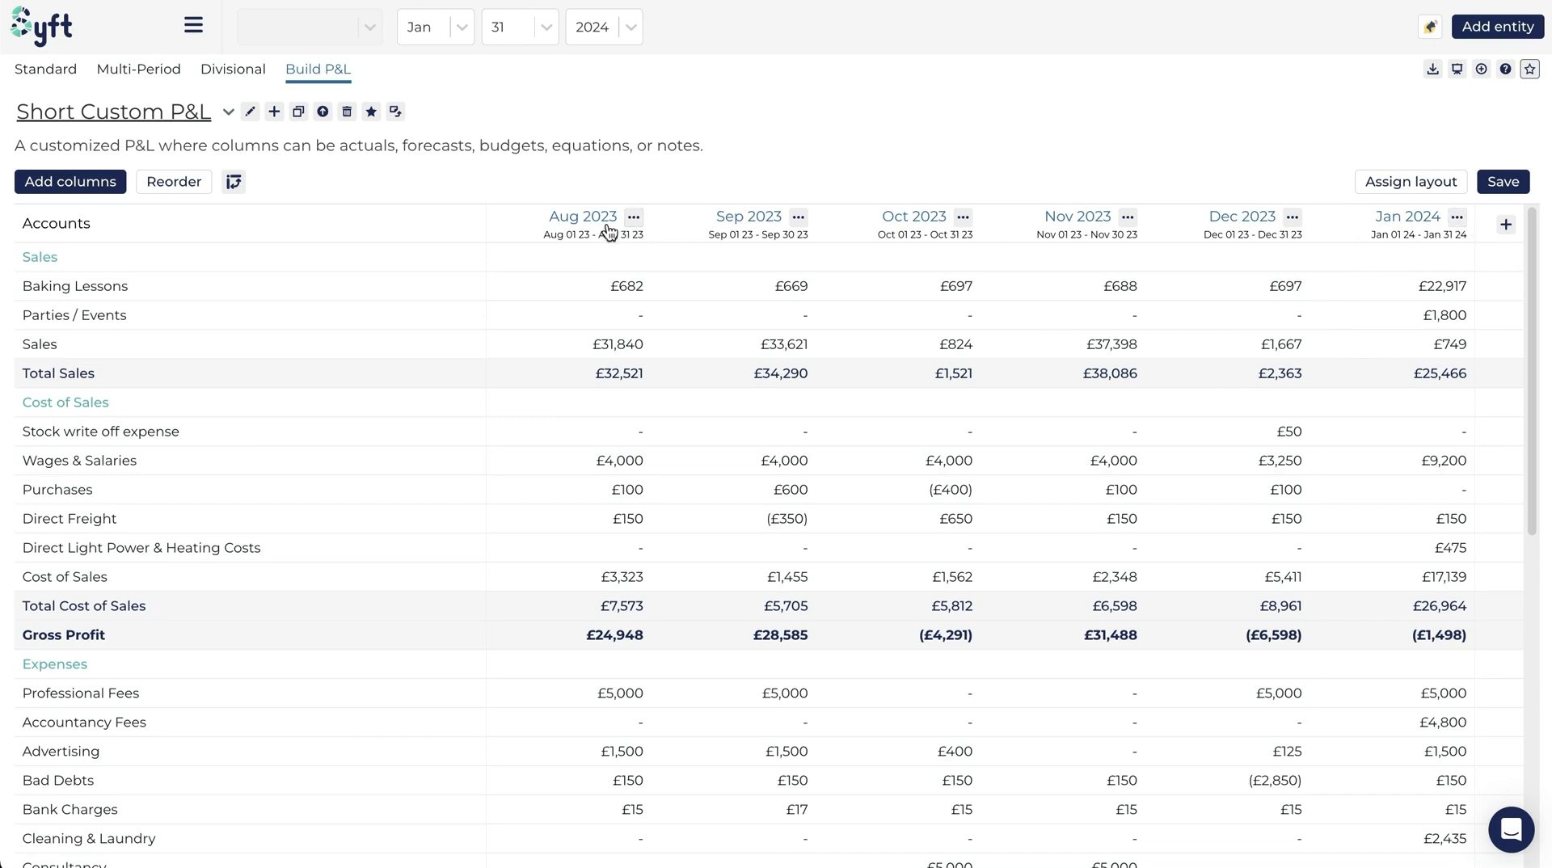
pyautogui.moveTo(634, 328)
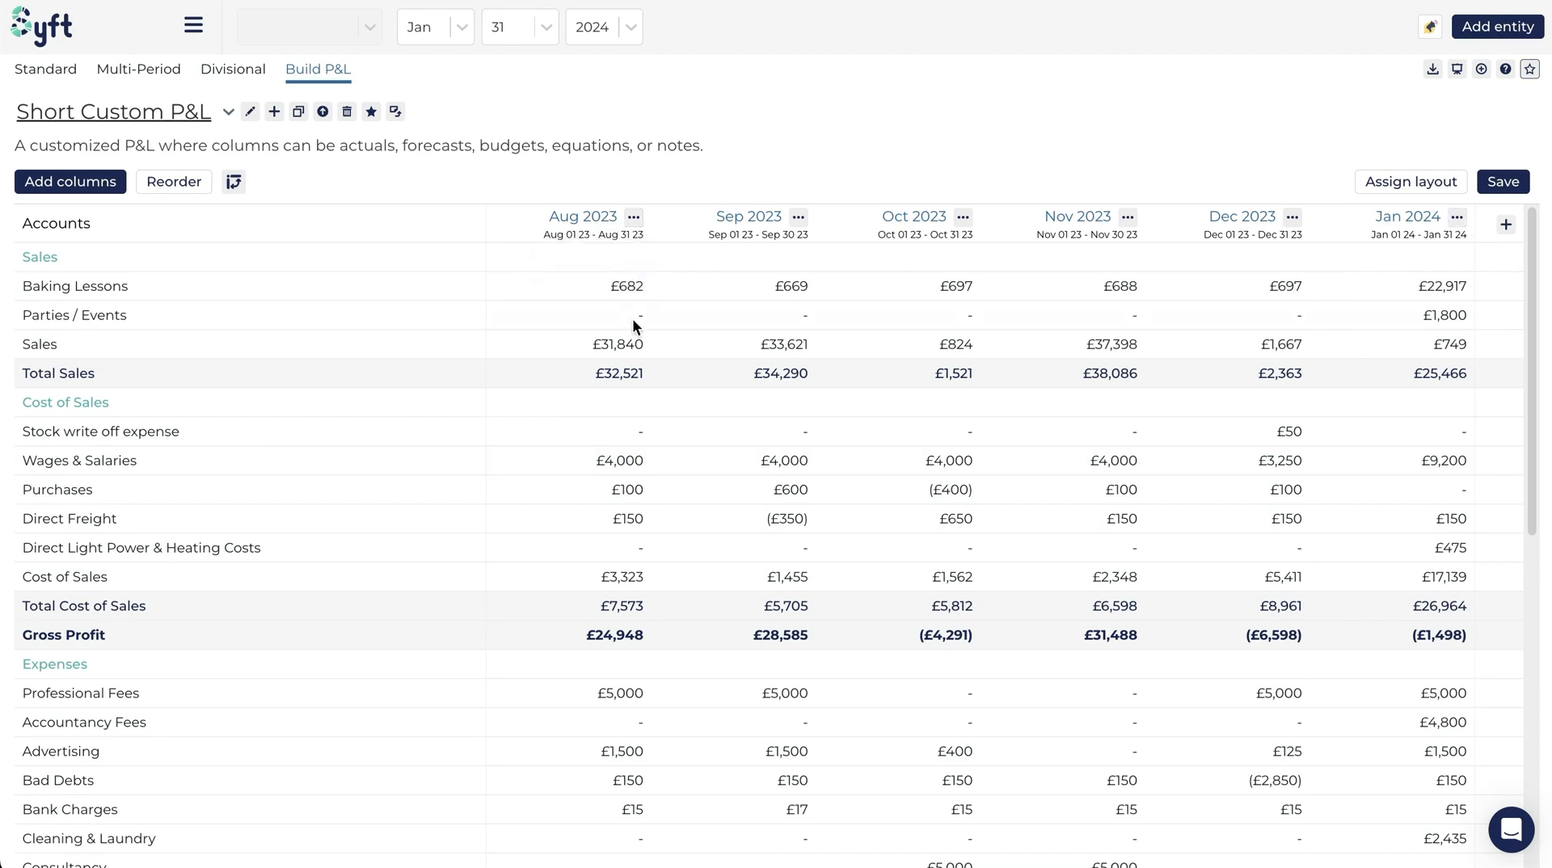
pyautogui.moveTo(633, 359)
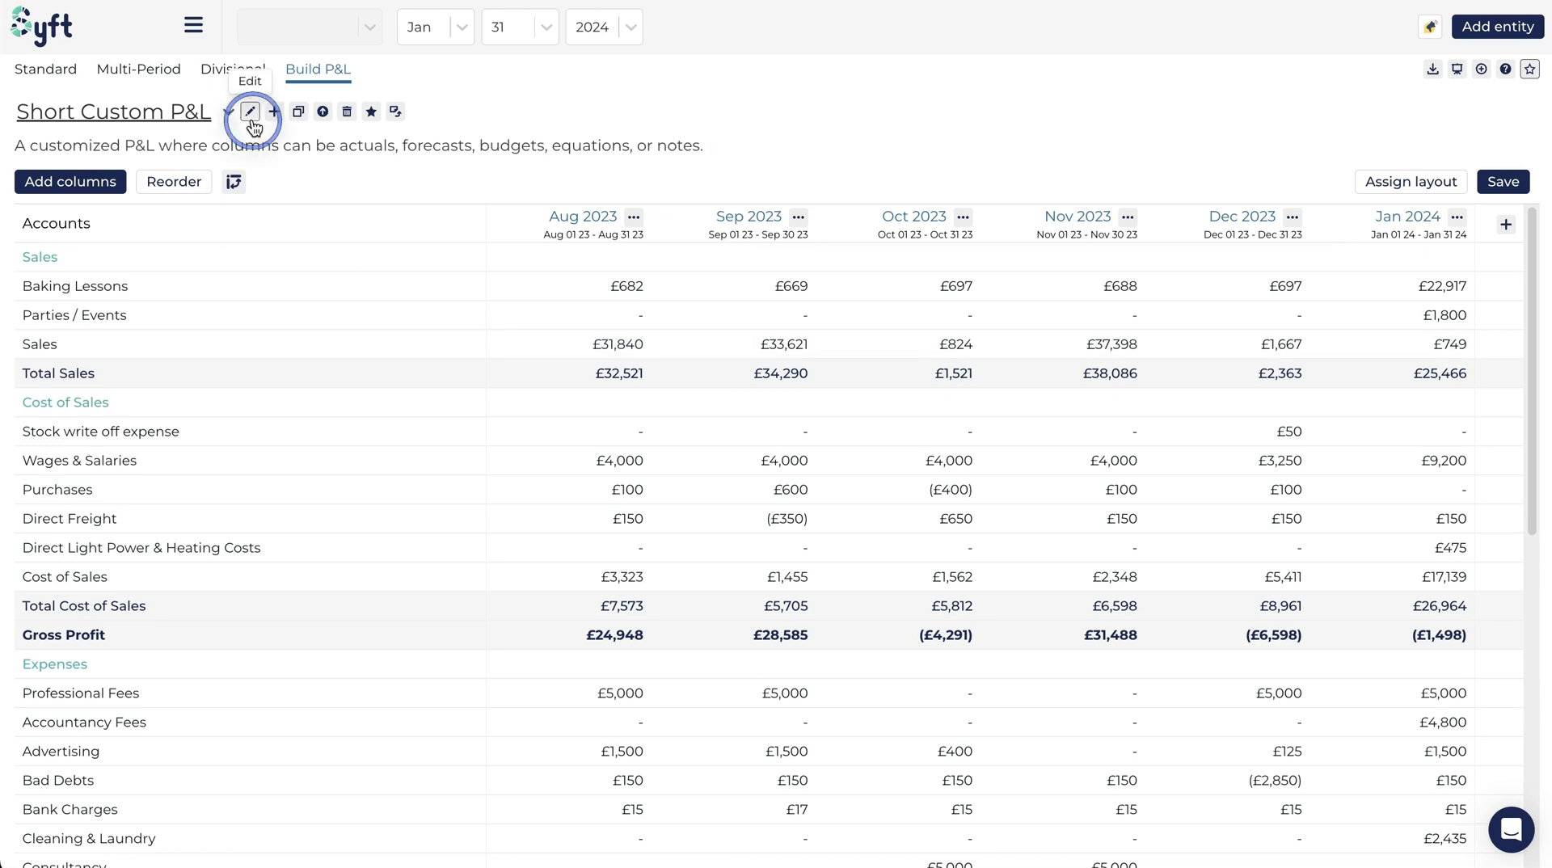
# Rename the imported report to J's Custom P&L and save the title
pyautogui.click(192, 25)
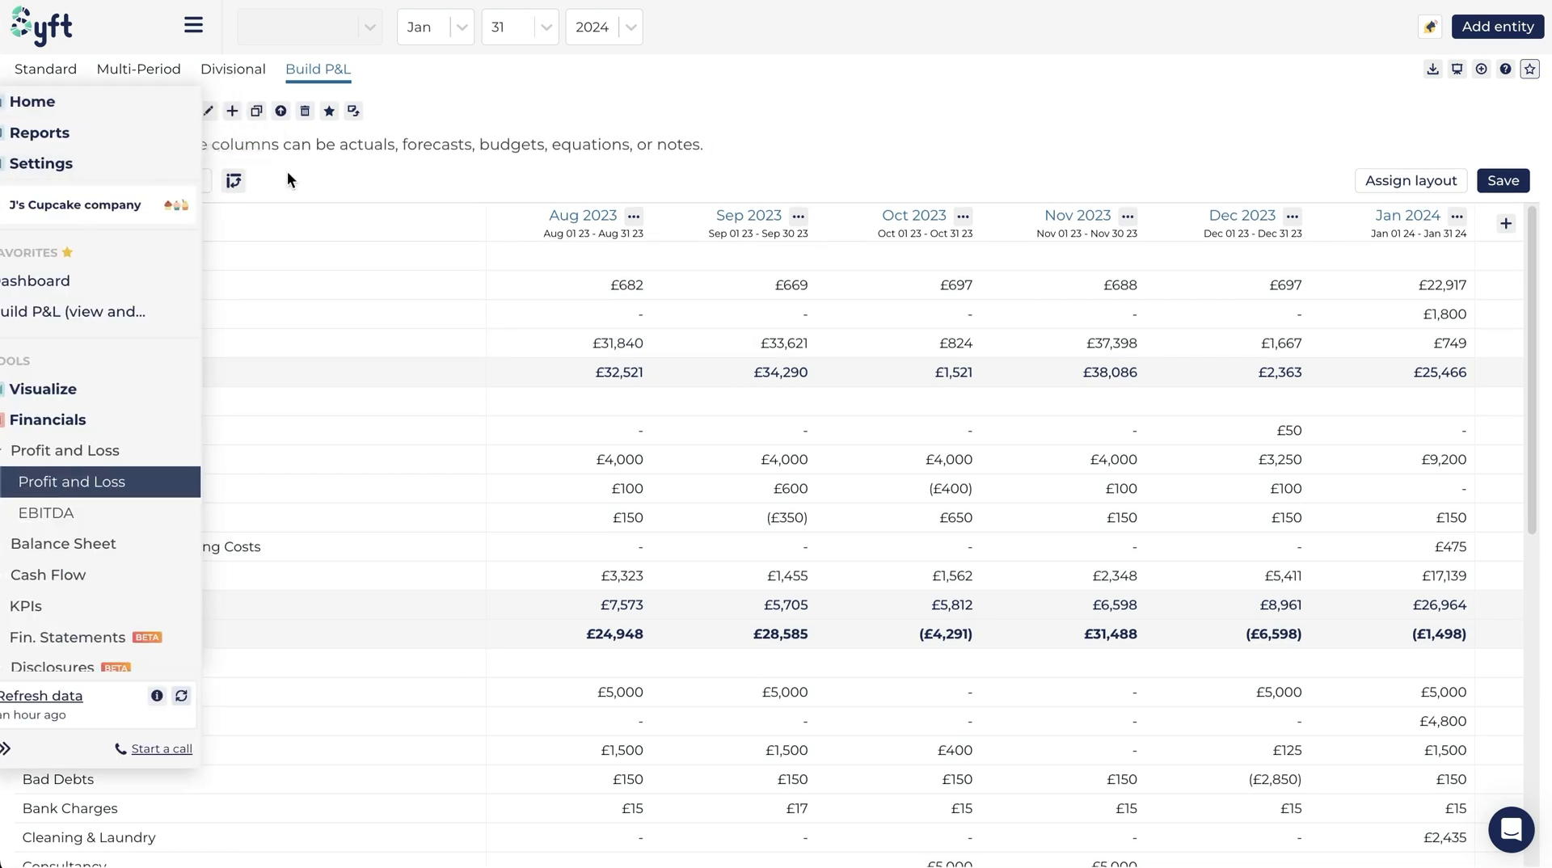
pyautogui.click(1501, 181)
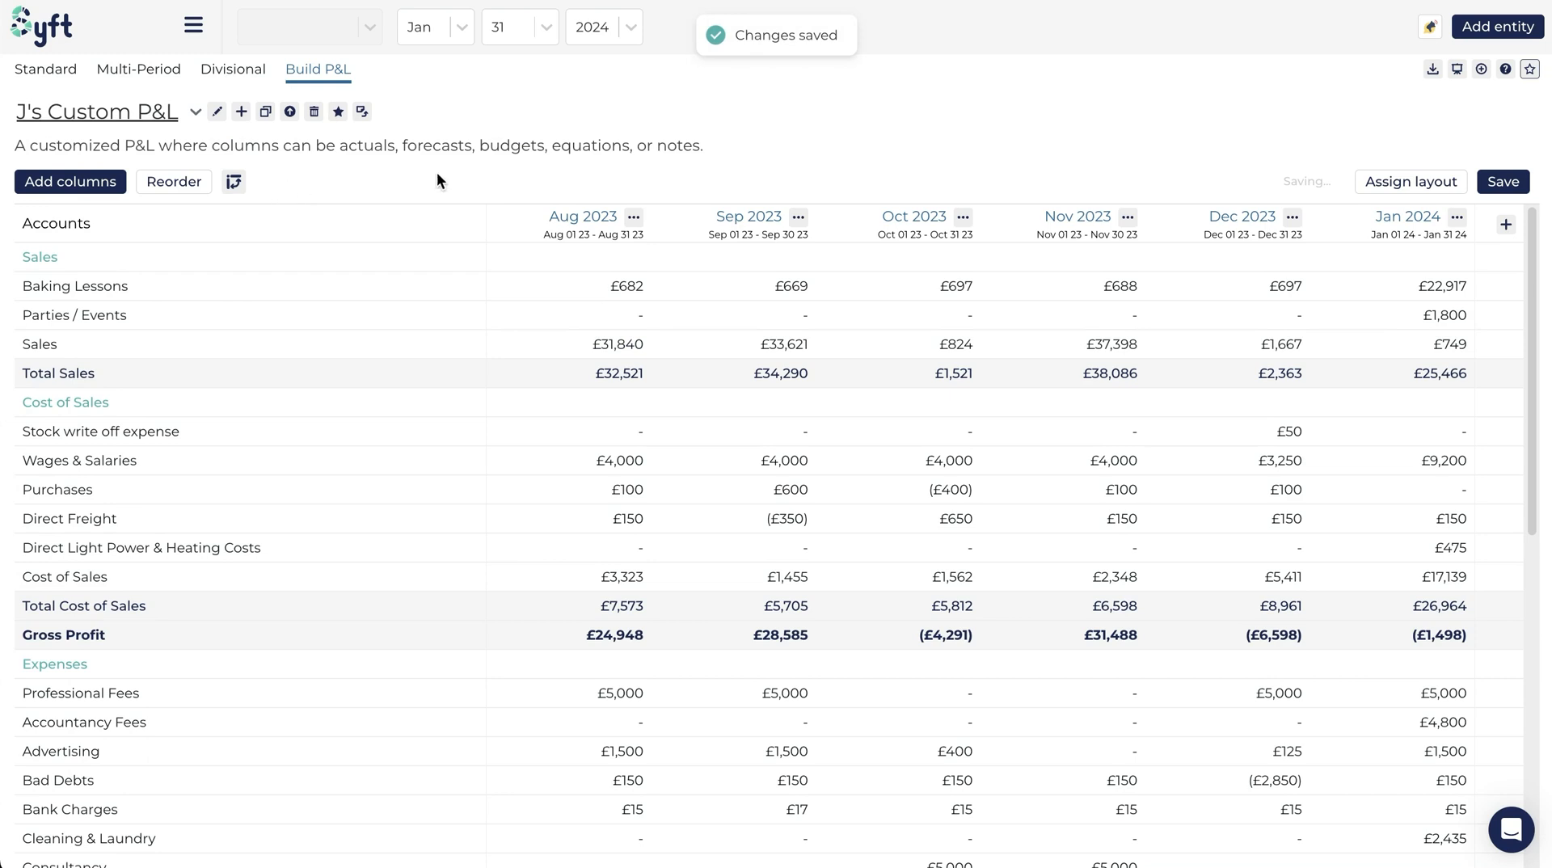
pyautogui.moveTo(751, 477)
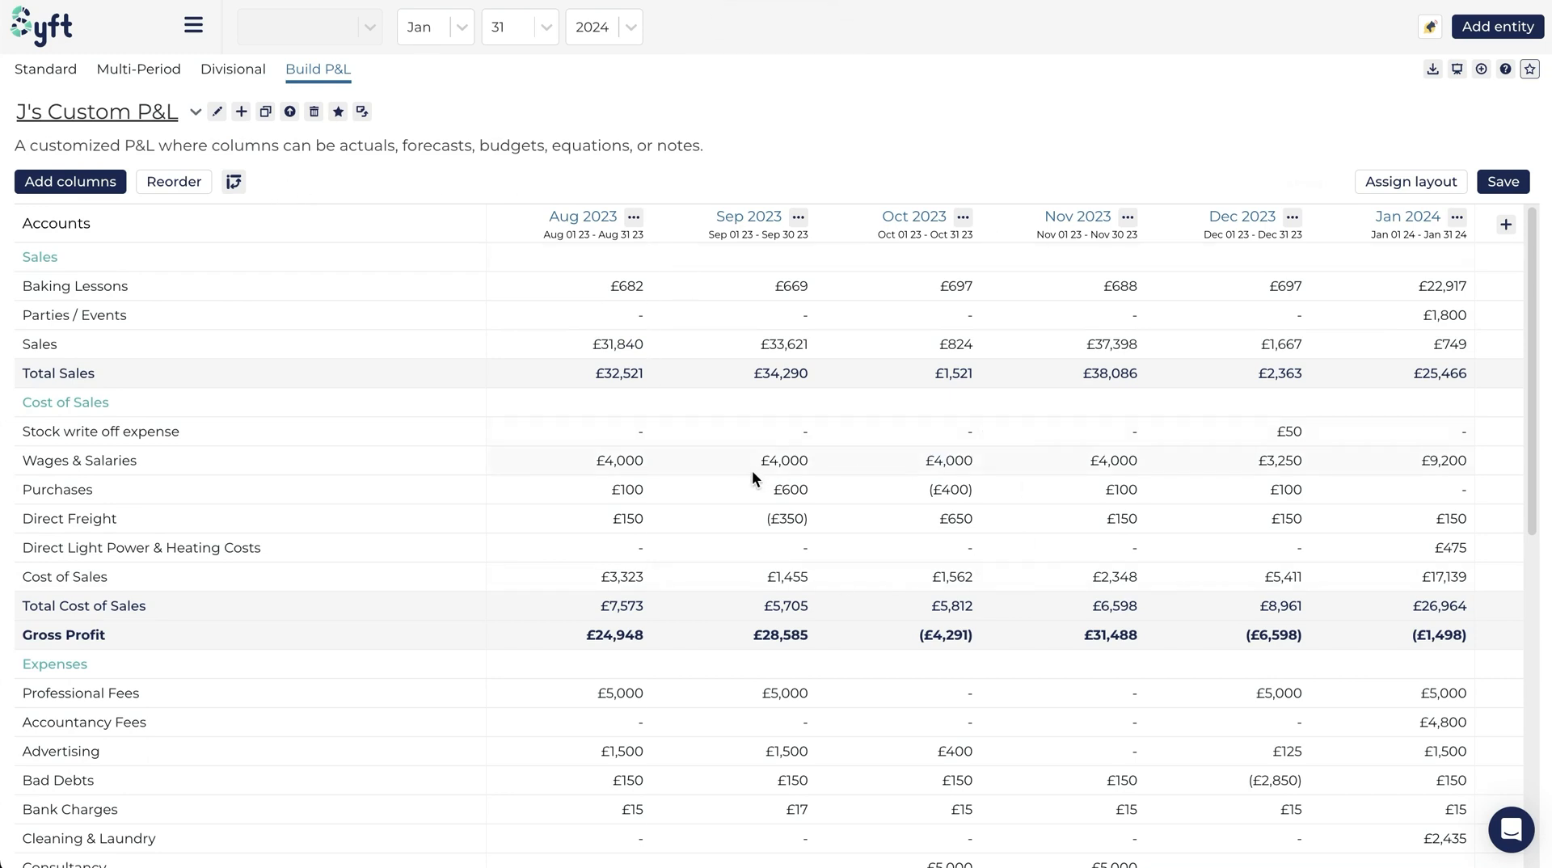
pyautogui.moveTo(757, 391)
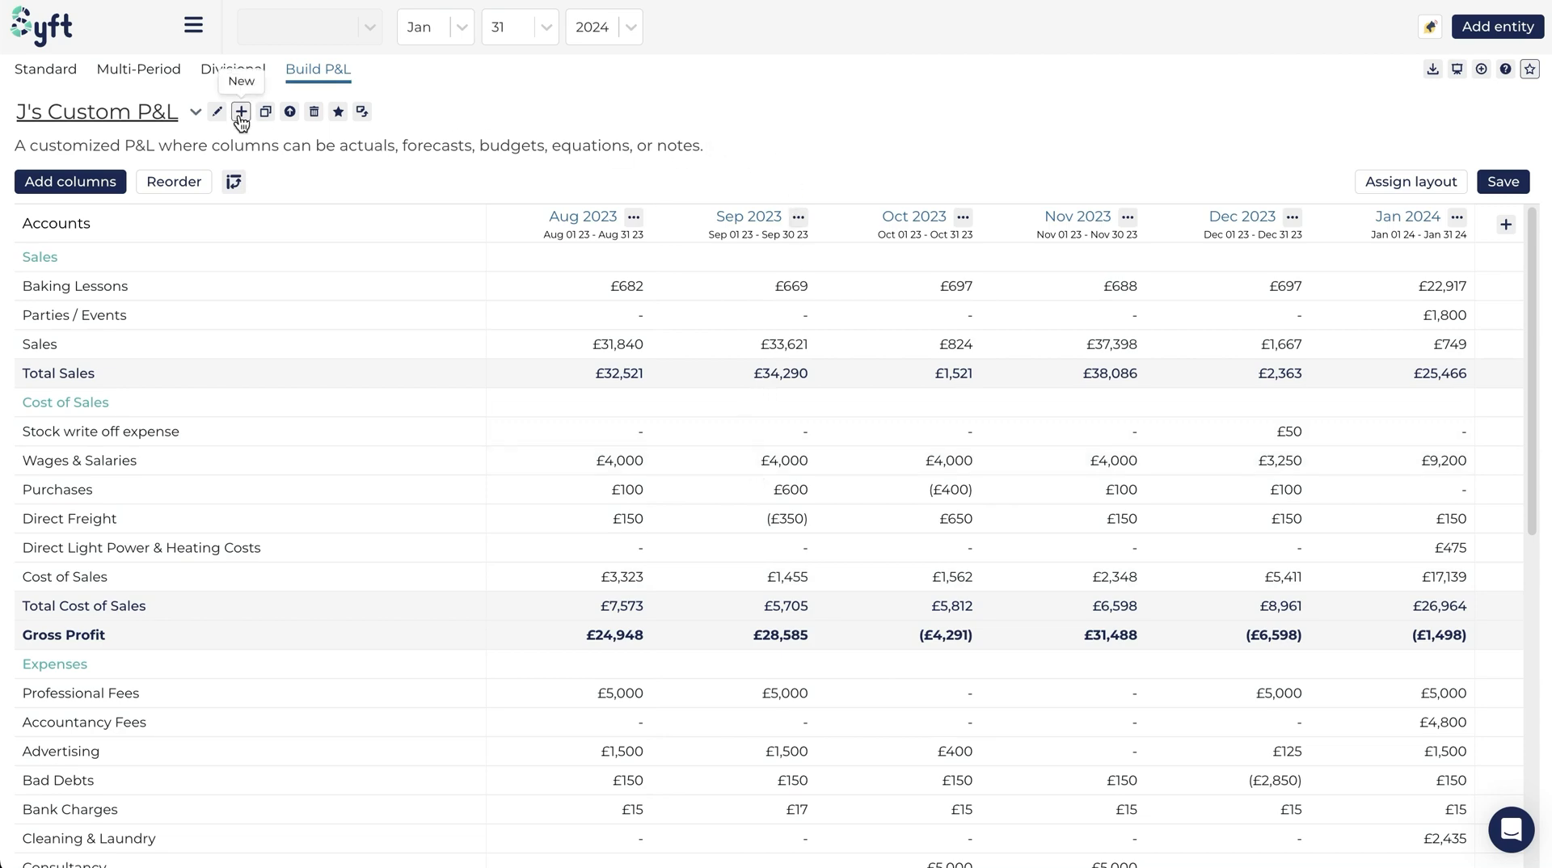
# Create another new P&L, this time starting from scratch with no columns
pyautogui.click(239, 112)
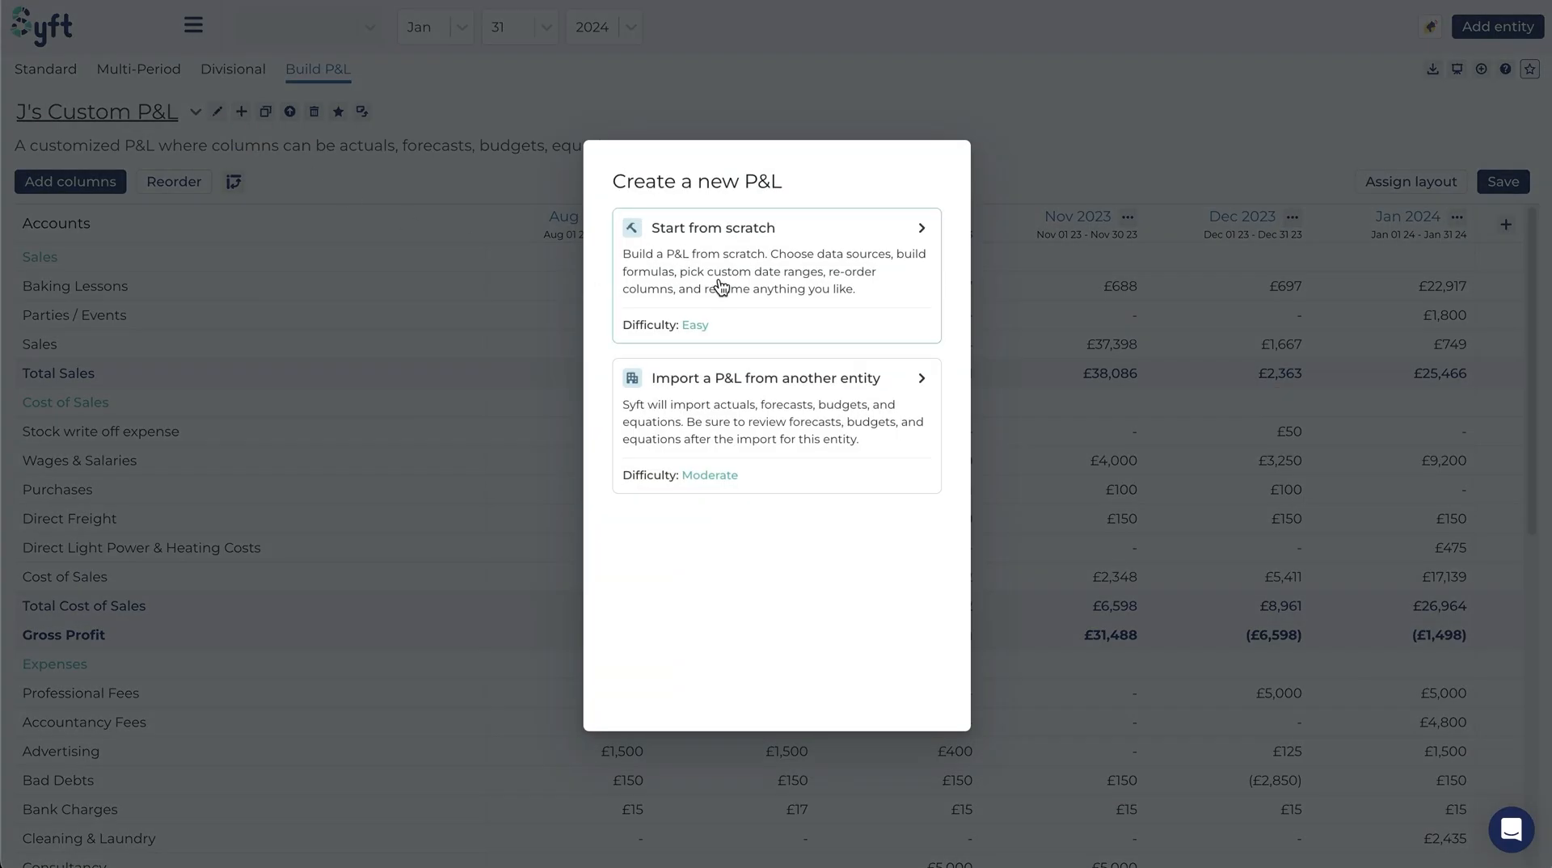
pyautogui.click(776, 227)
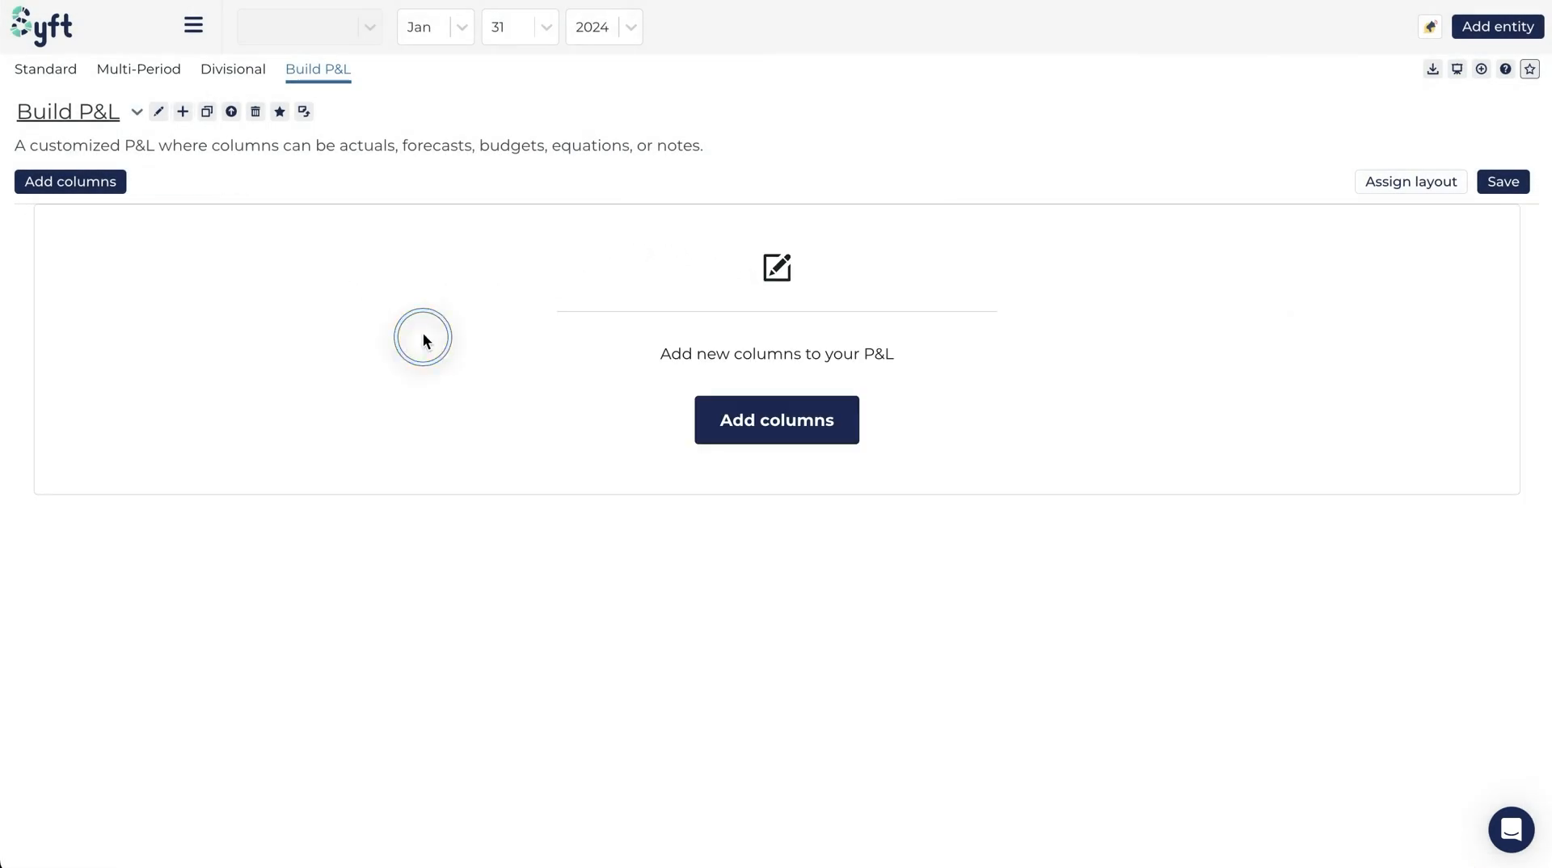
pyautogui.moveTo(550, 209)
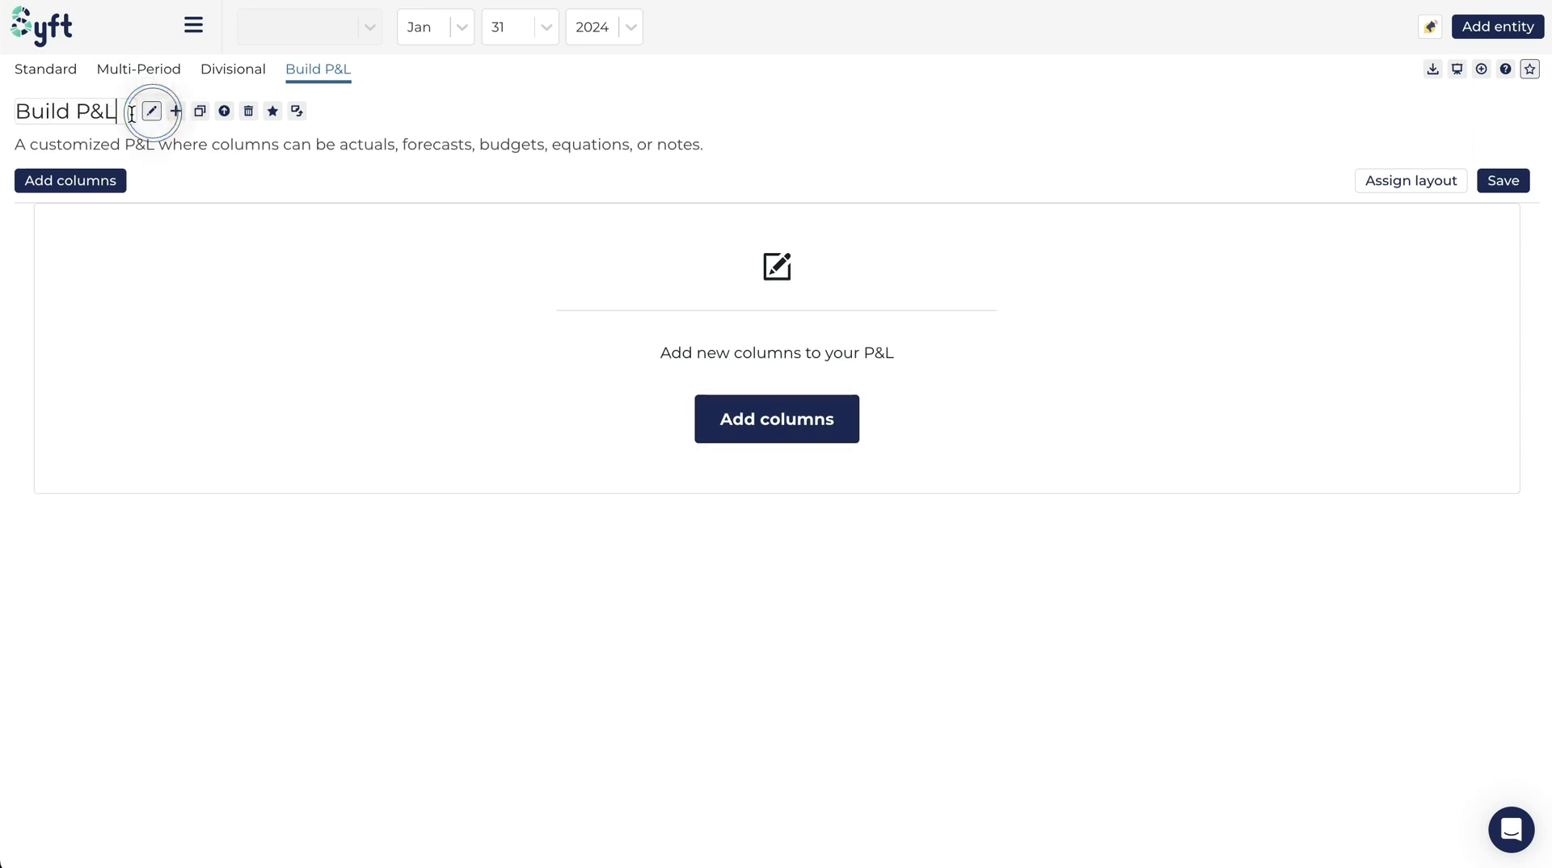
# Retitle the blank report as J's Build
pyautogui.click(151, 109)
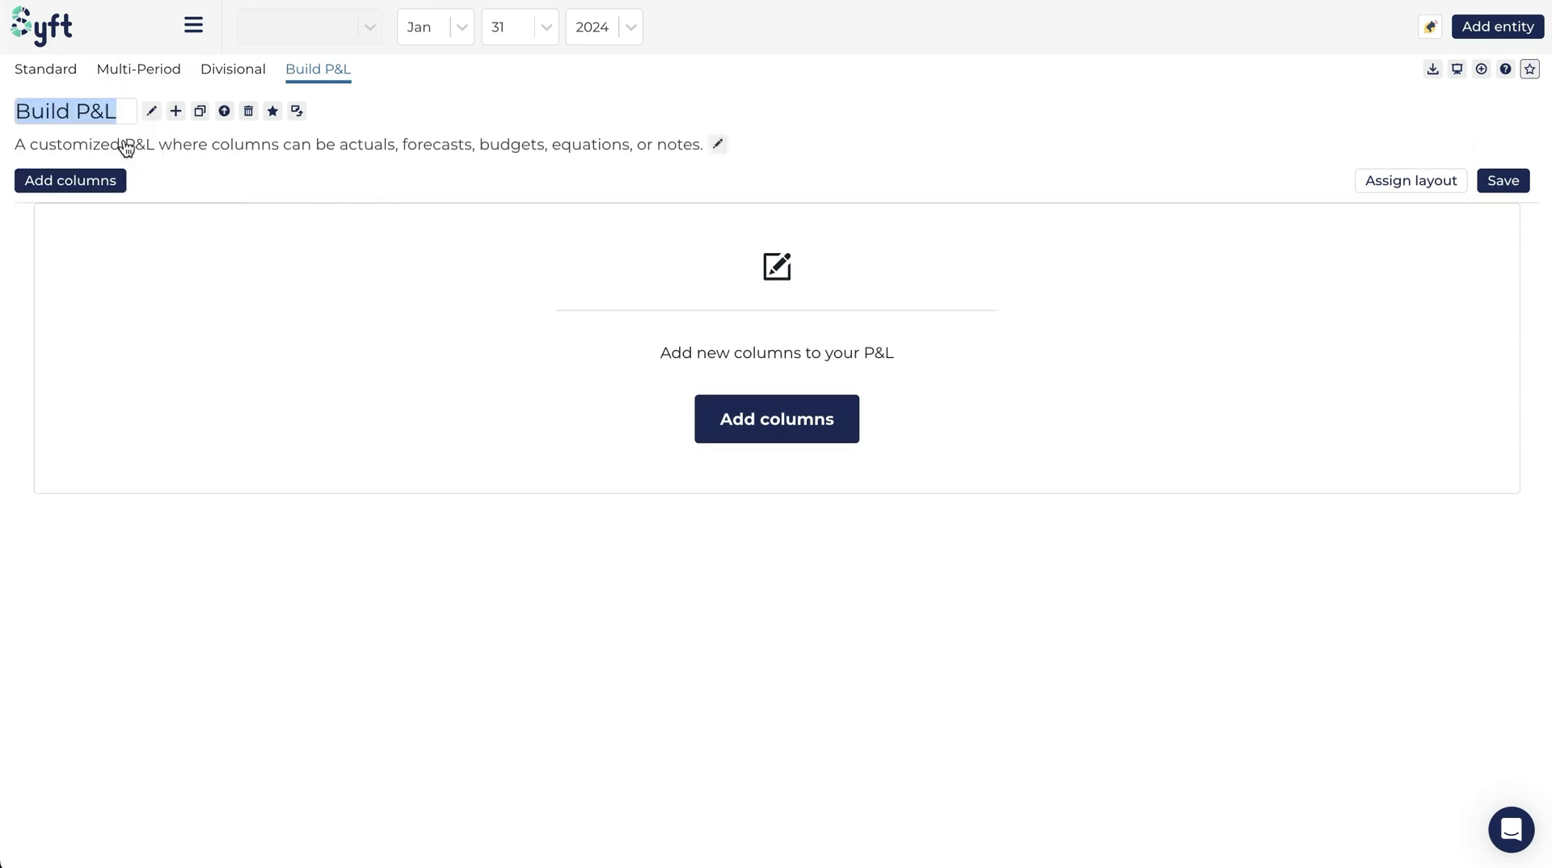
pyautogui.write("J's")
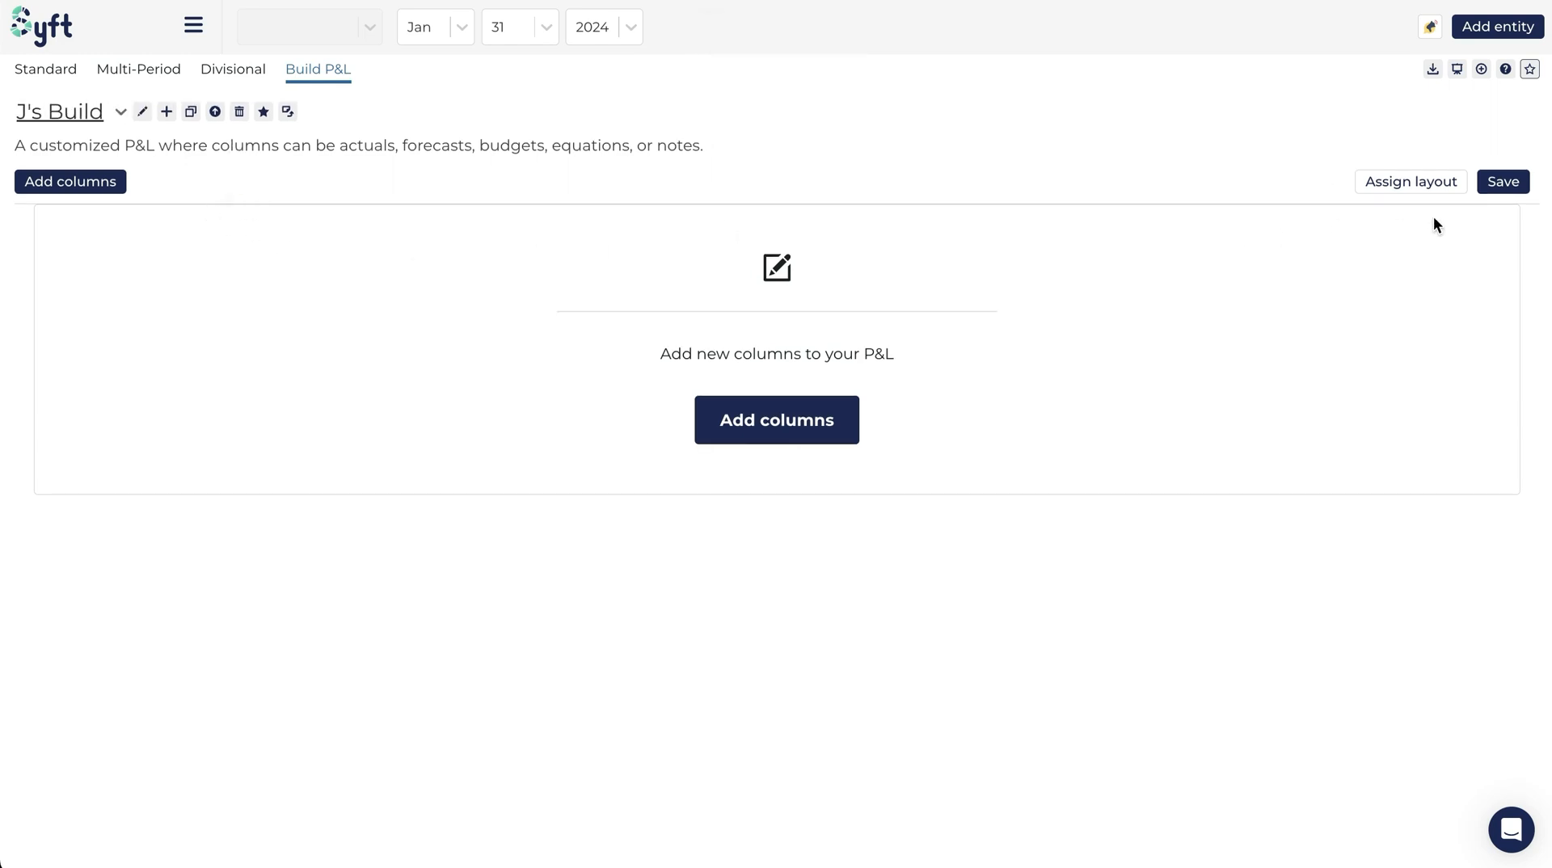
# Assign the J's P&L layout to J's Build and save it
pyautogui.click(1409, 183)
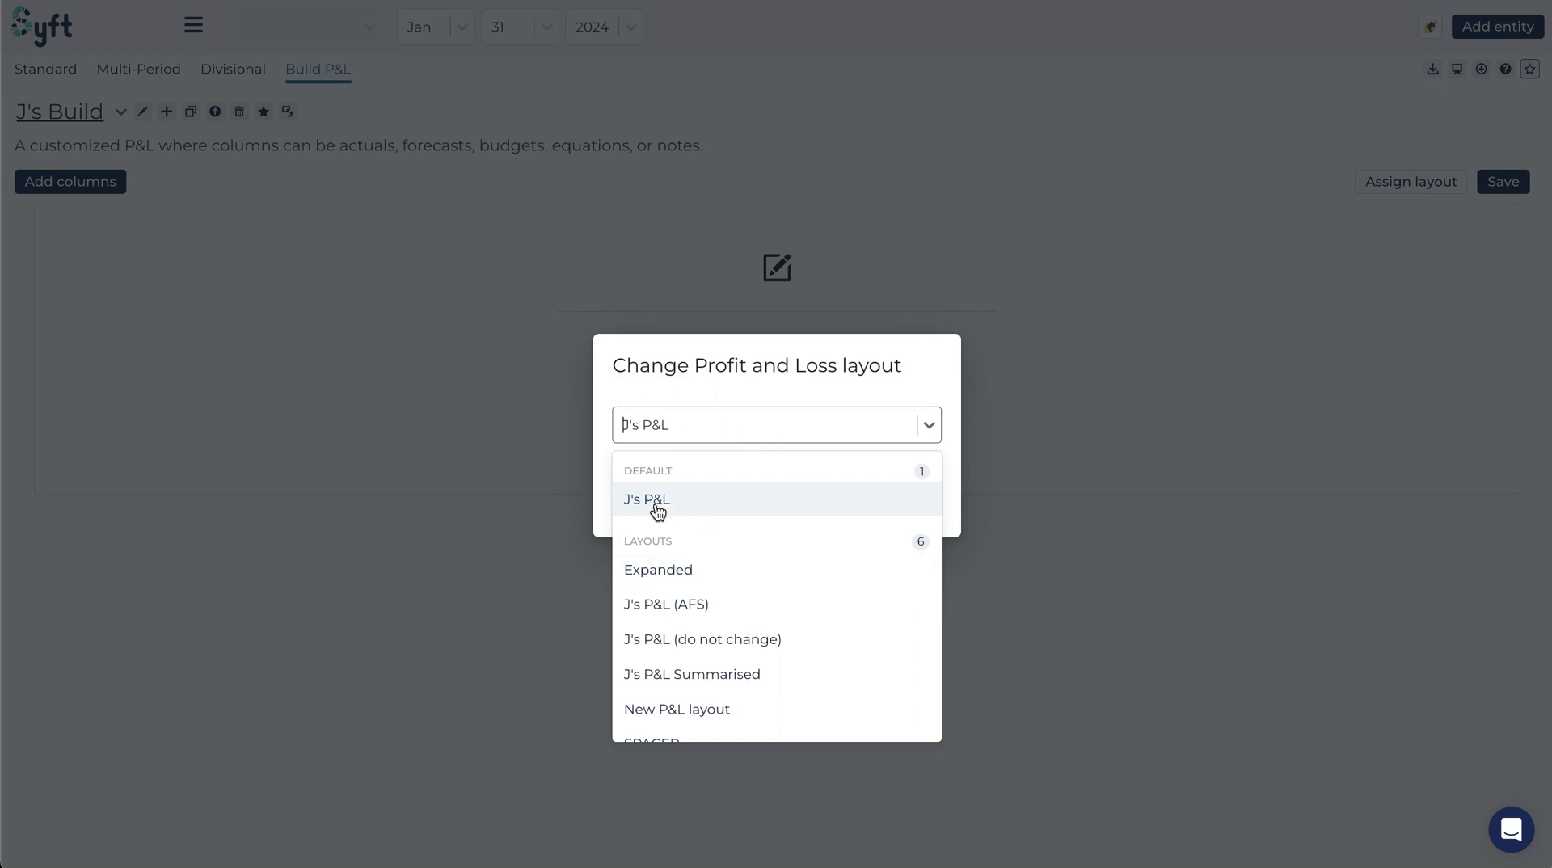
pyautogui.click(645, 500)
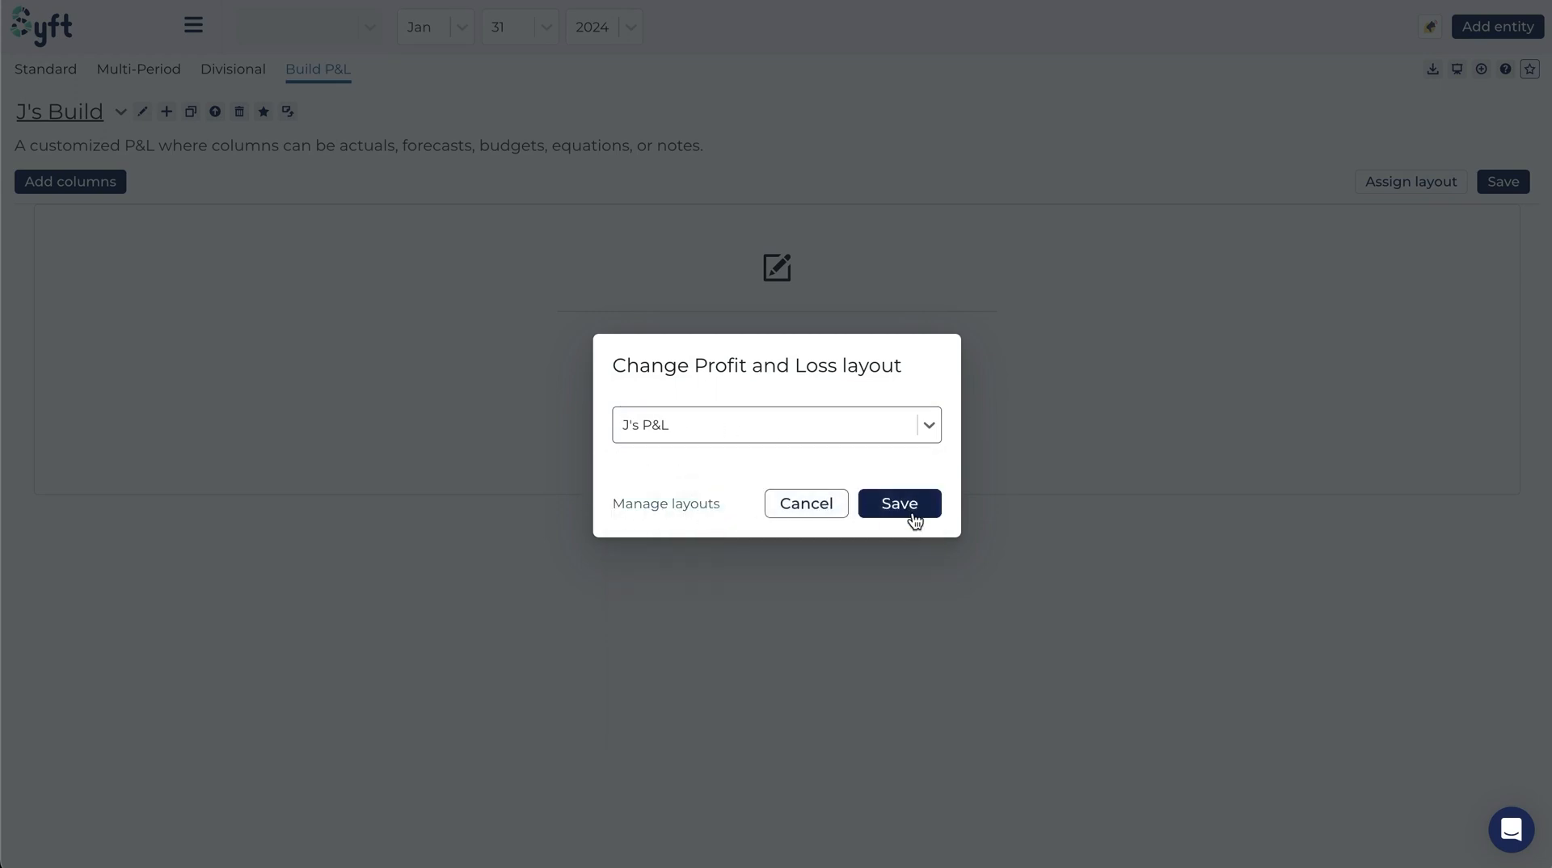
pyautogui.click(897, 502)
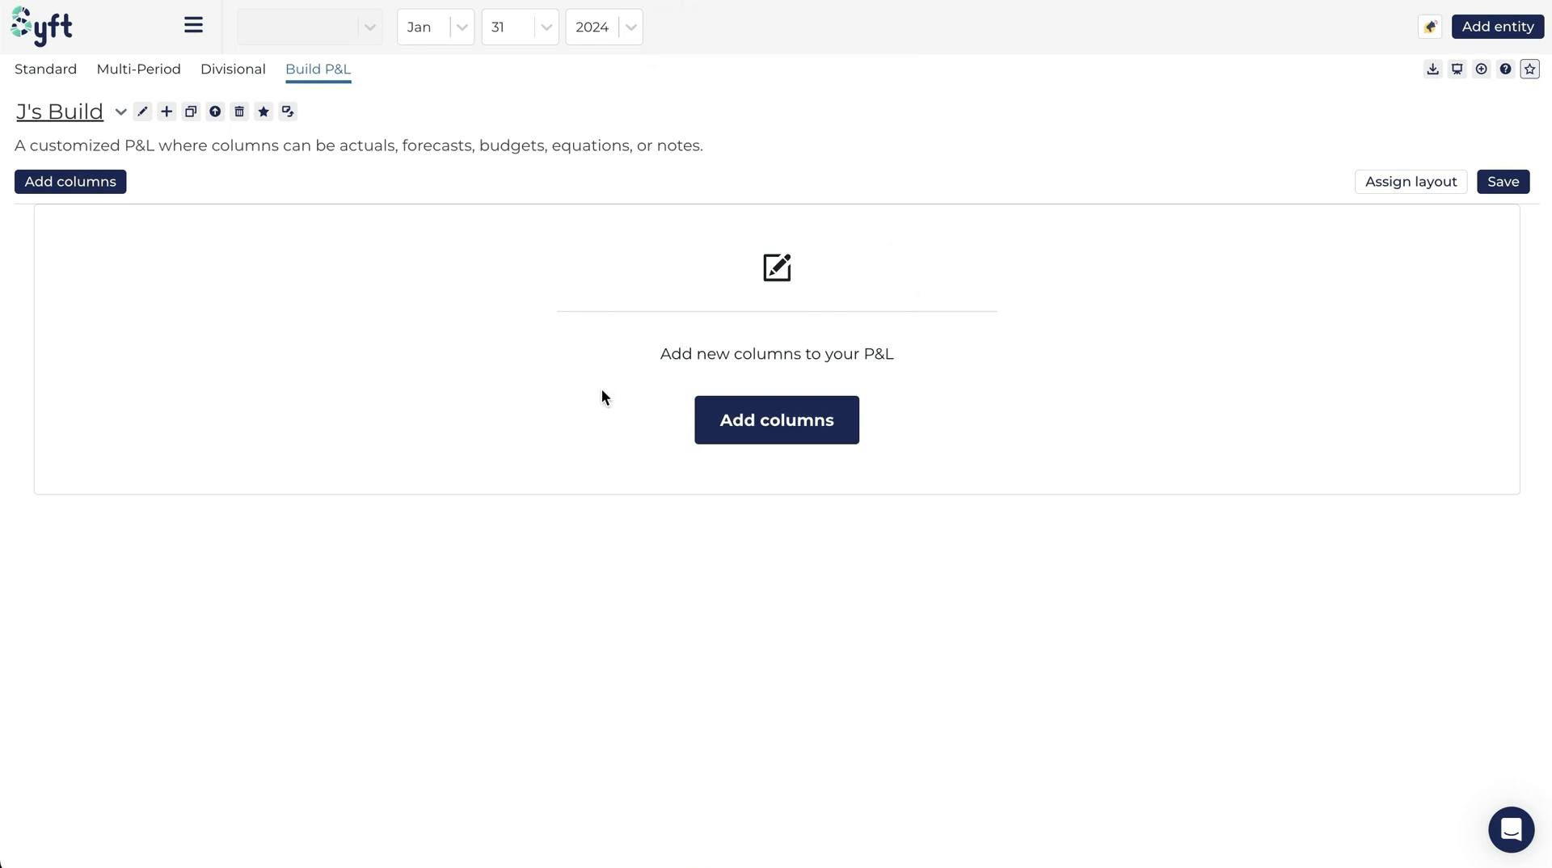
pyautogui.moveTo(504, 409)
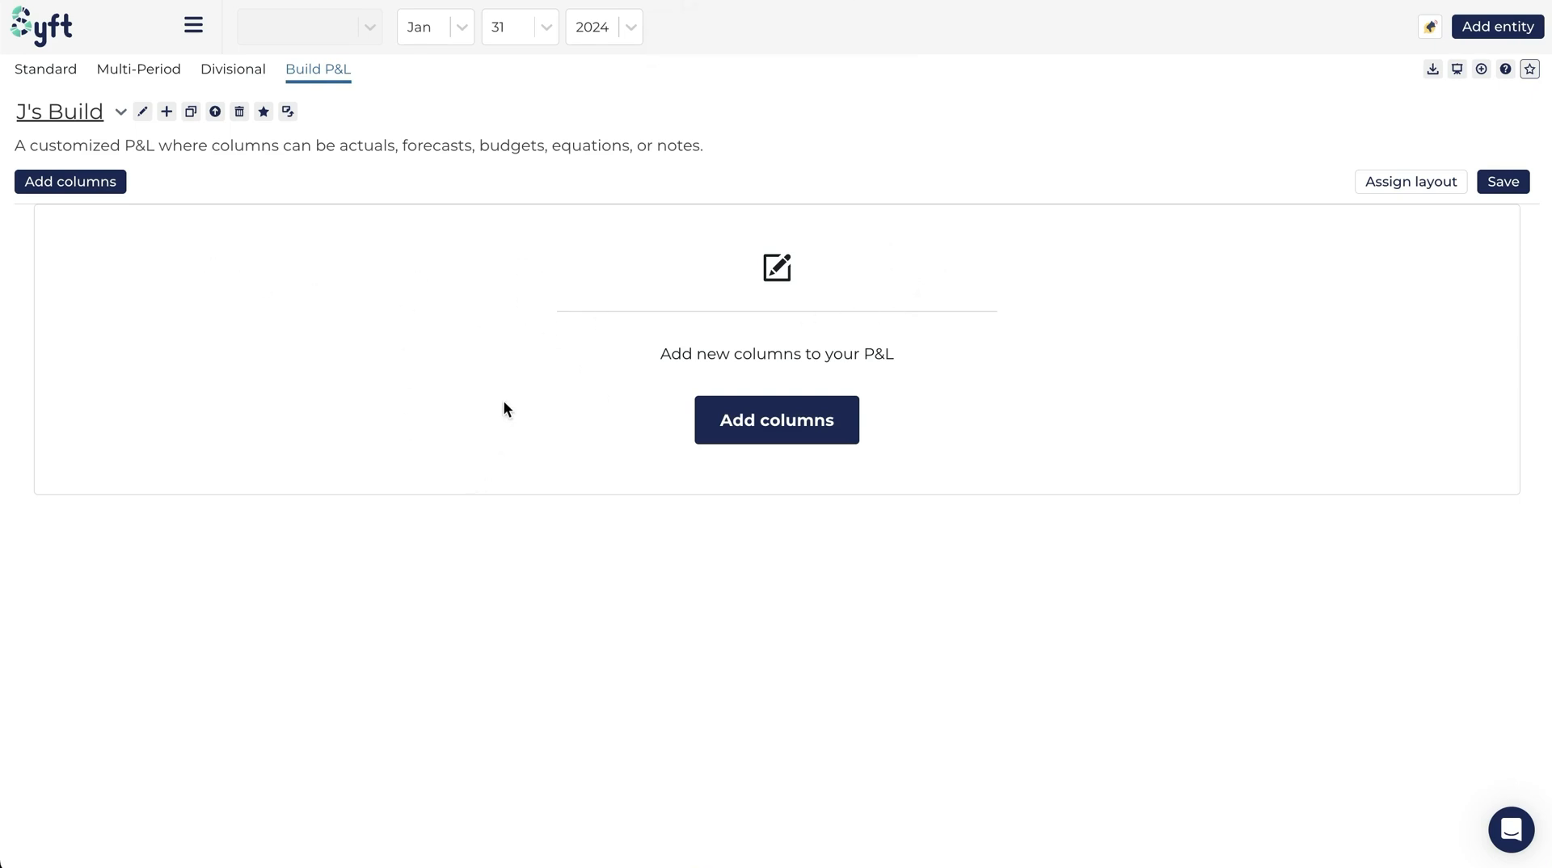
pyautogui.moveTo(803, 406)
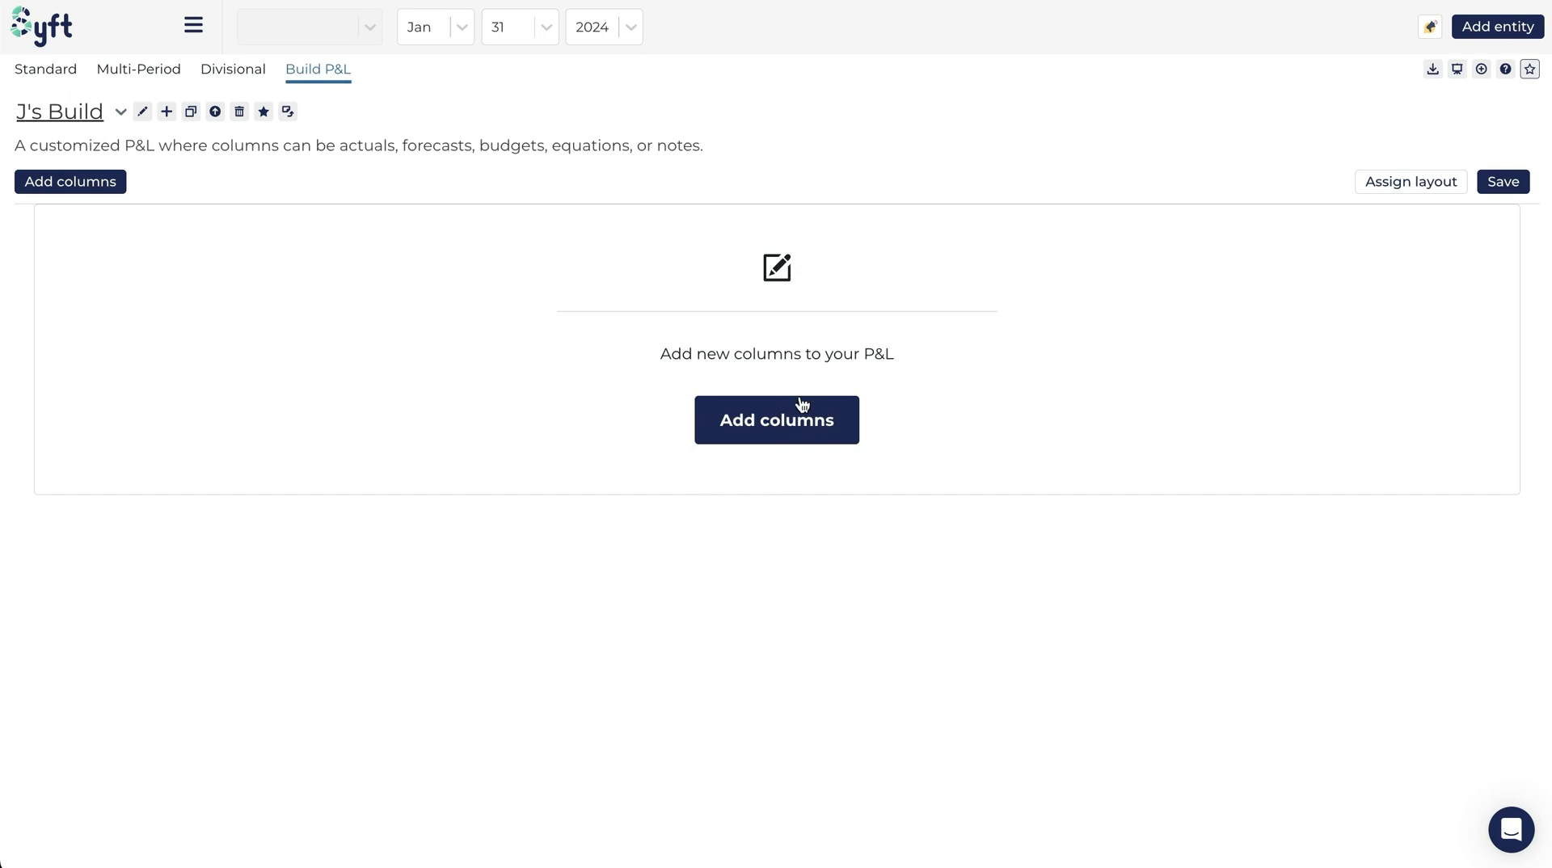
# Begin adding an Actuals column and list its View as period options
pyautogui.click(776, 420)
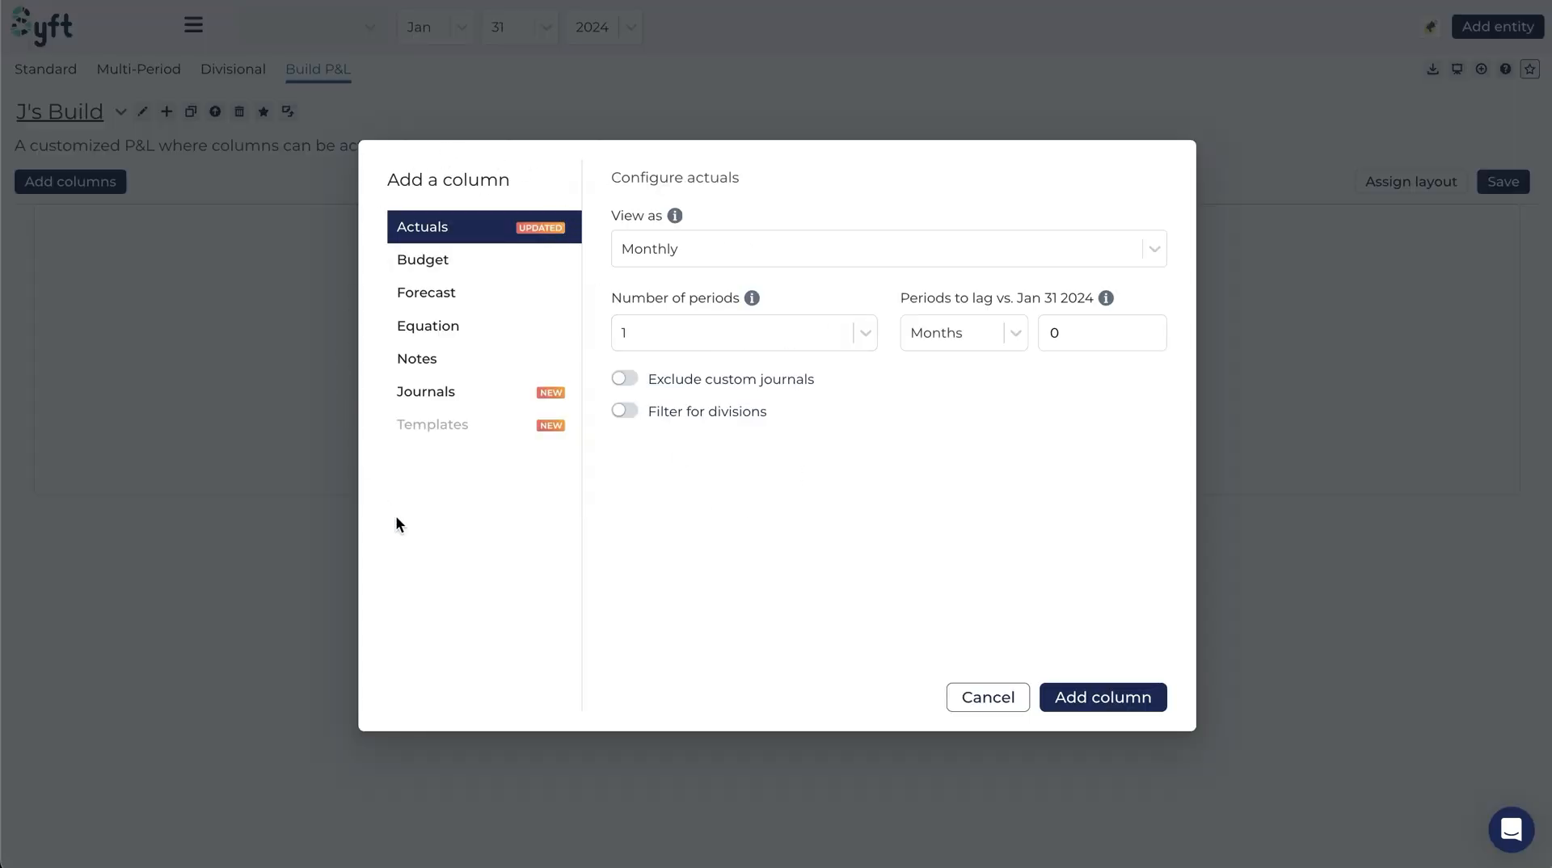
pyautogui.moveTo(564, 215)
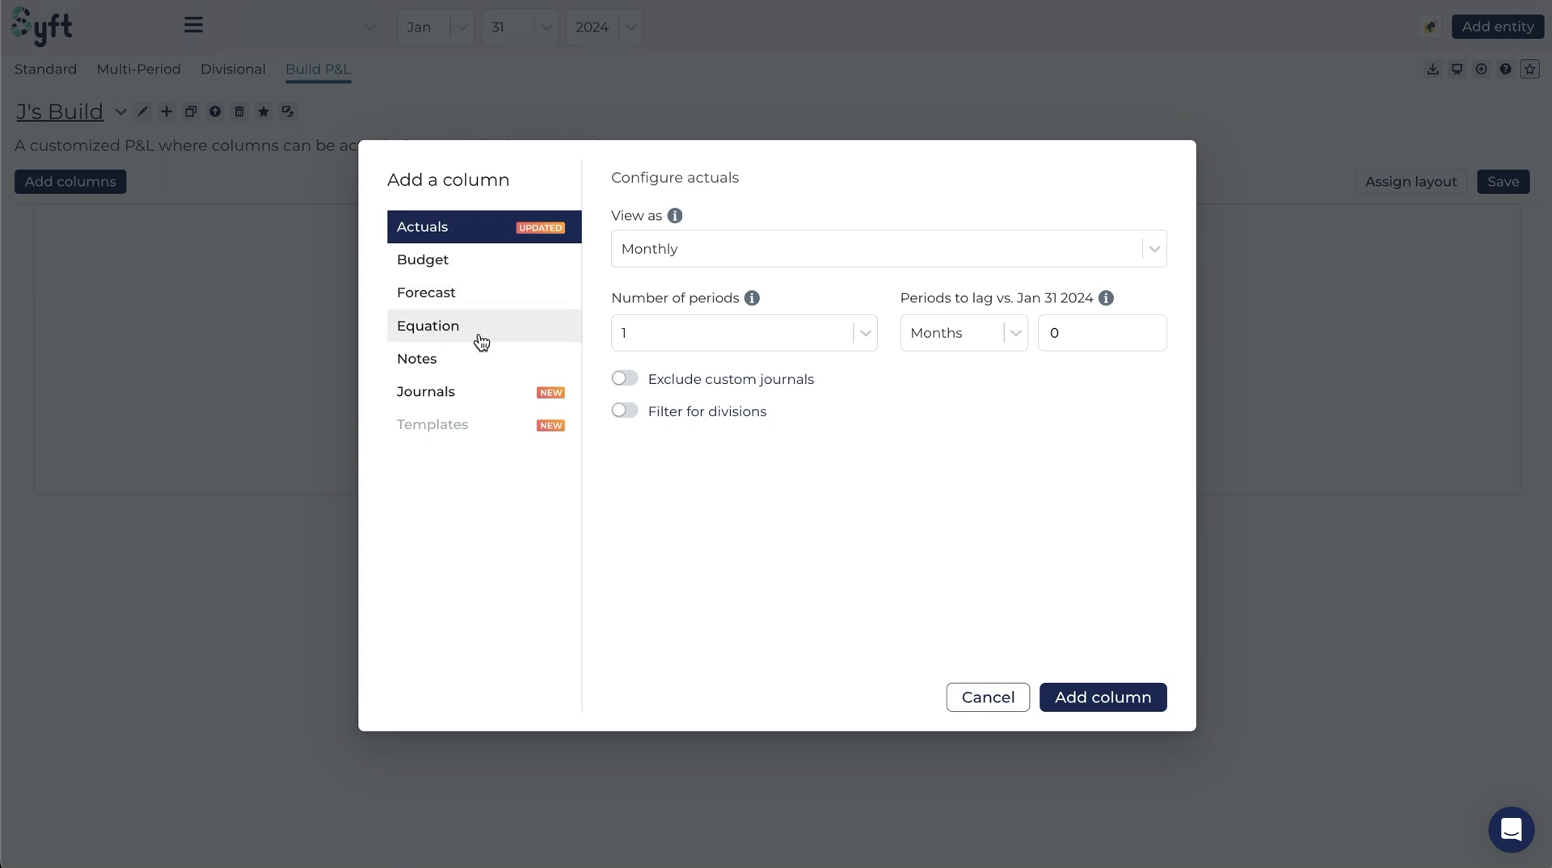
pyautogui.moveTo(451, 391)
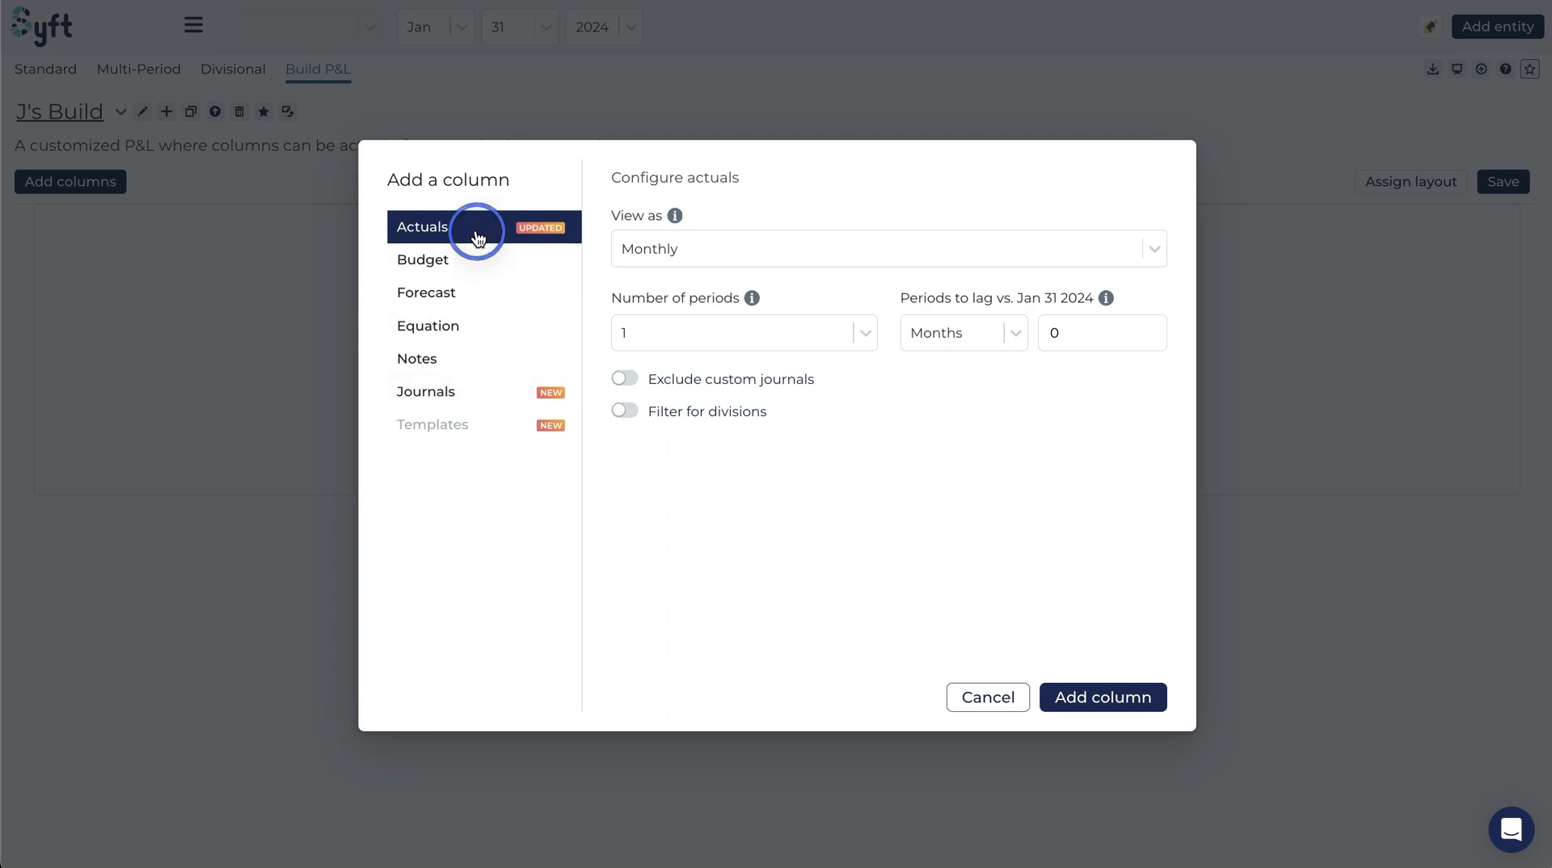
pyautogui.moveTo(735, 262)
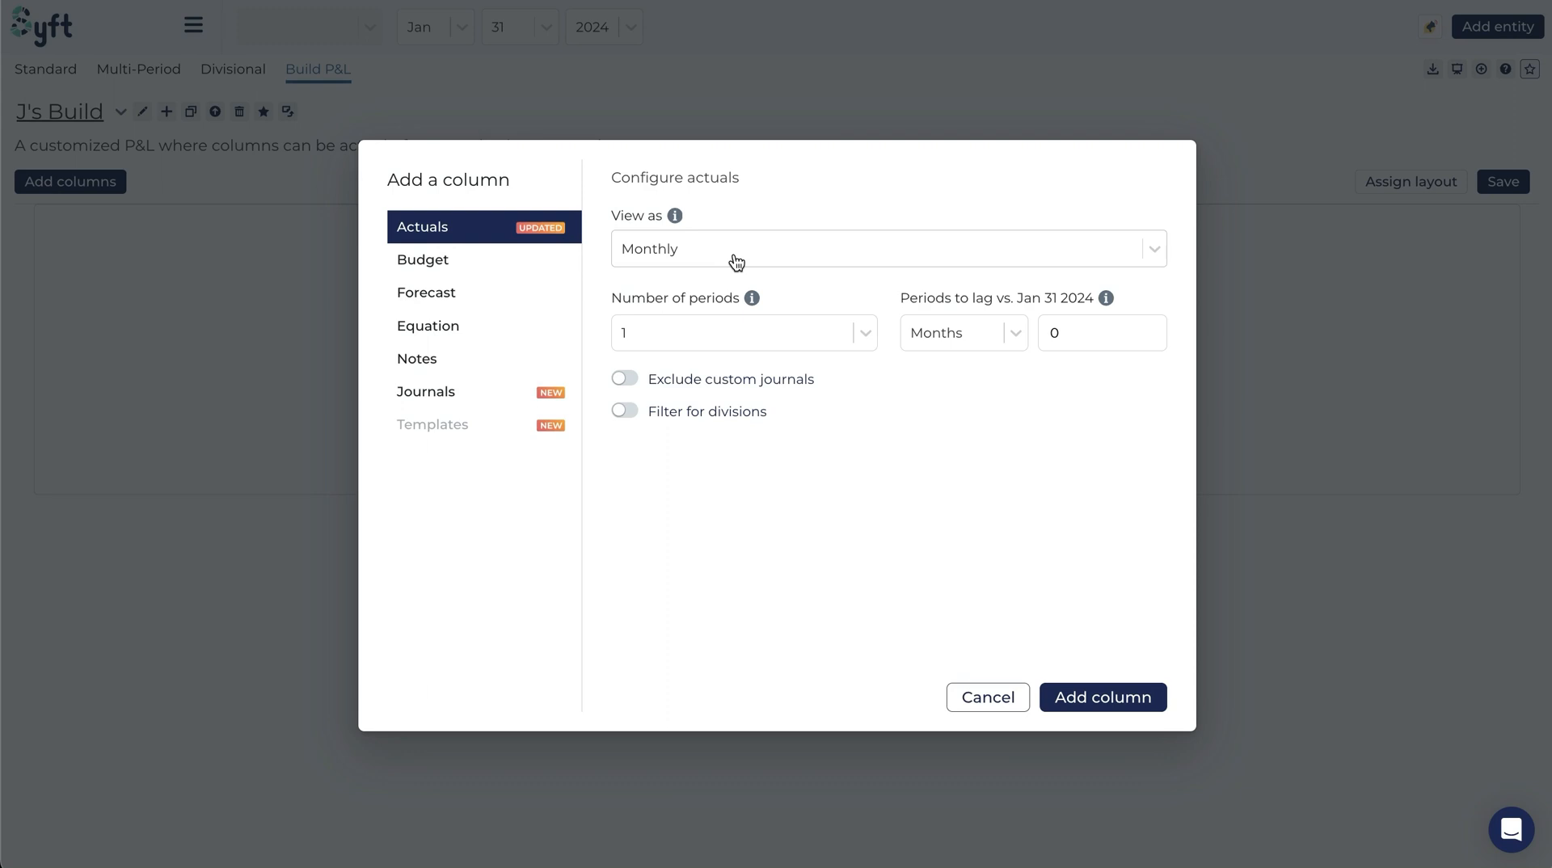
pyautogui.moveTo(698, 221)
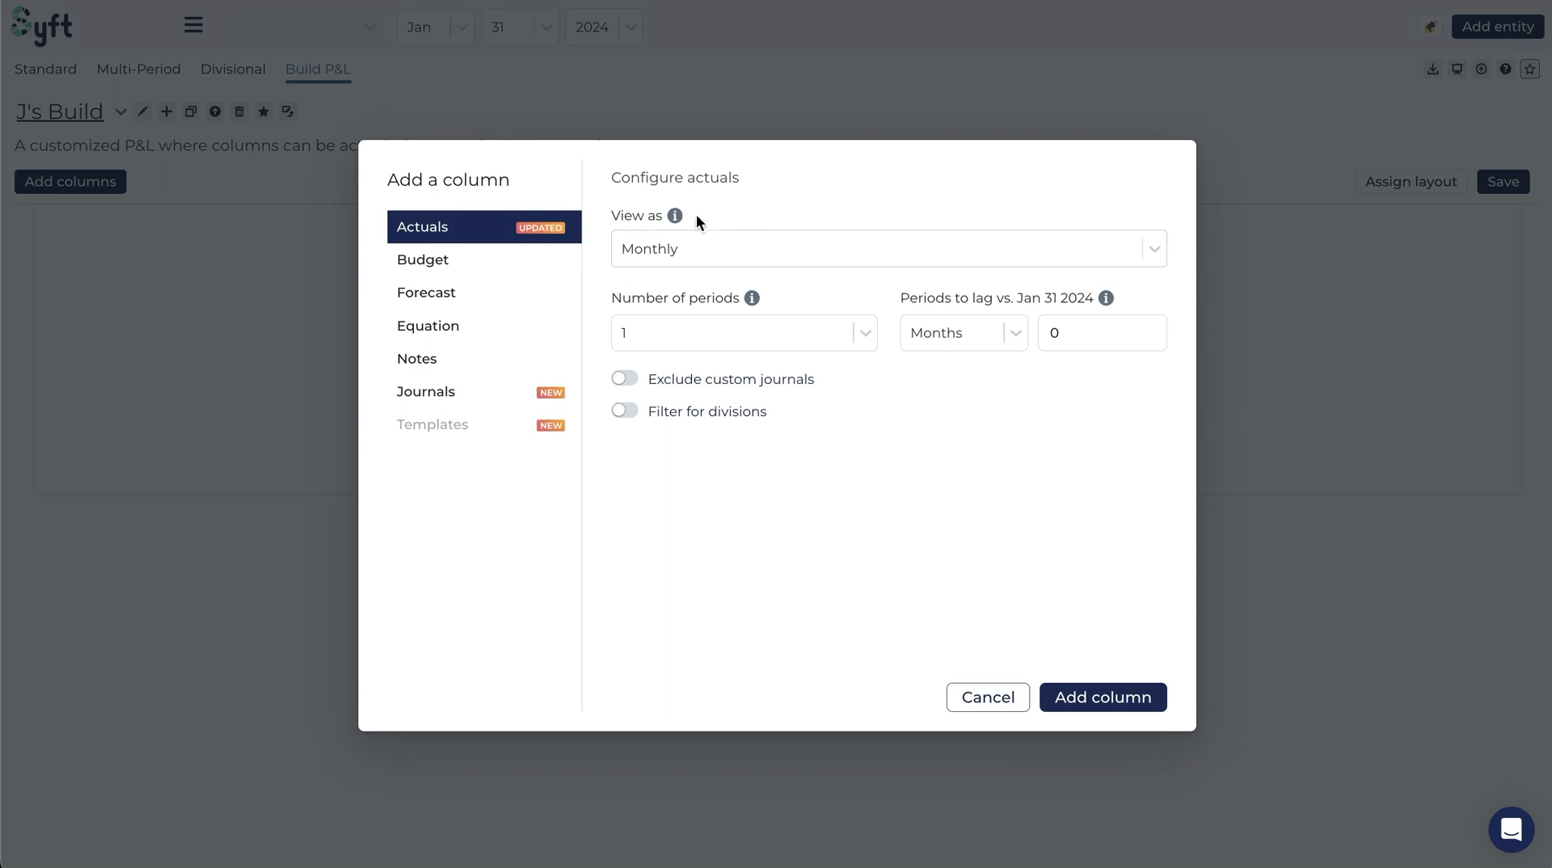
pyautogui.click(886, 249)
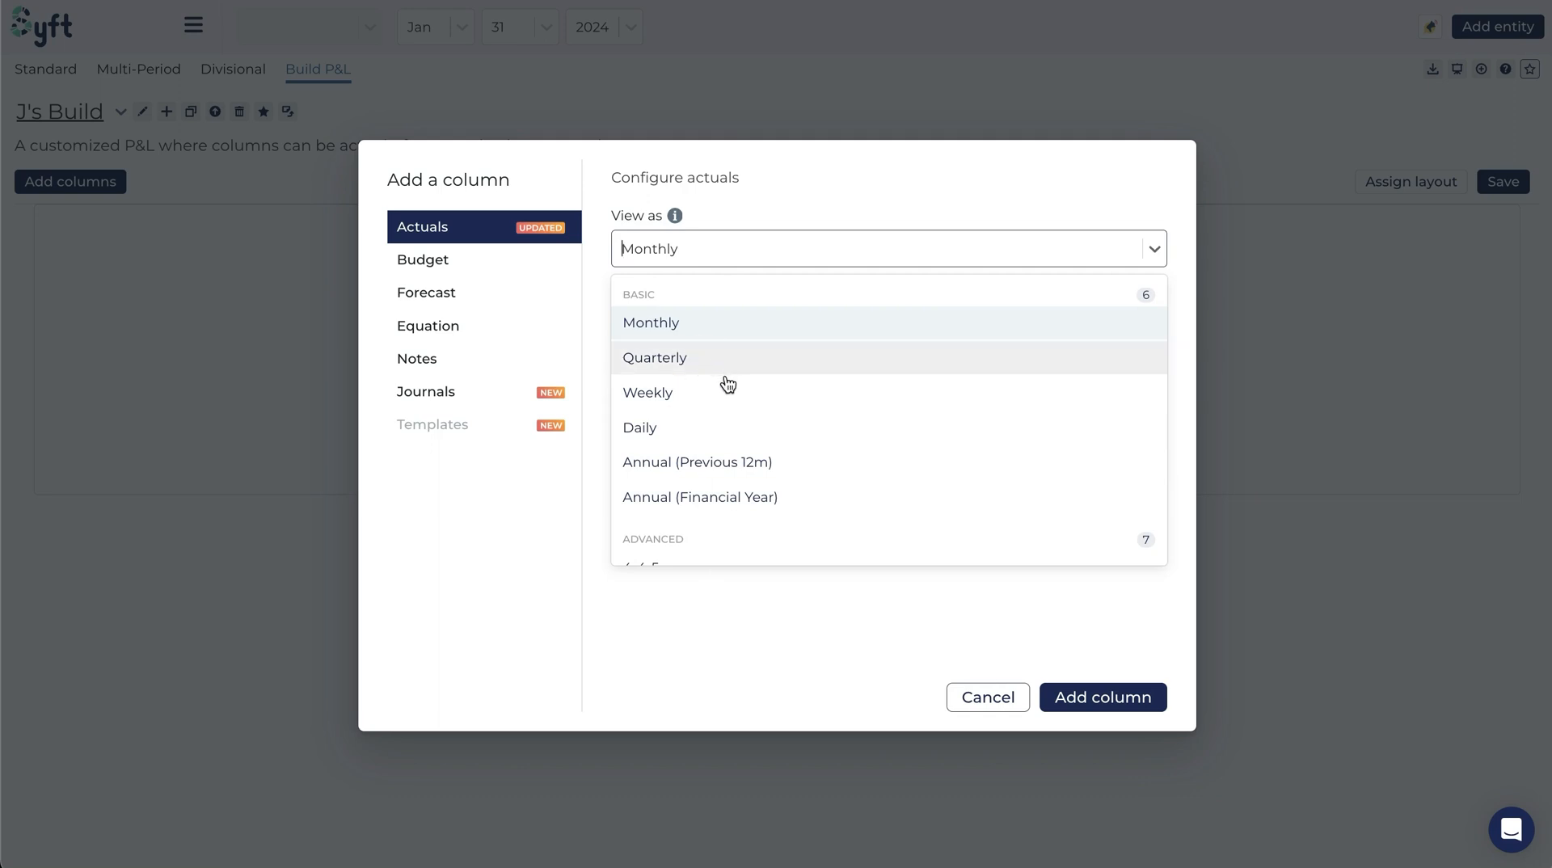
pyautogui.moveTo(724, 466)
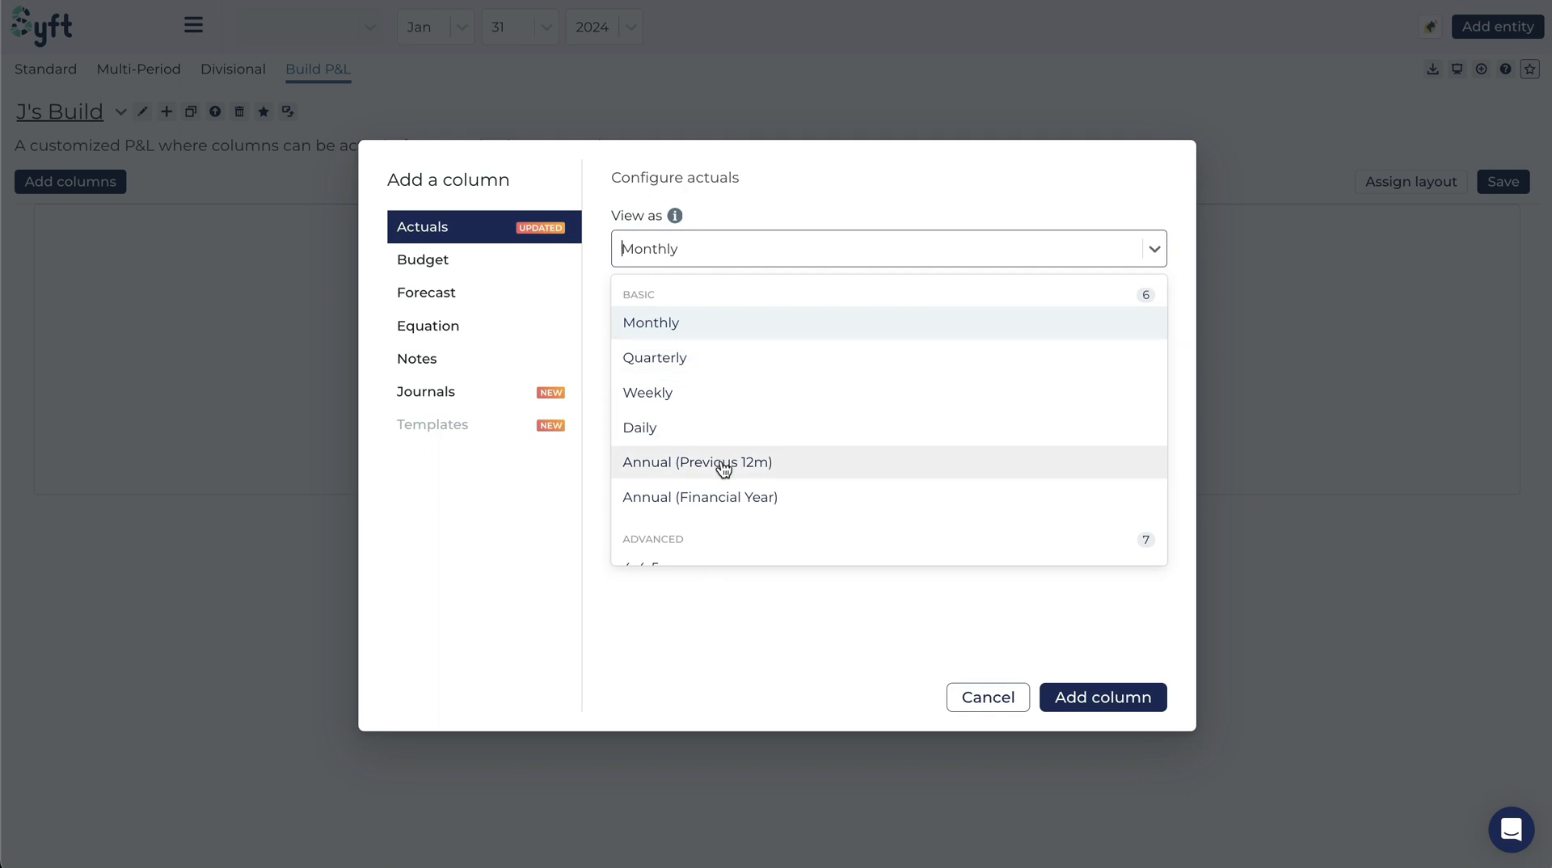
# Try Annual (Financial Year), return the Actuals view to Monthly, and list the period-count choices
pyautogui.scroll(-3)
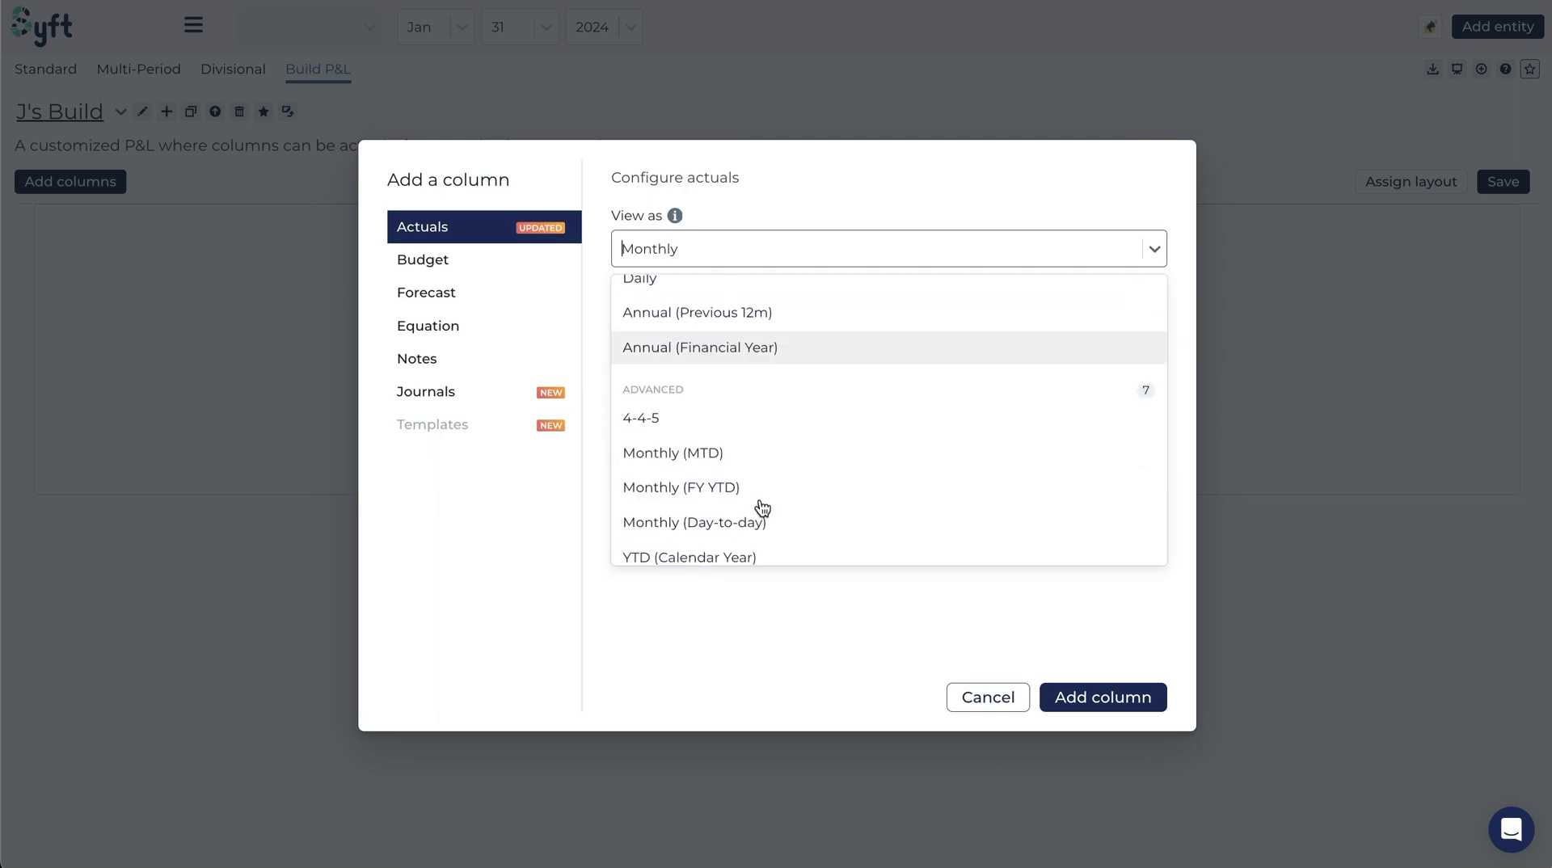
pyautogui.scroll(-3)
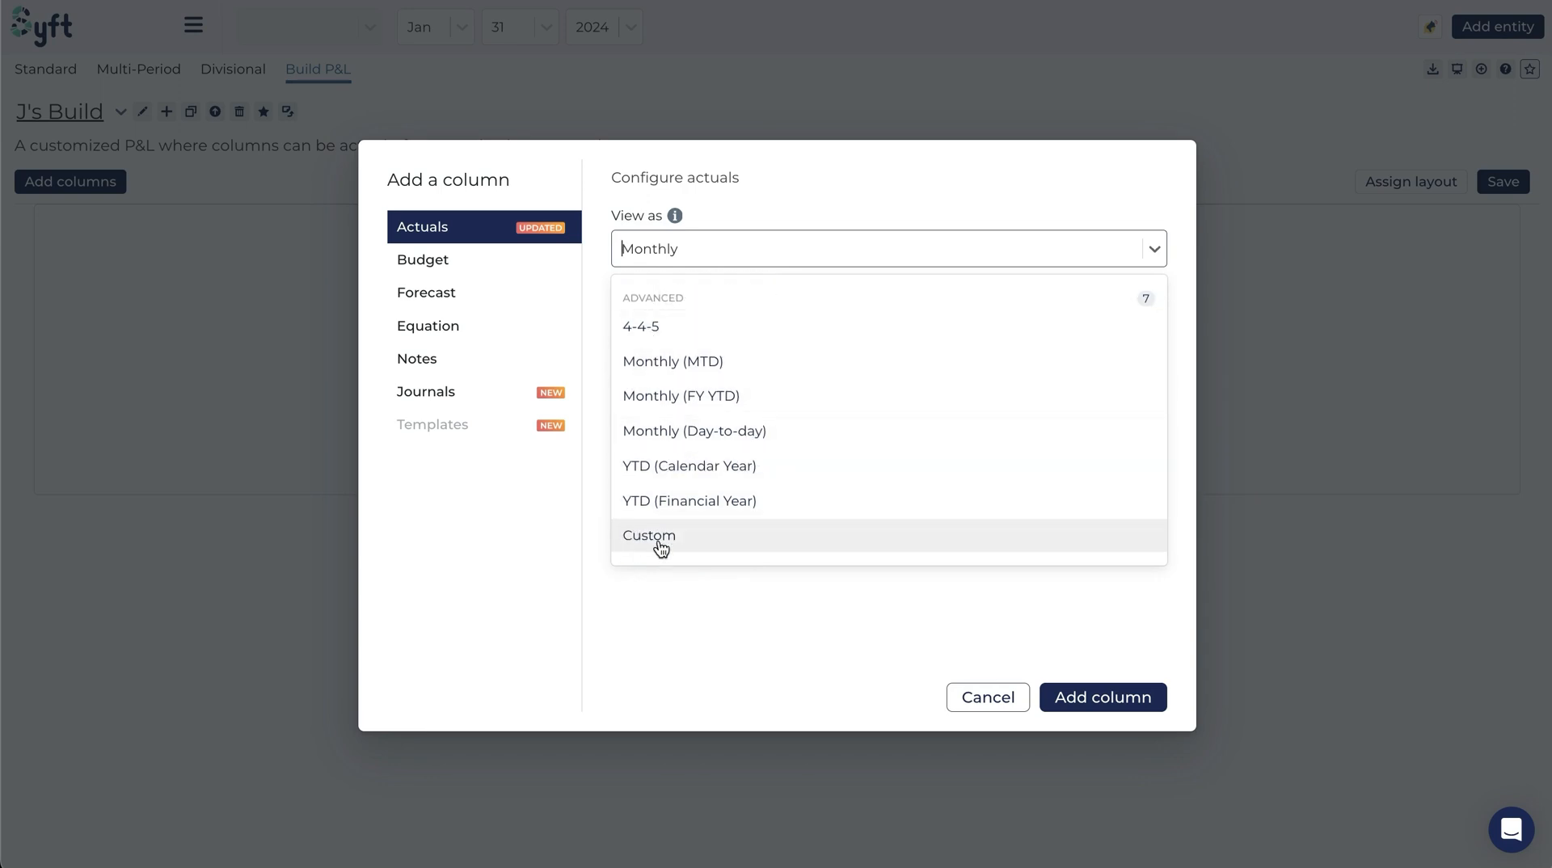
pyautogui.moveTo(705, 309)
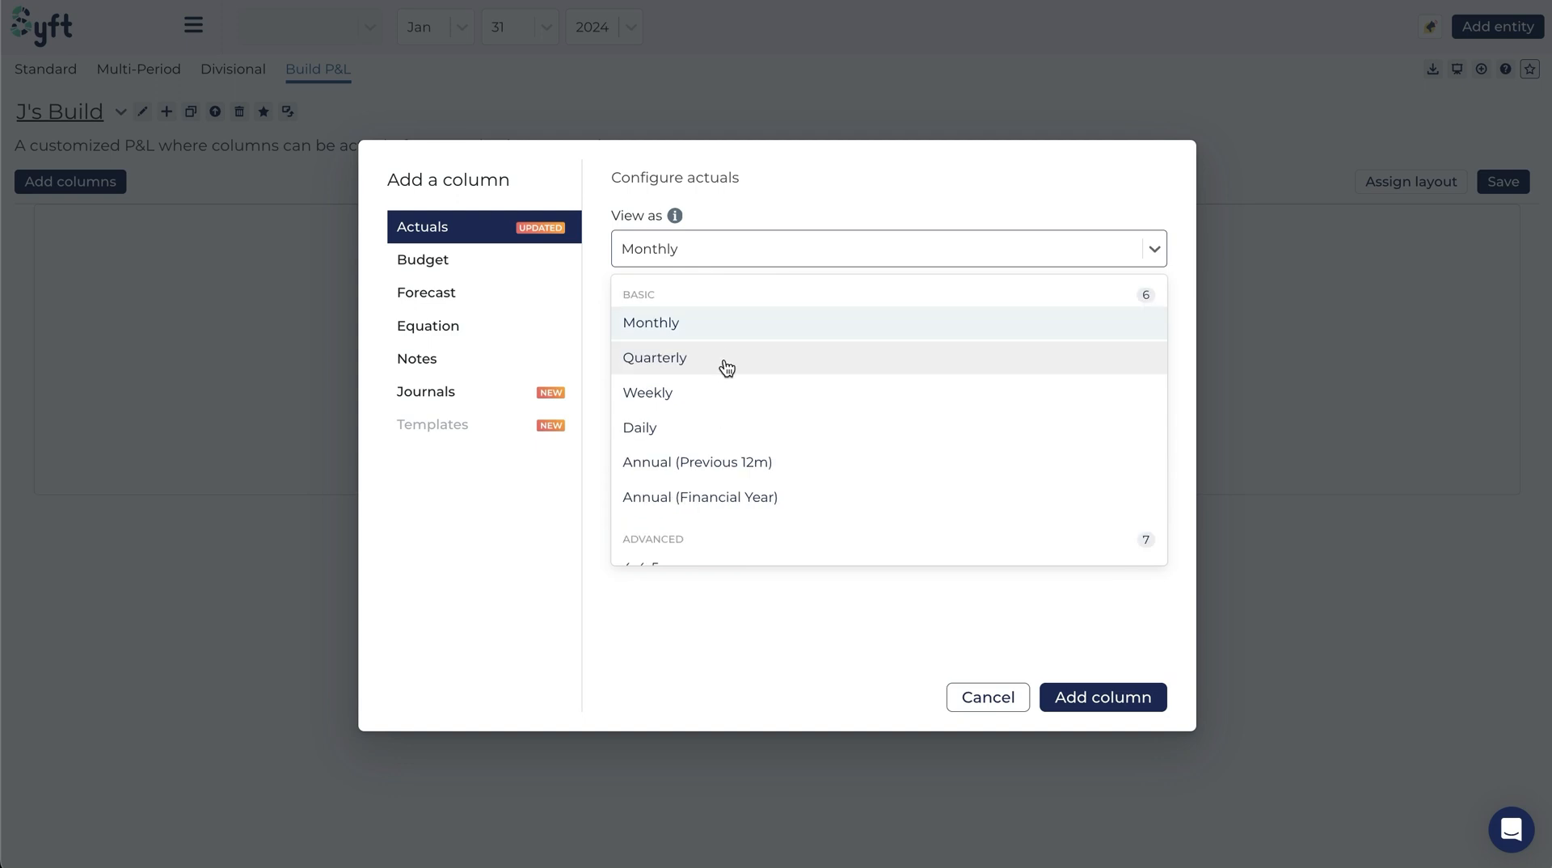
pyautogui.click(698, 496)
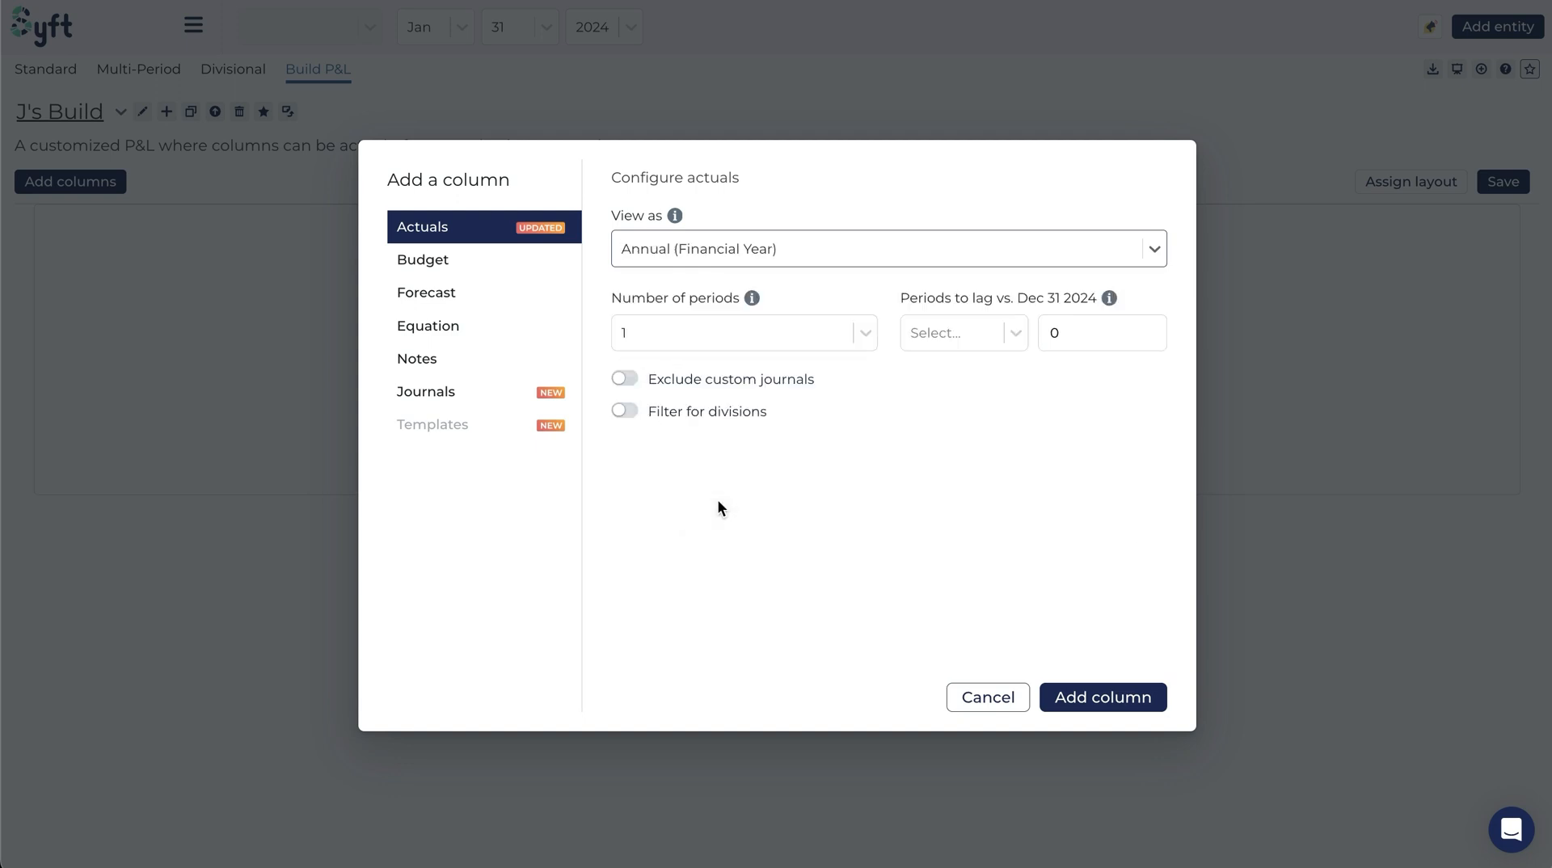
pyautogui.moveTo(733, 319)
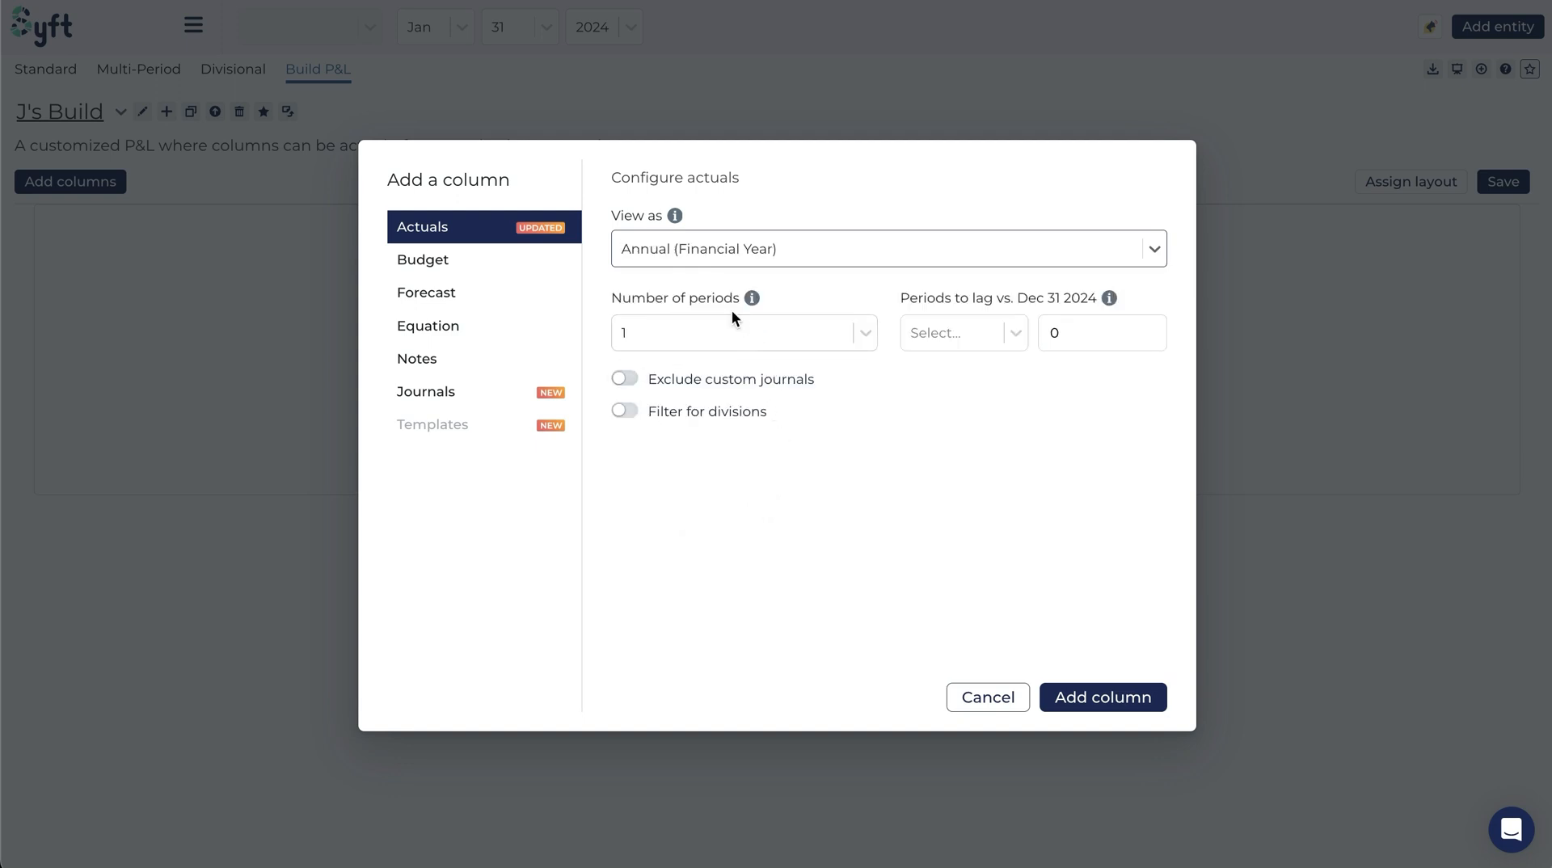
pyautogui.click(743, 332)
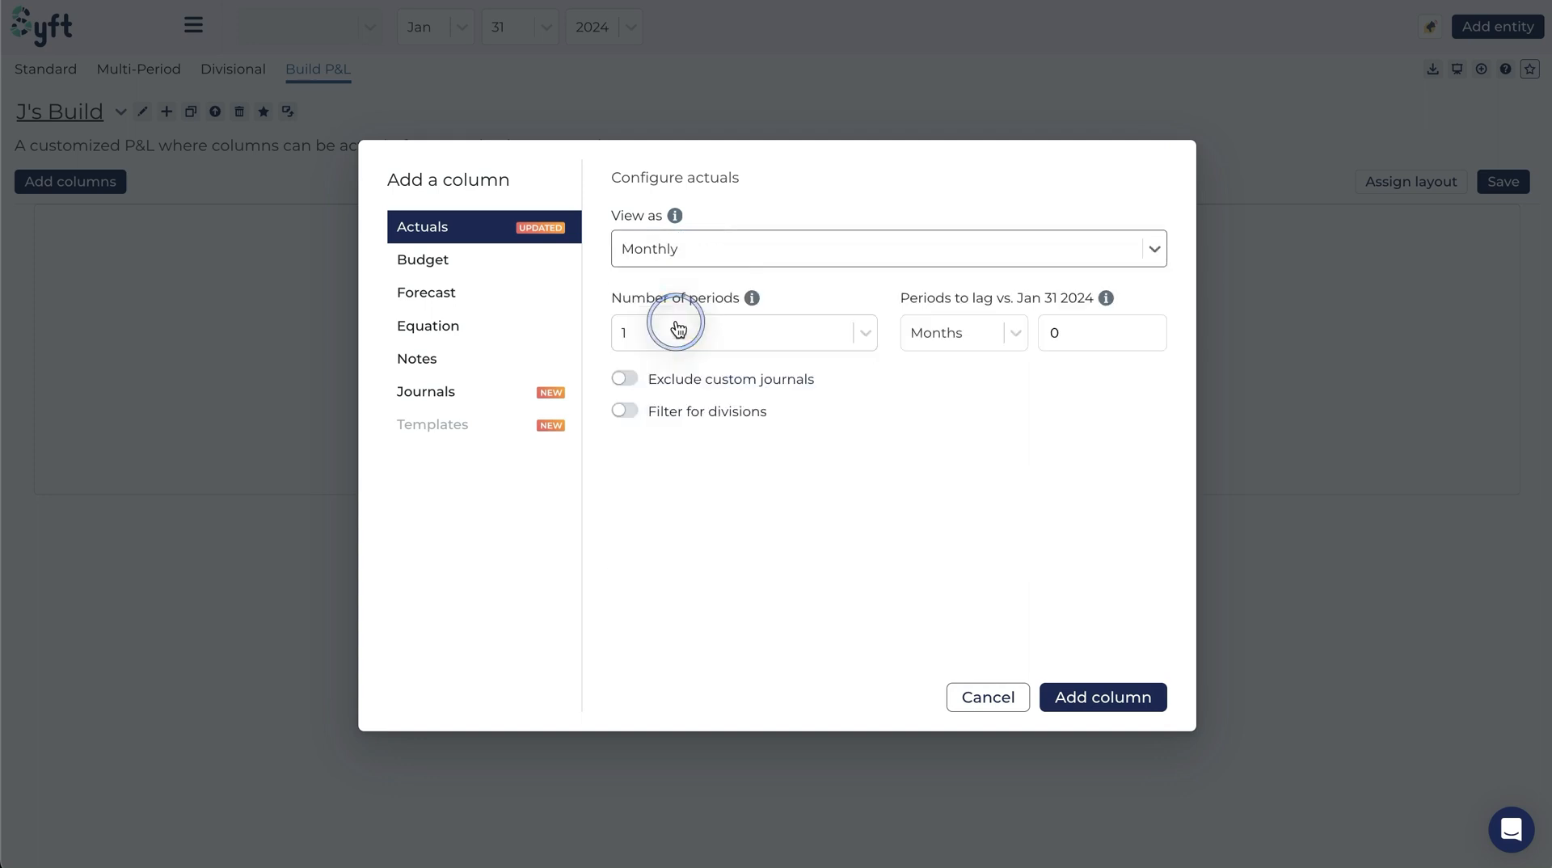
pyautogui.click(744, 333)
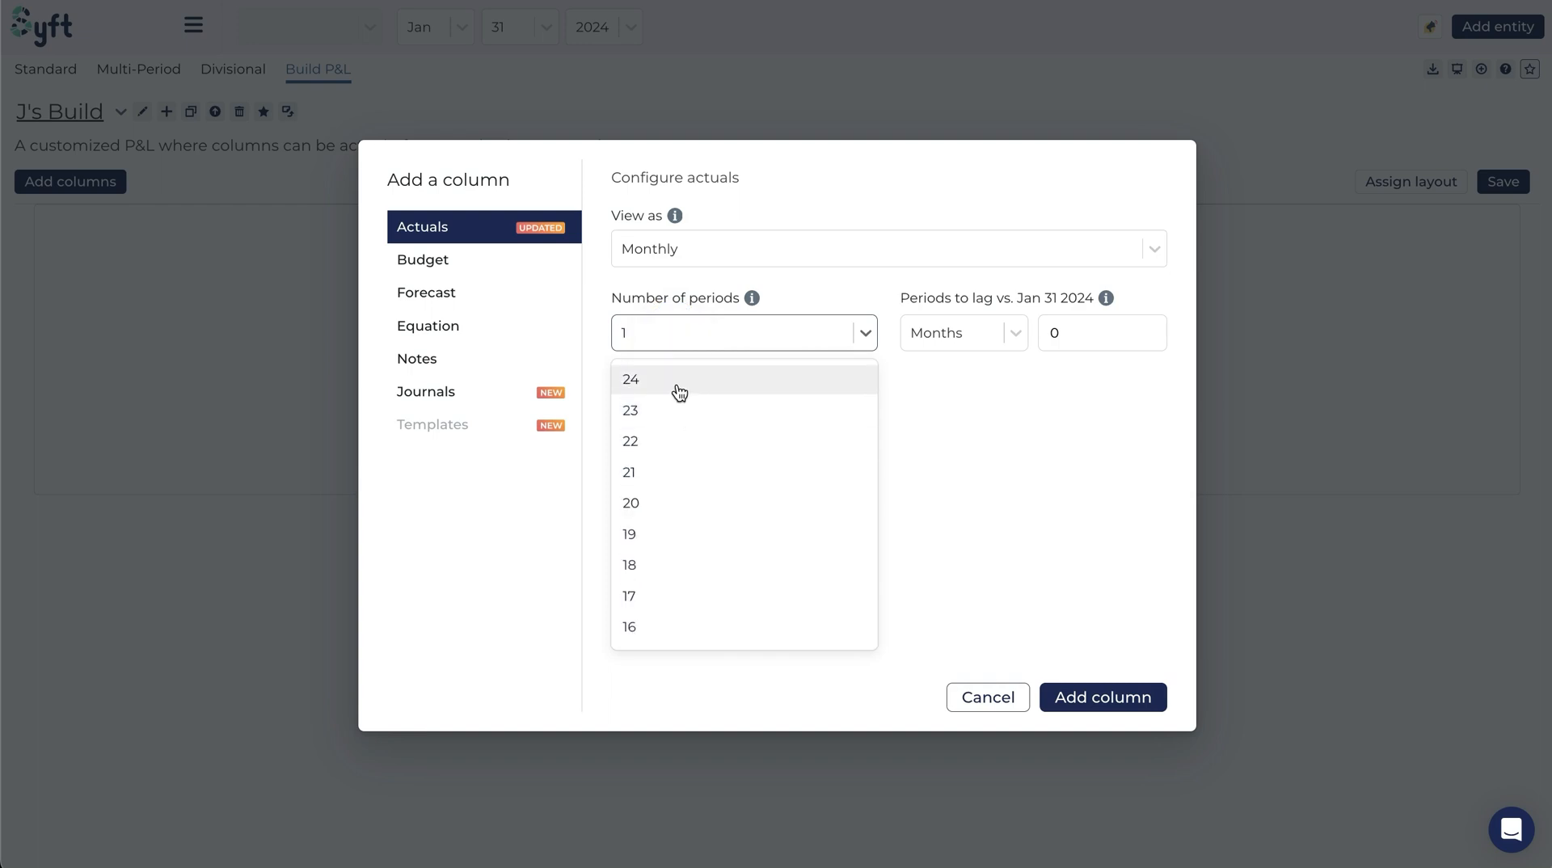
# Set the column to Annual (Financial Year), leave journal and division filters off, and lag it one year
pyautogui.click(886, 249)
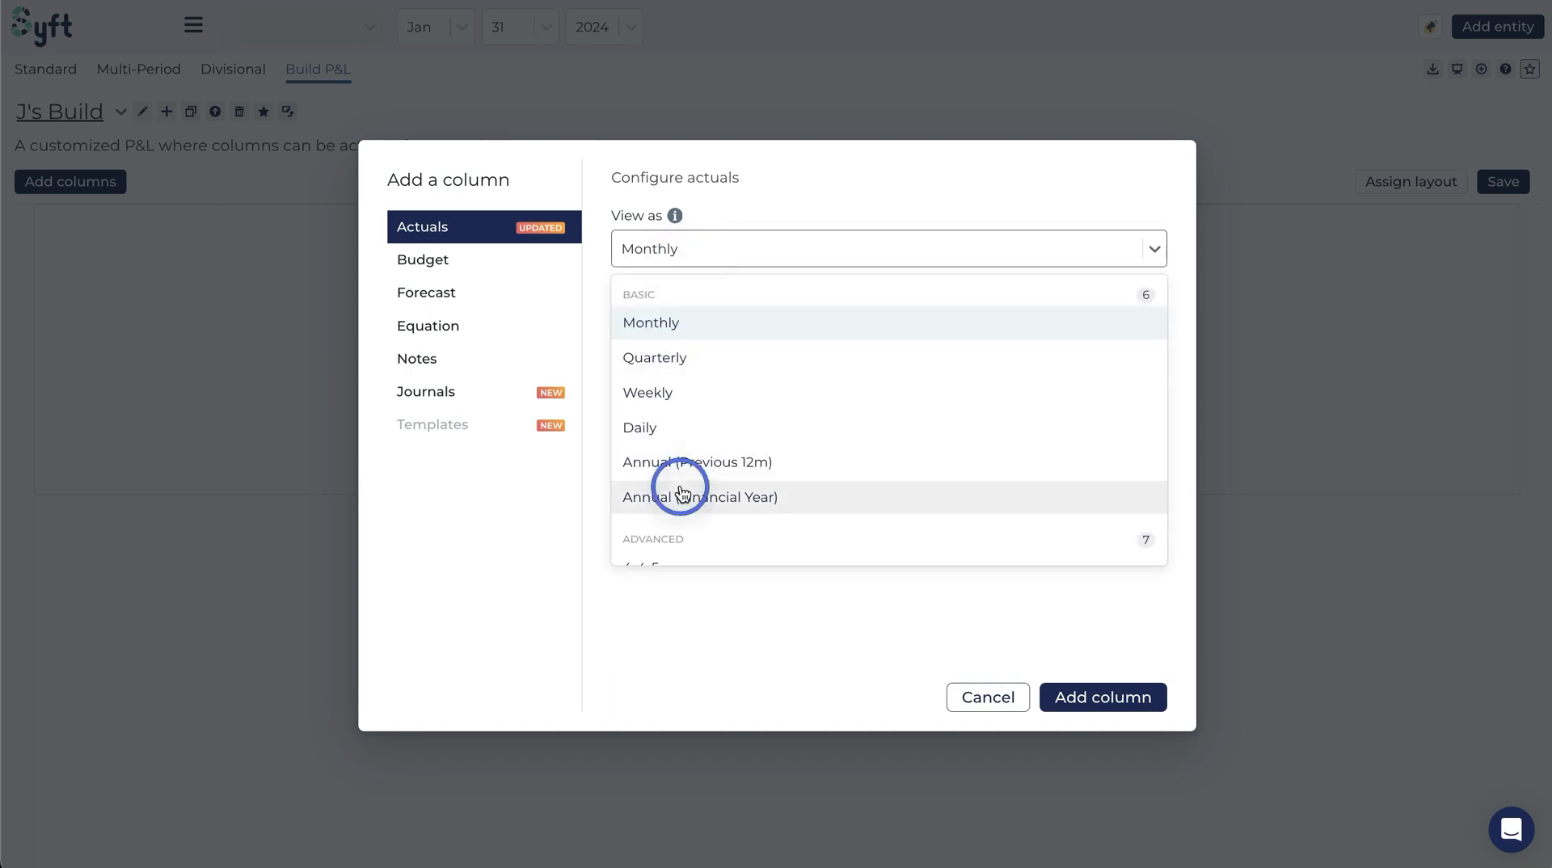
pyautogui.click(700, 496)
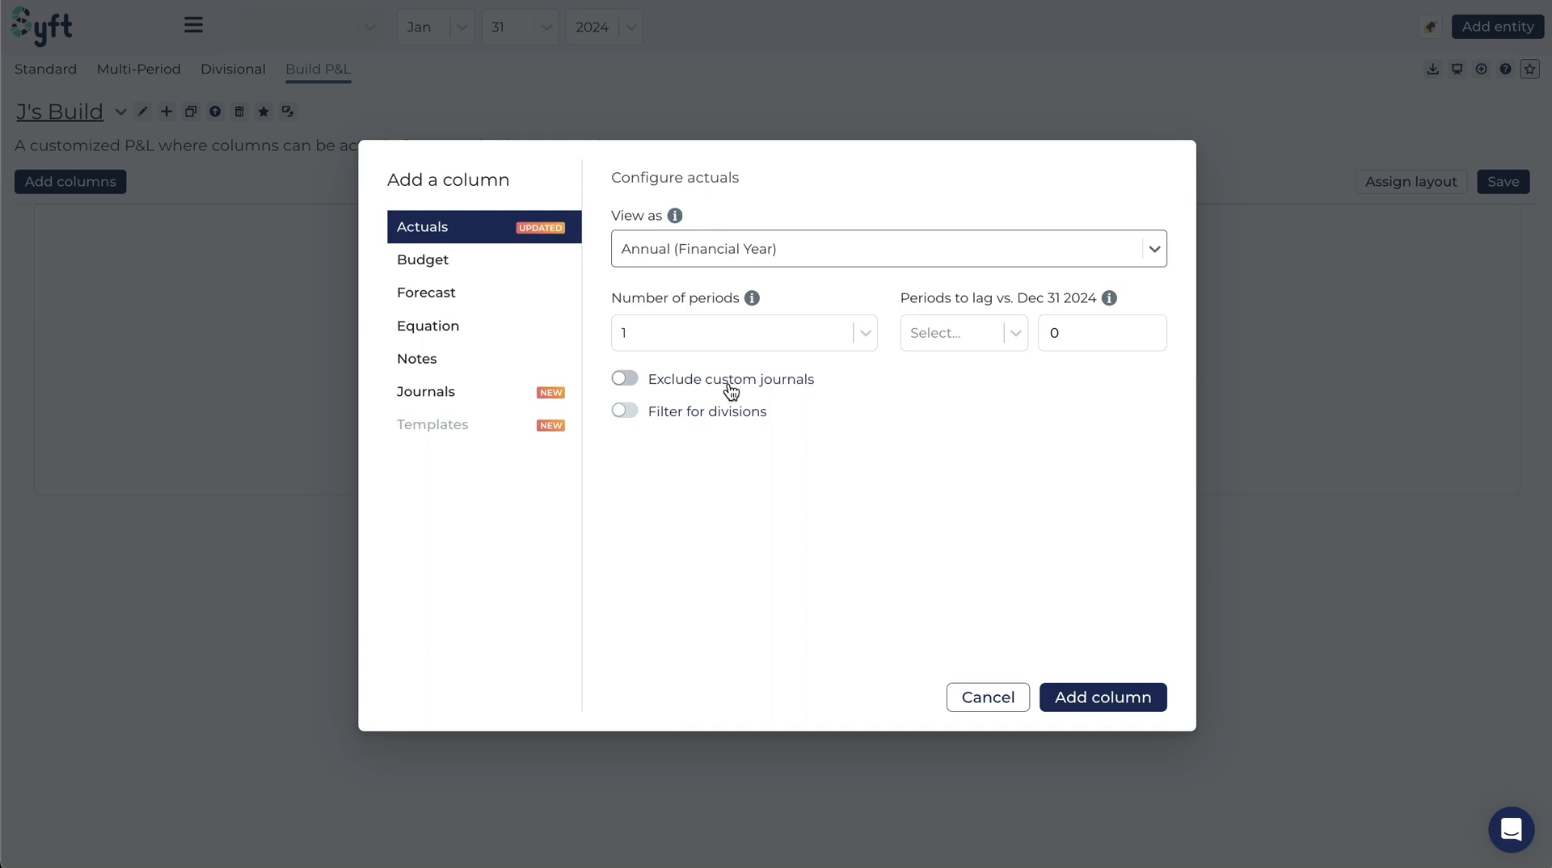
pyautogui.click(624, 378)
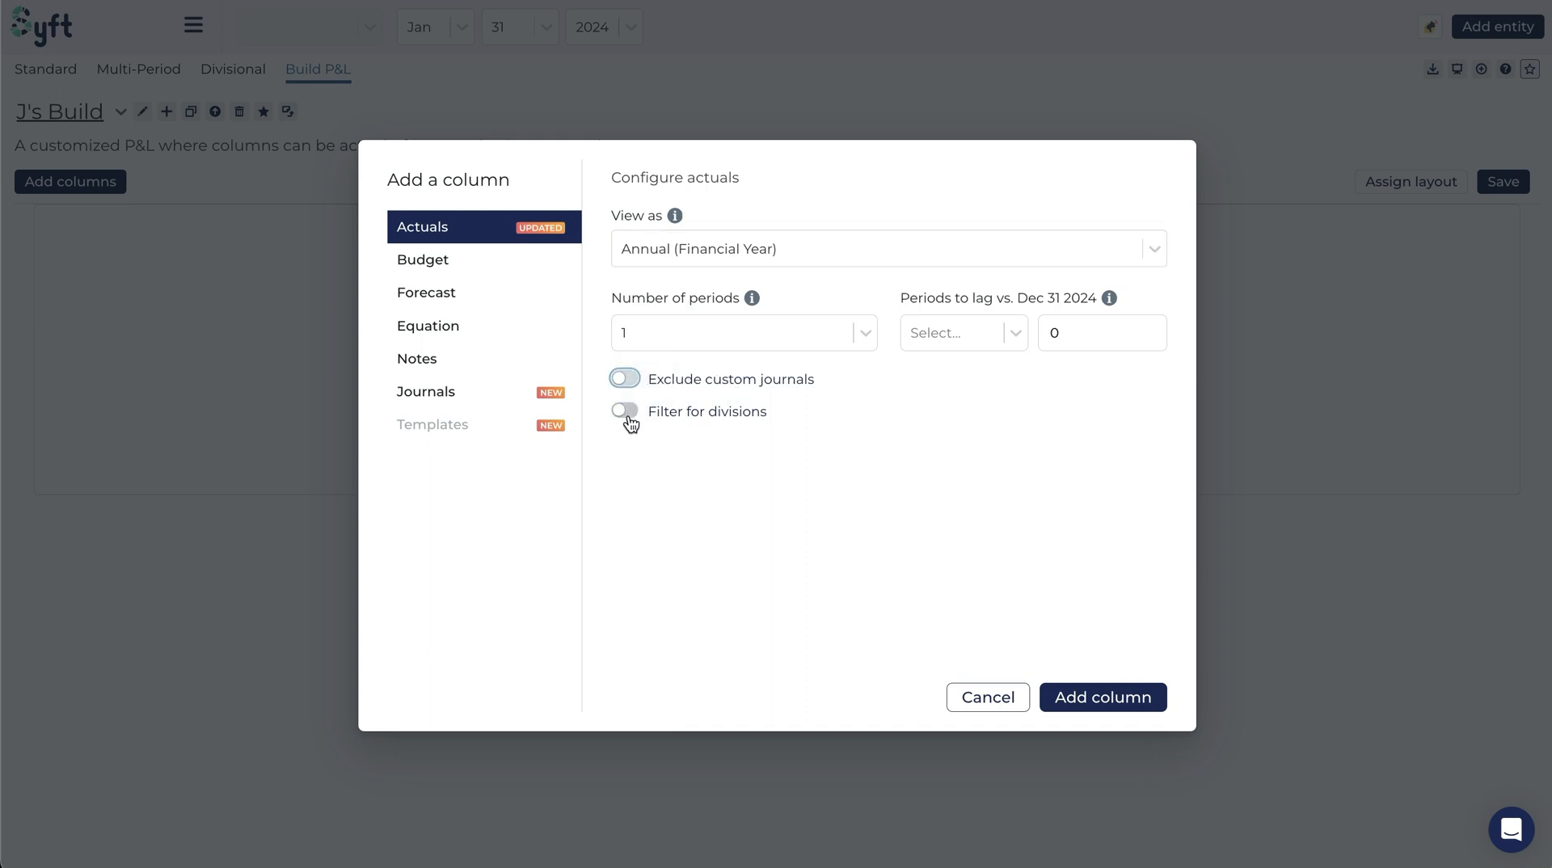
pyautogui.click(624, 411)
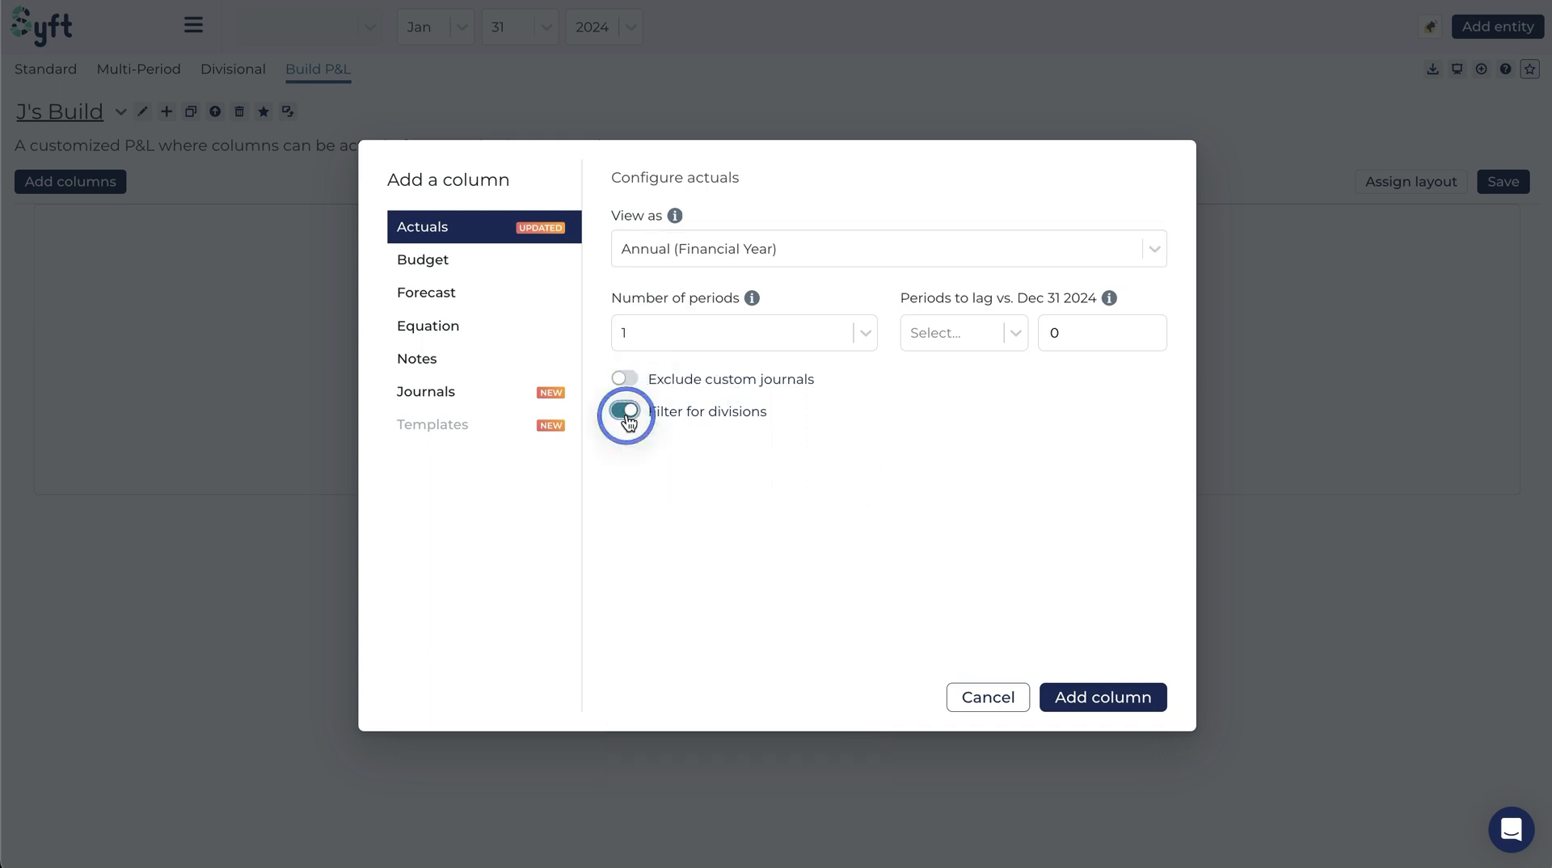
pyautogui.click(624, 410)
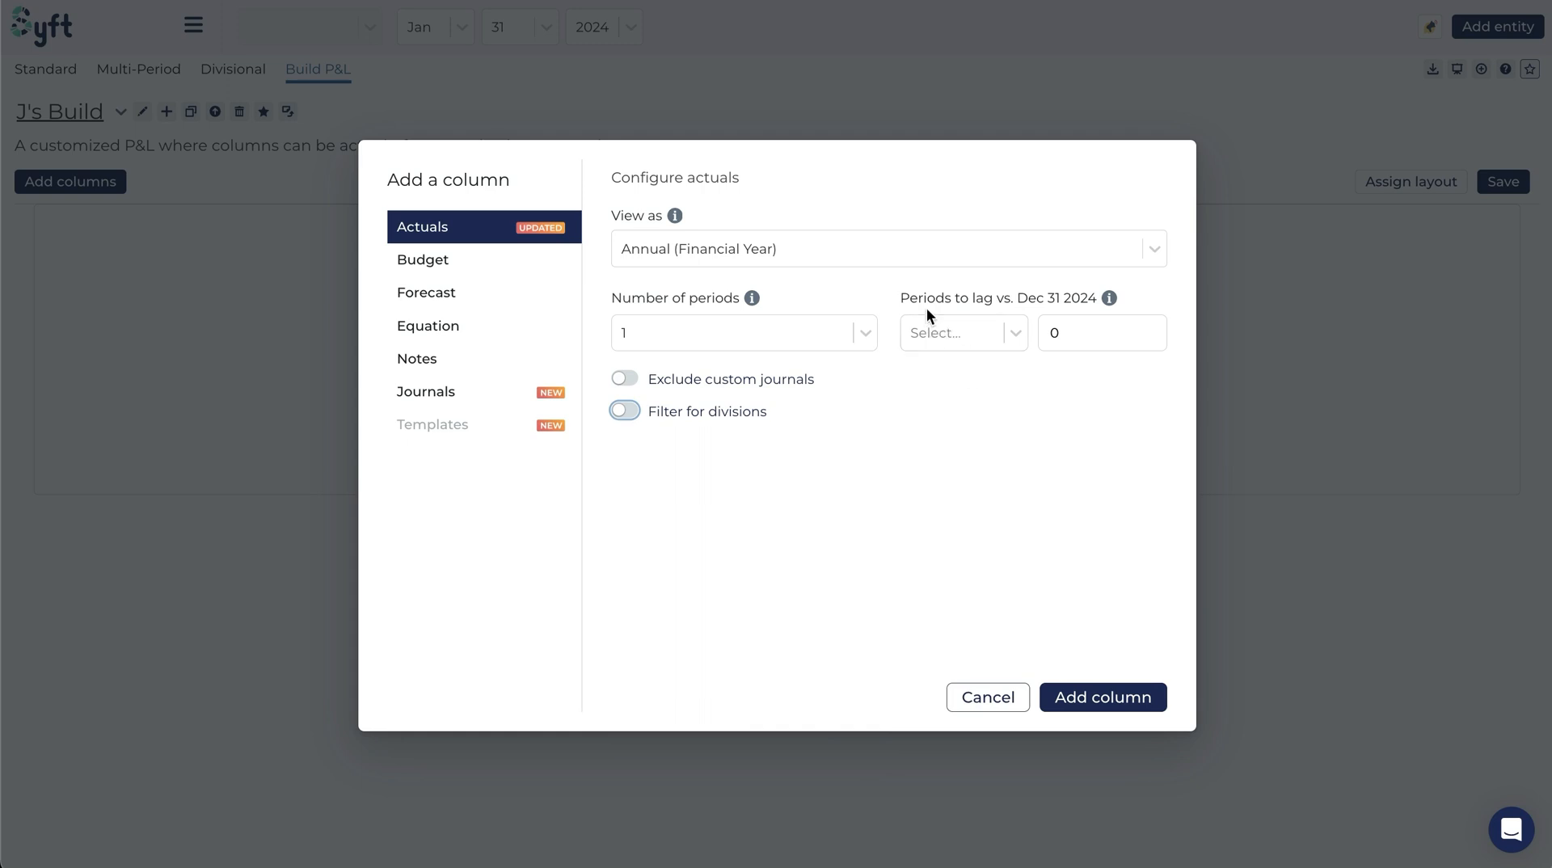
pyautogui.click(955, 331)
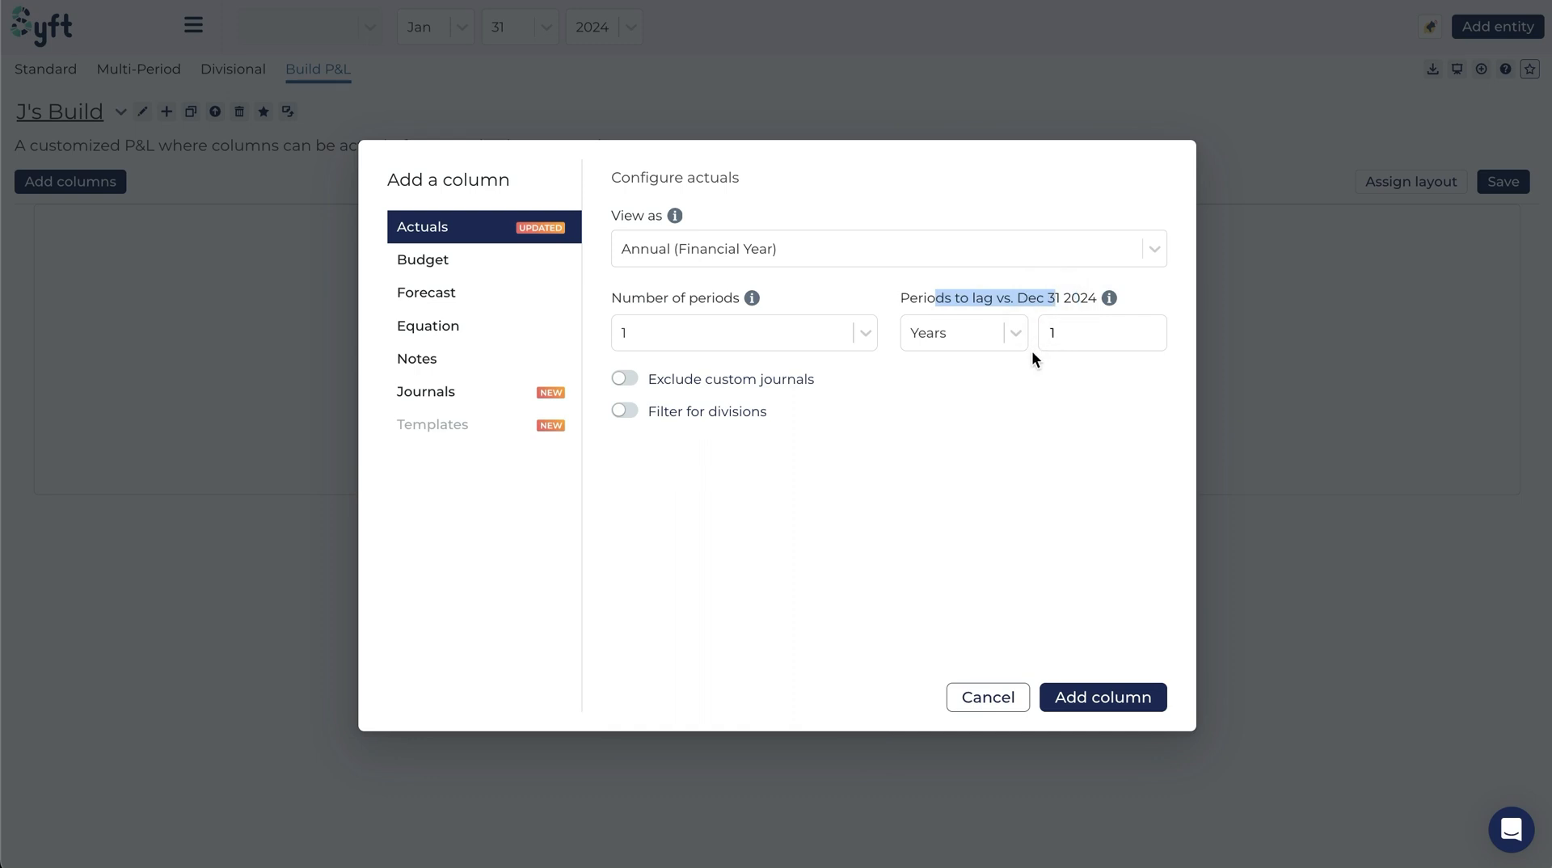
# Configure the Actuals column as Monthly, one period, lagged by 1 month
pyautogui.click(960, 333)
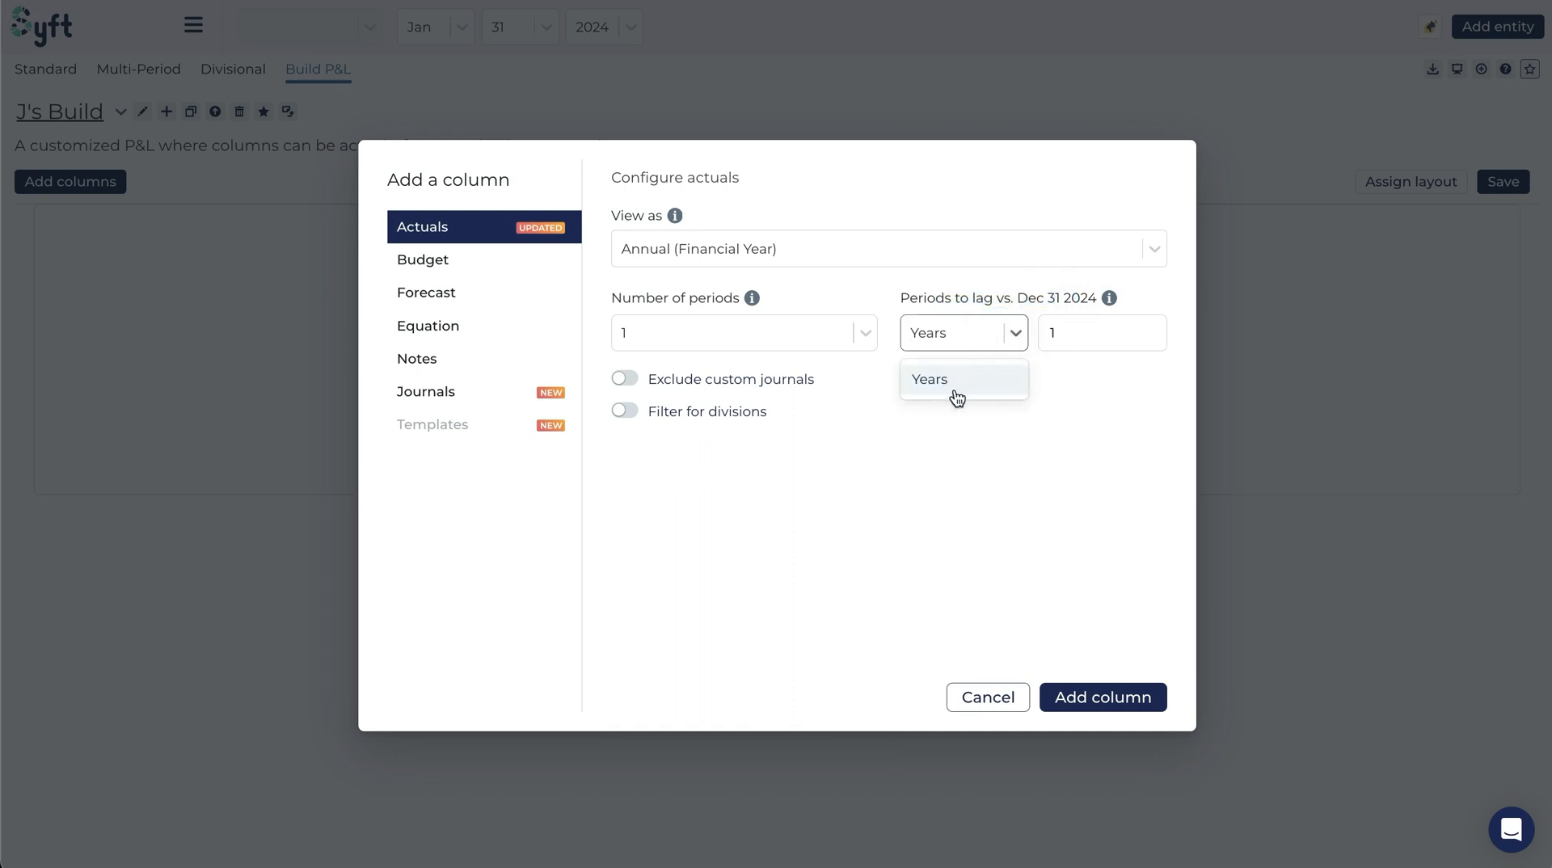
pyautogui.click(1101, 333)
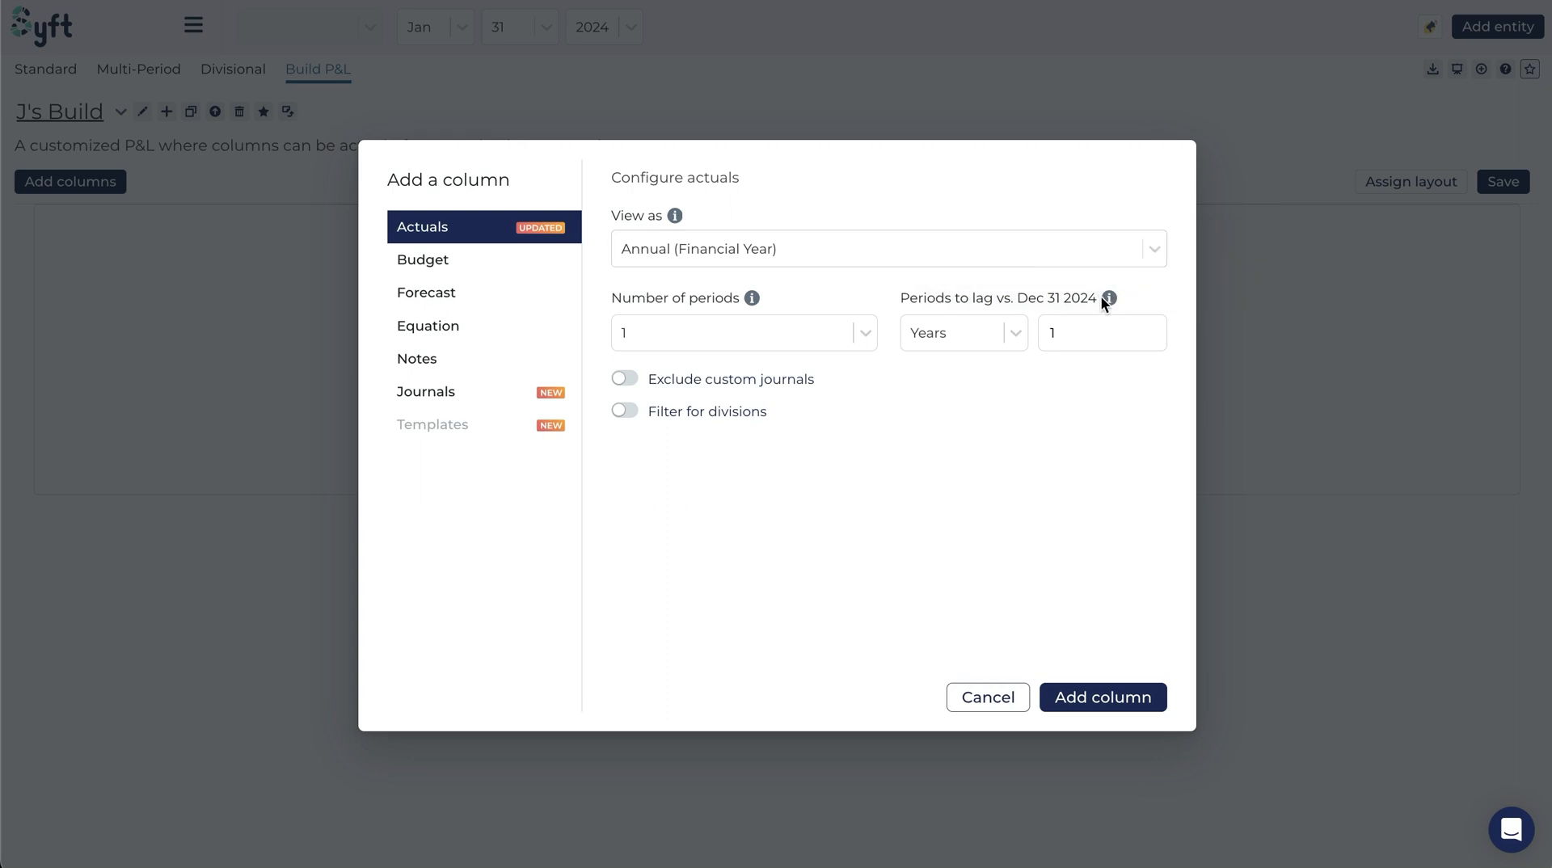
pyautogui.moveTo(1106, 298)
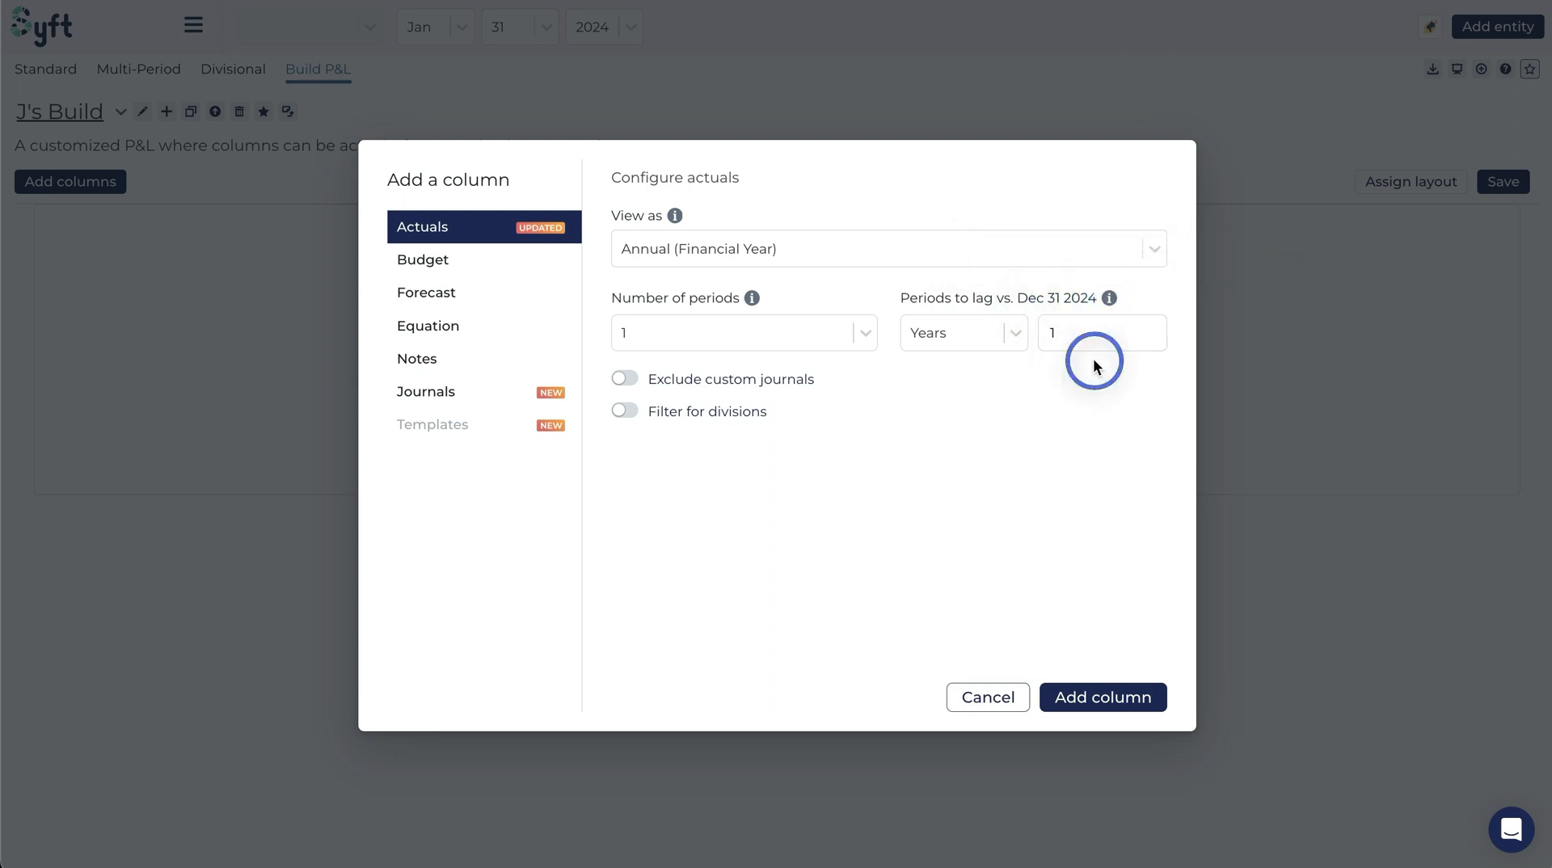
pyautogui.click(886, 249)
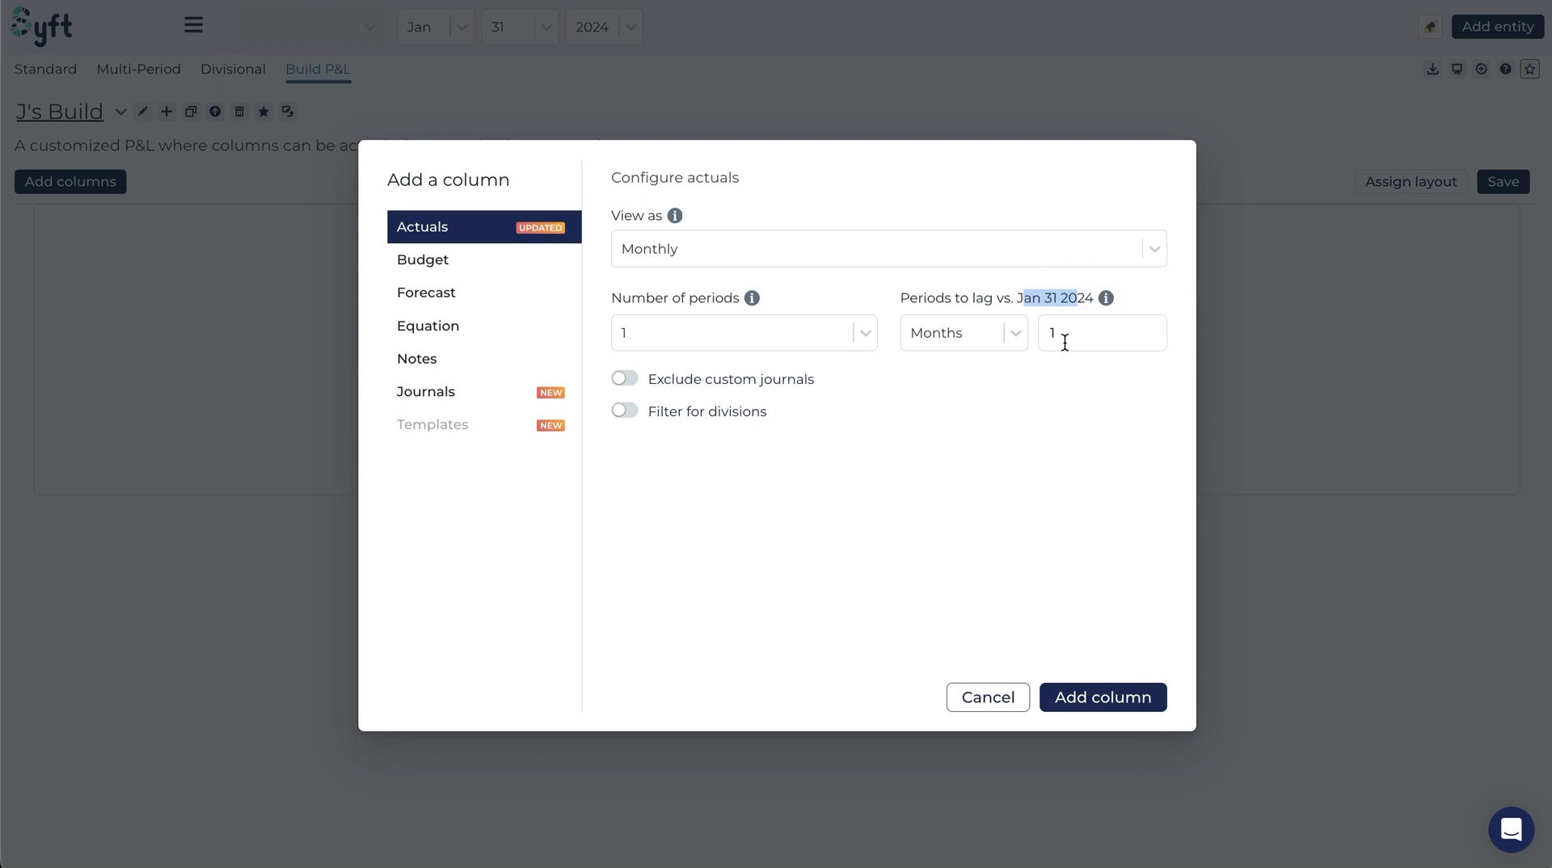
pyautogui.moveTo(1104, 299)
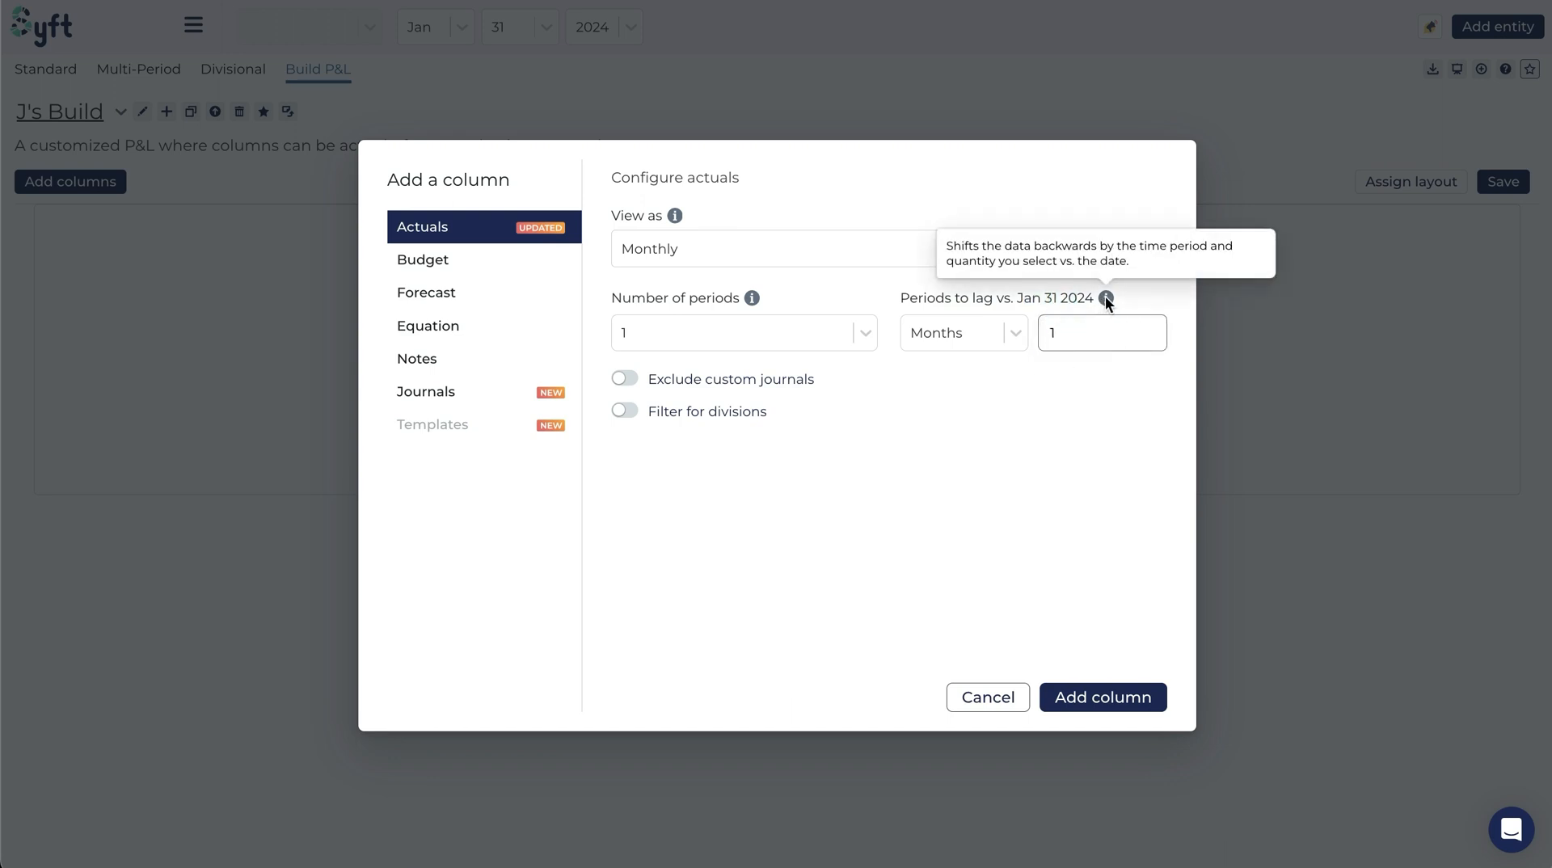
pyautogui.click(1101, 333)
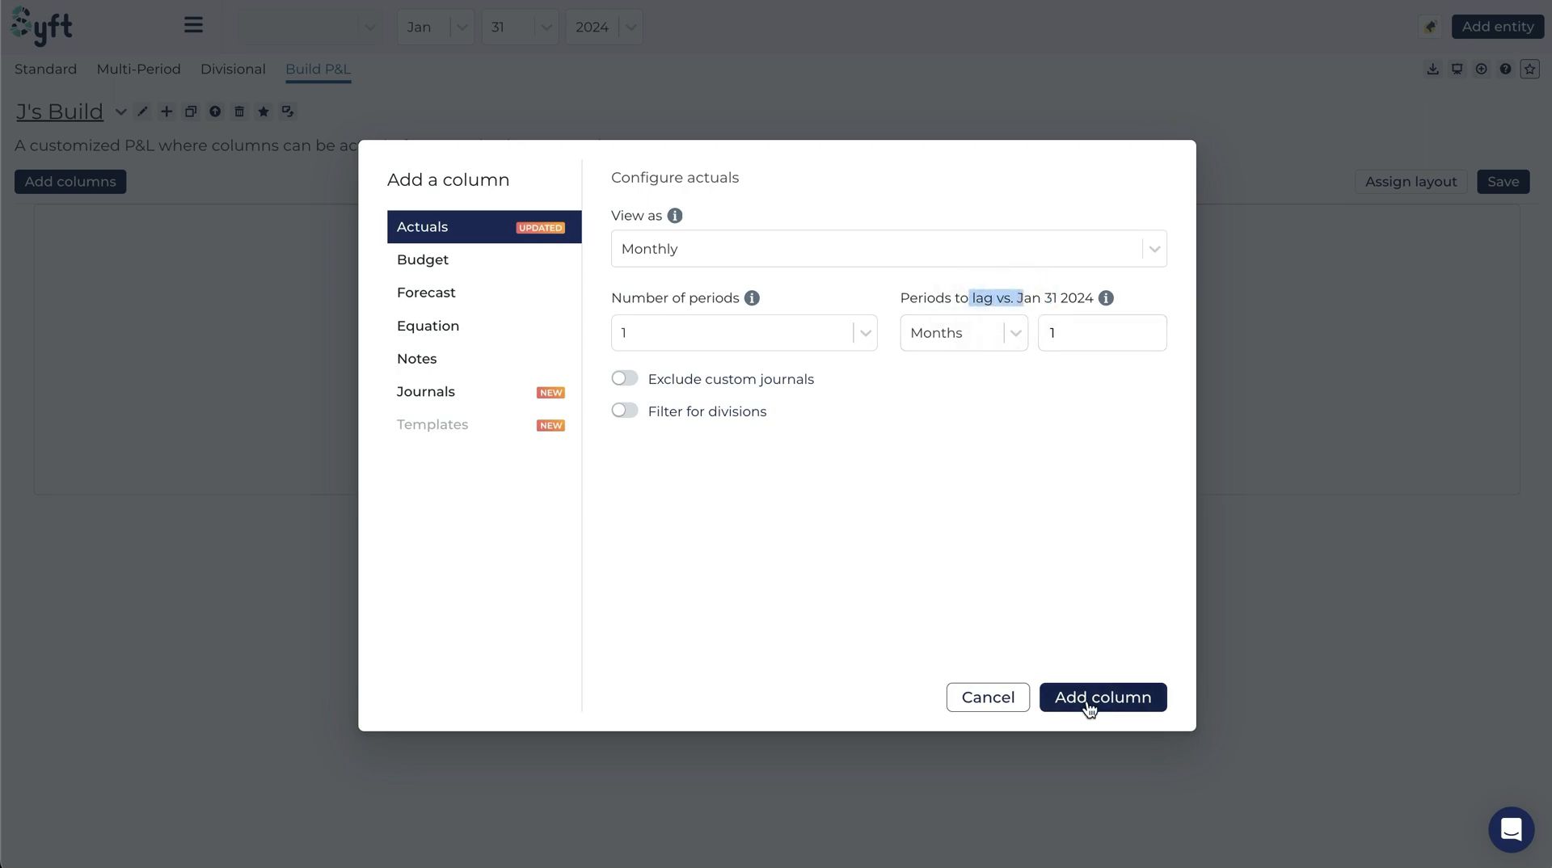
# Add the configured Actuals column, showing Dec 2023 figures such as Total Sales £2,363
pyautogui.click(1101, 696)
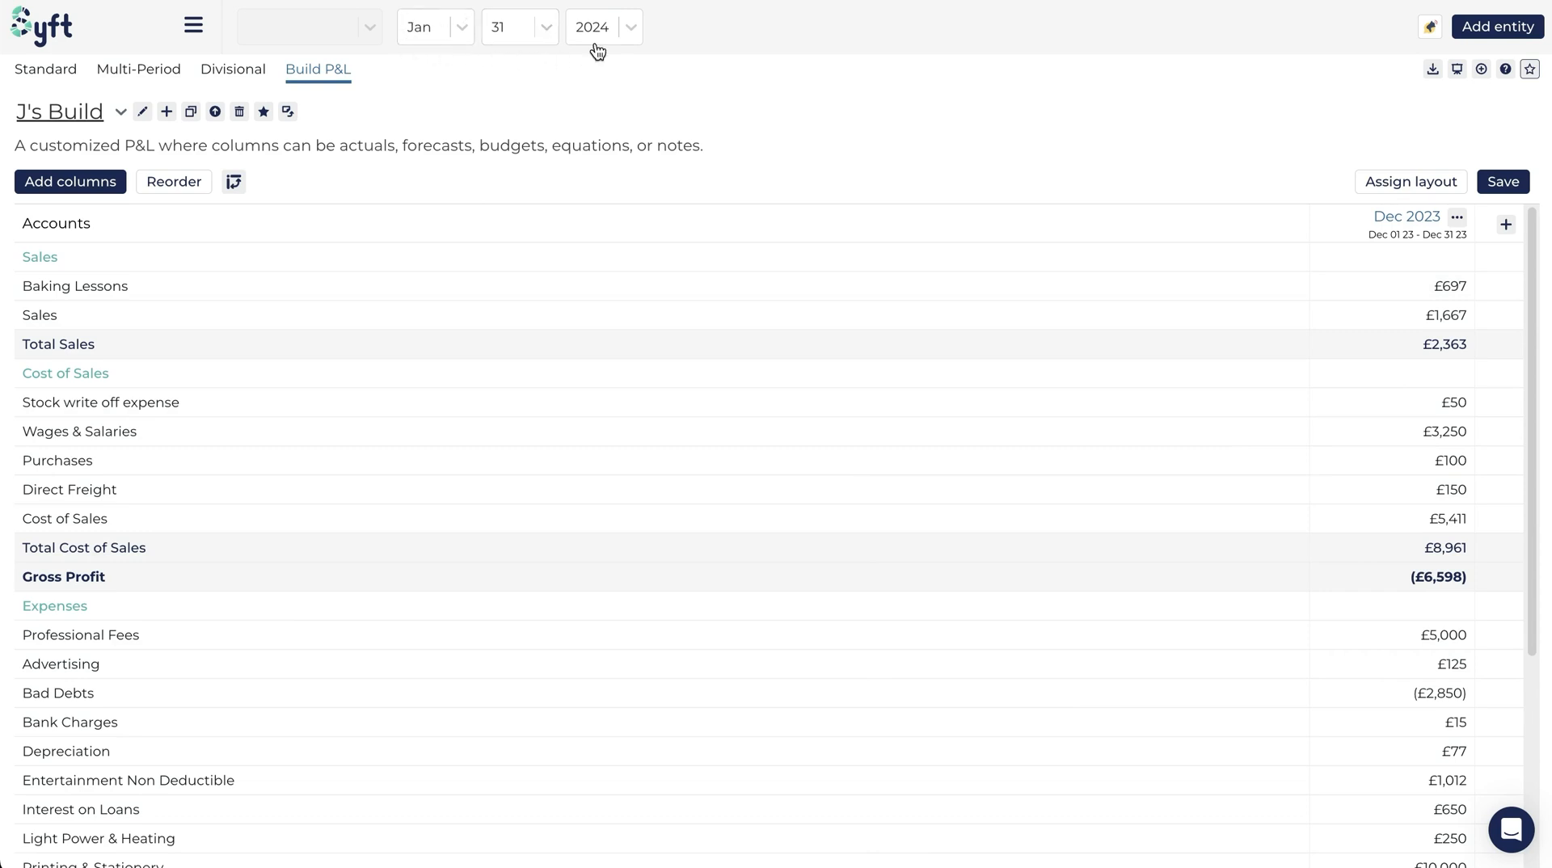
pyautogui.moveTo(514, 65)
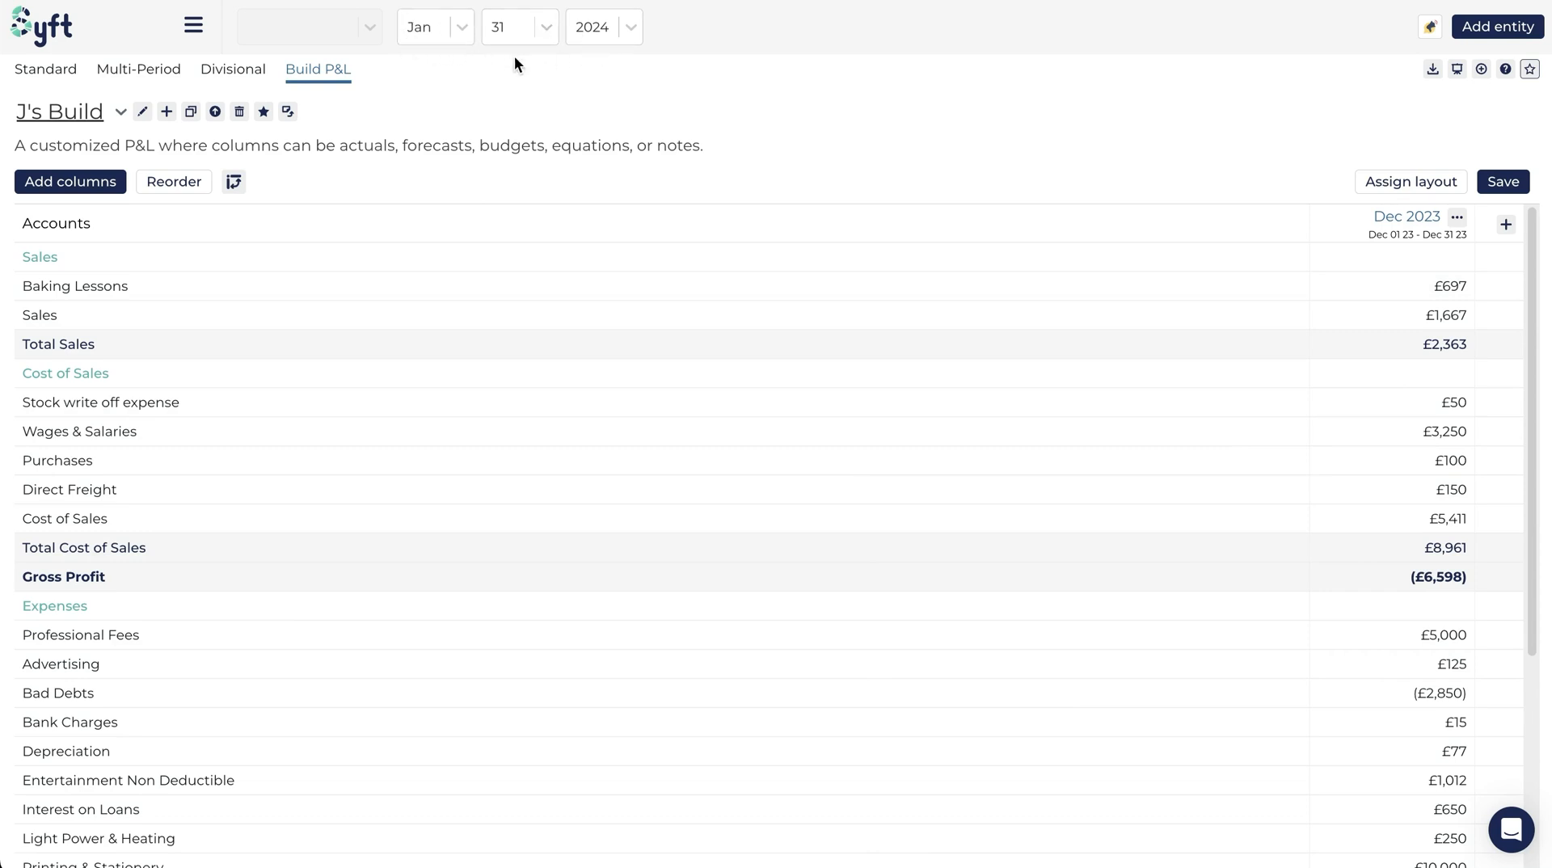
pyautogui.moveTo(1440, 252)
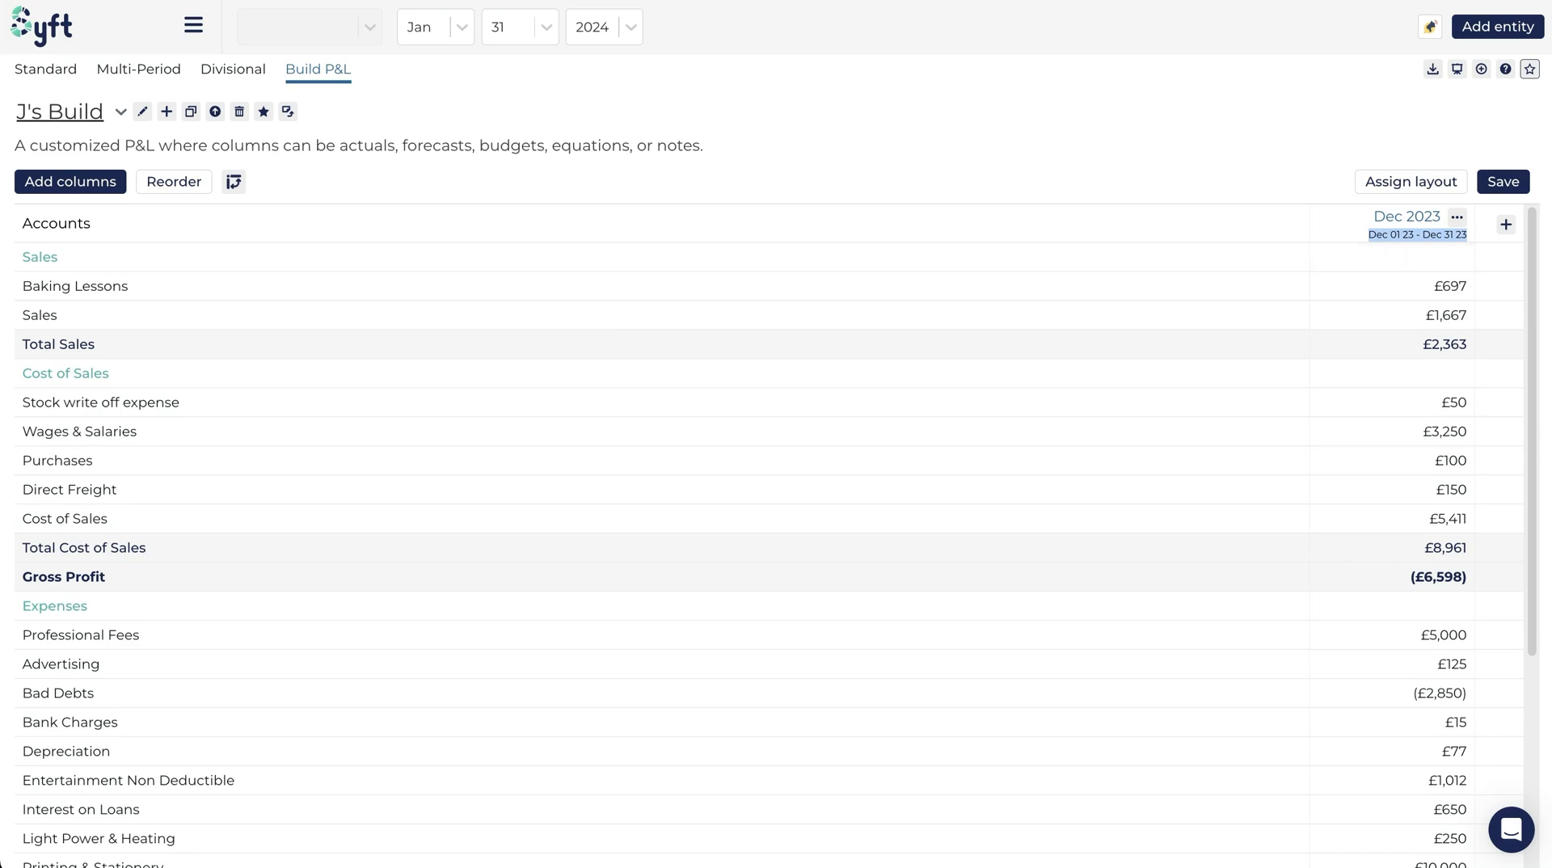
pyautogui.moveTo(1480, 436)
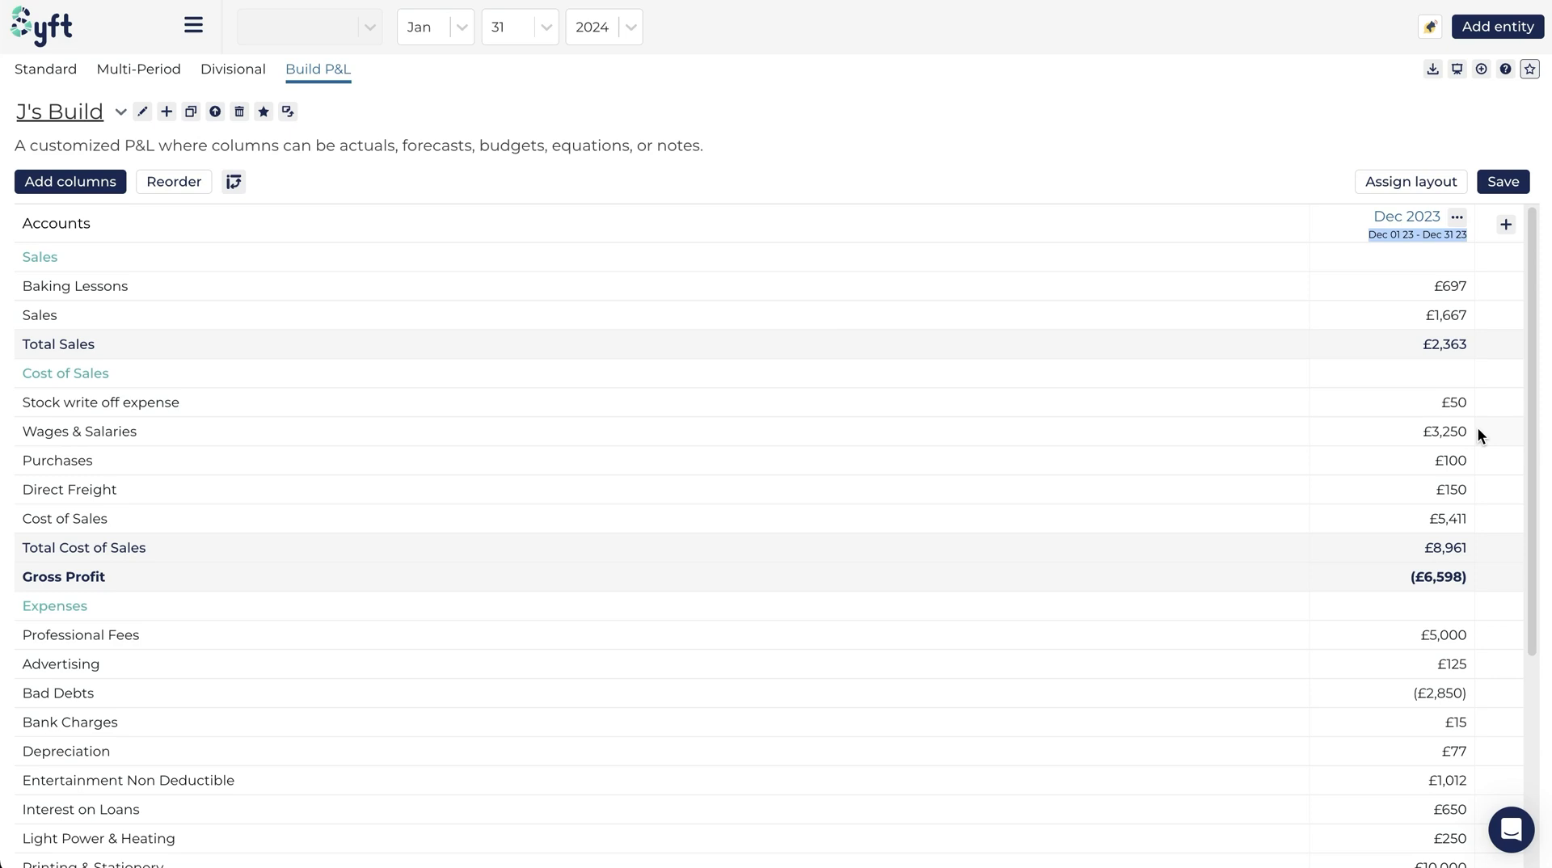
pyautogui.moveTo(1437, 428)
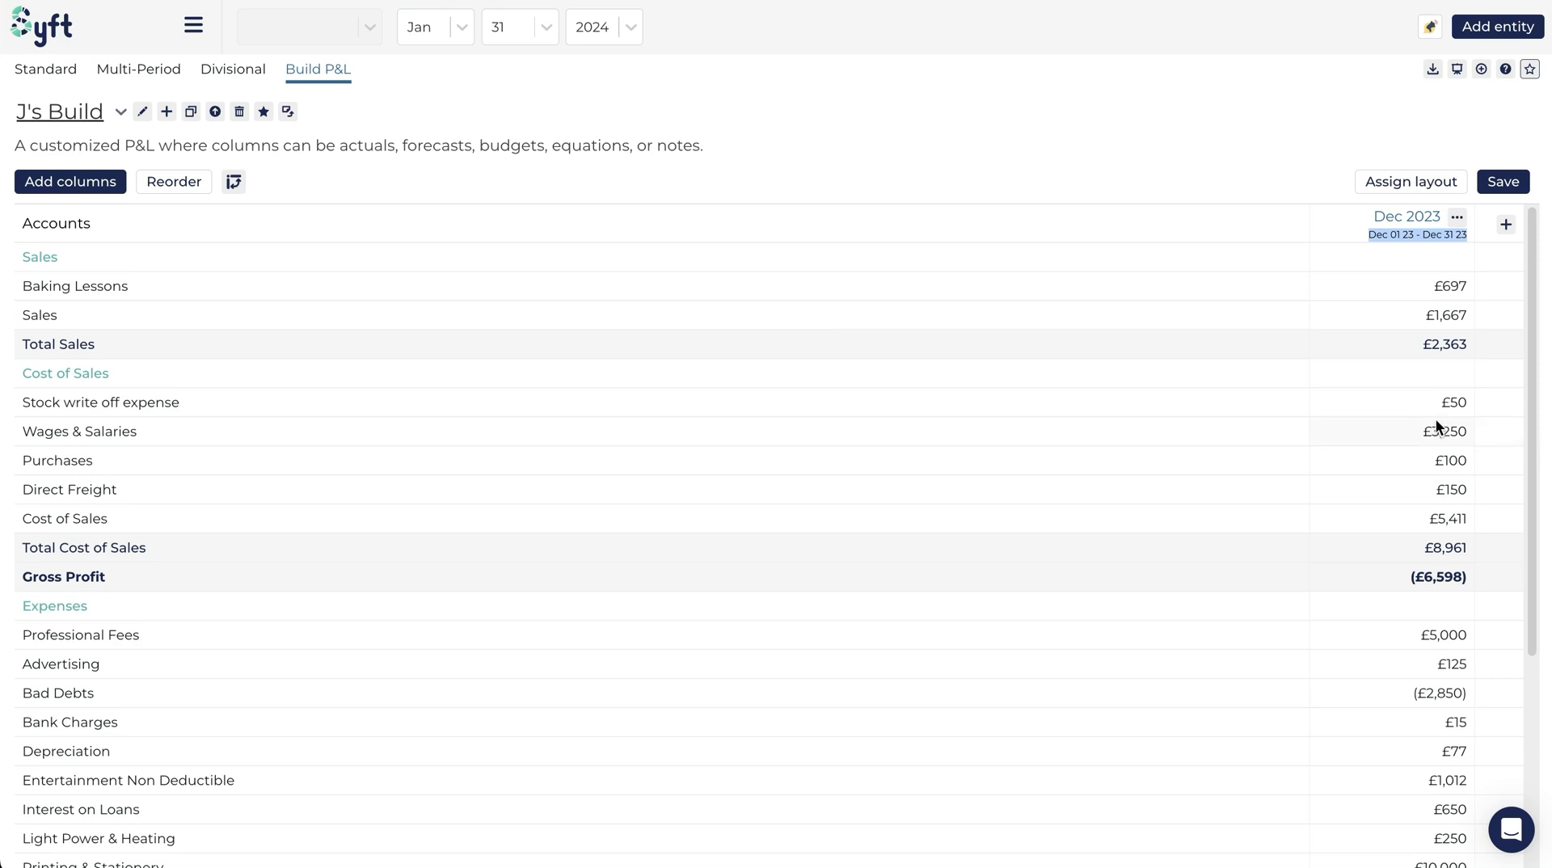